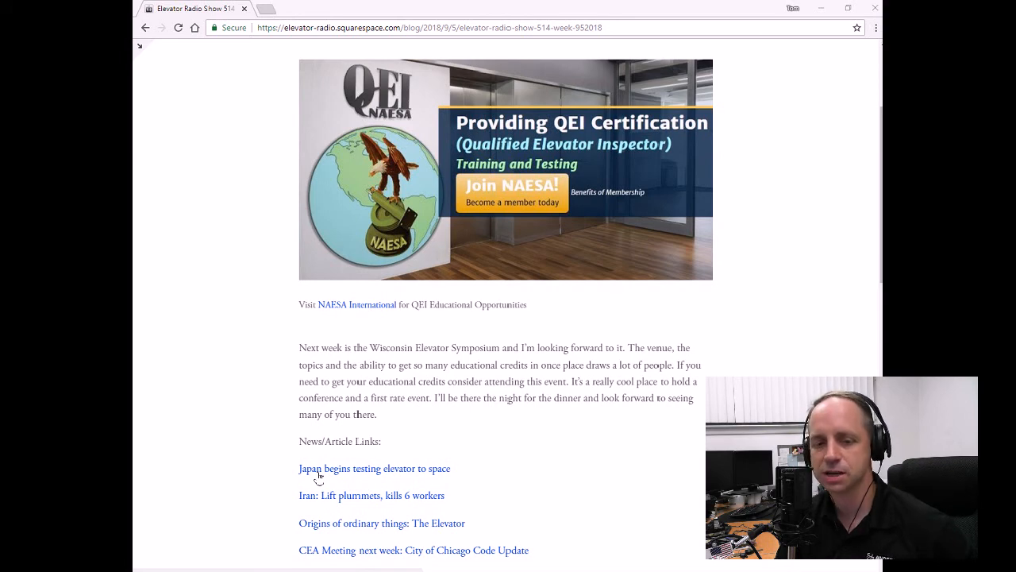
Read Gizmodo's 'Japan begins testing elevator to space' article from top to bottom.
{"action": "left_click", "coordinate": [375, 467]}
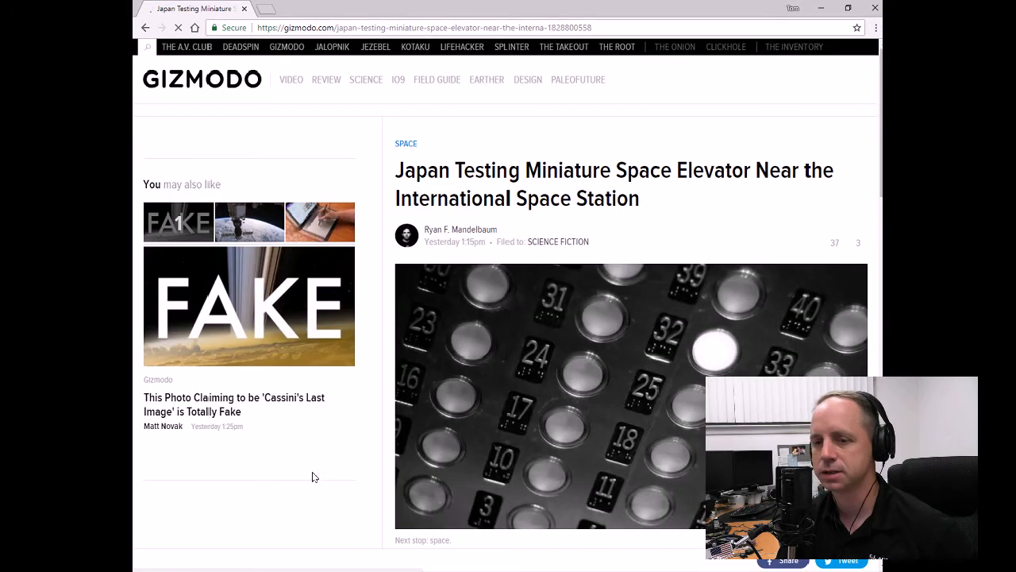
{"action": "scroll", "scroll_direction": "down", "scroll_amount": 3}
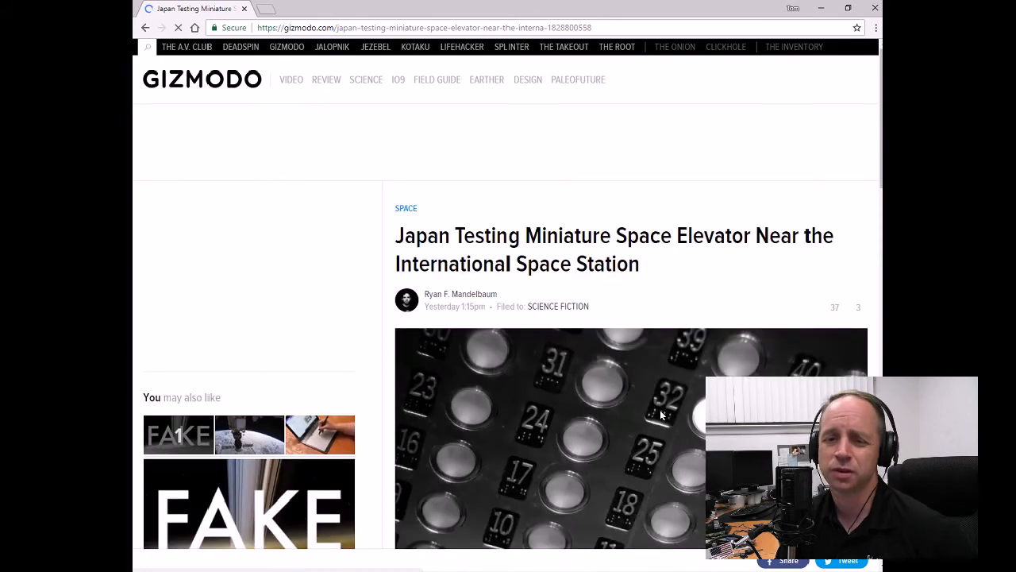
{"action": "scroll", "scroll_direction": "down", "scroll_amount": 3}
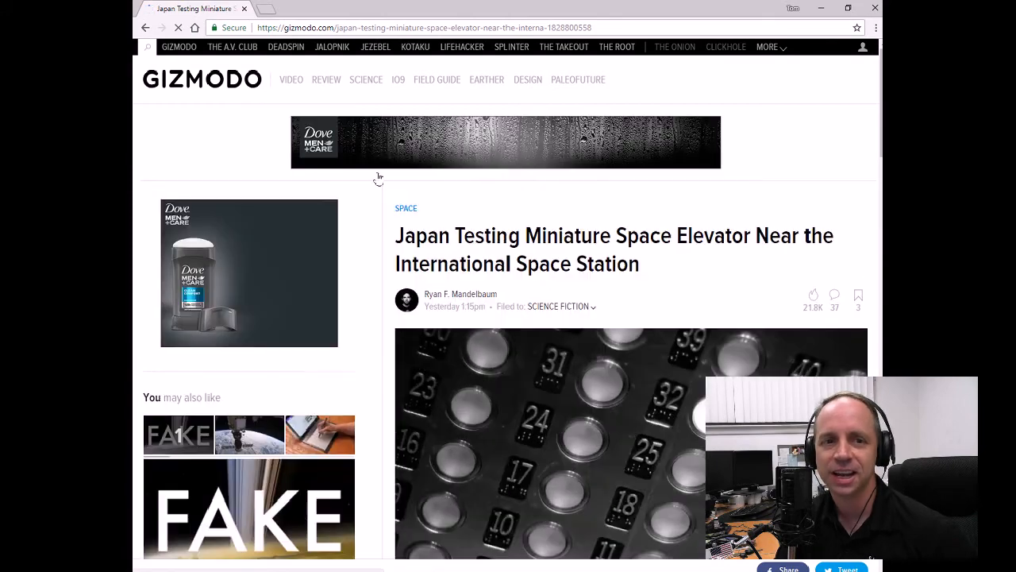
{"action": "scroll", "scroll_direction": "down", "scroll_amount": 3}
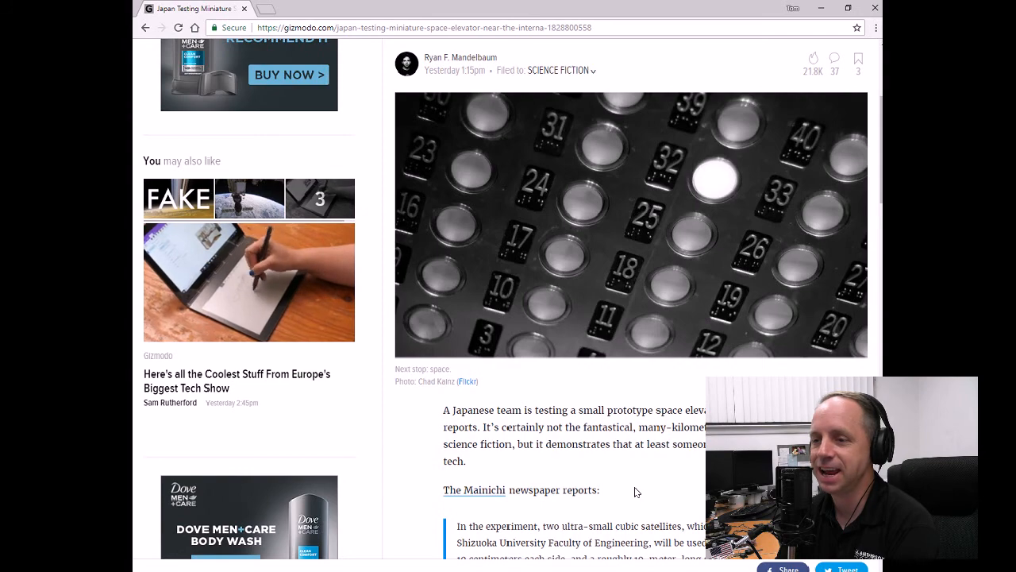
{"action": "scroll", "scroll_direction": "down", "scroll_amount": 3}
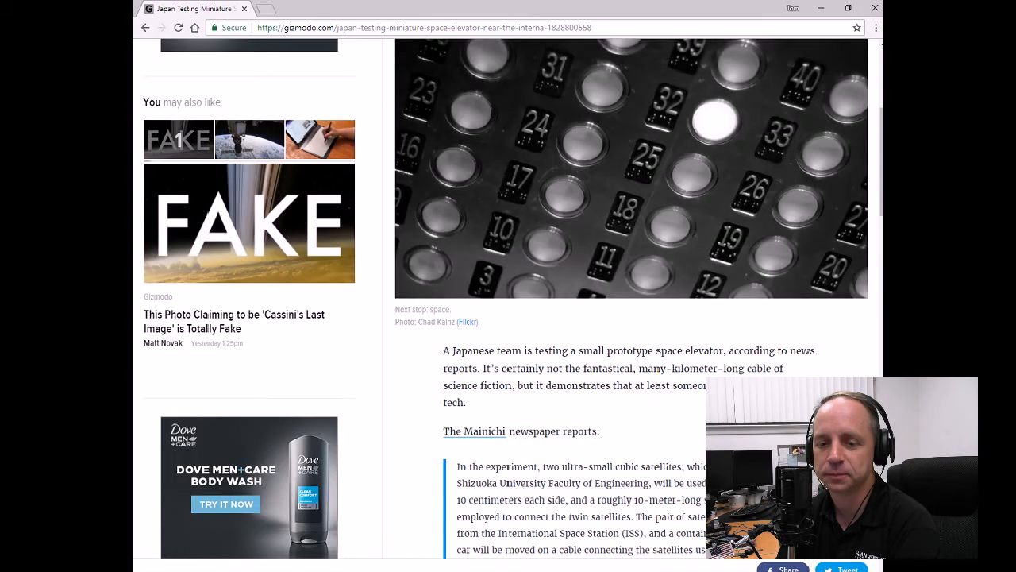
{"action": "scroll", "scroll_direction": "down", "scroll_amount": 3}
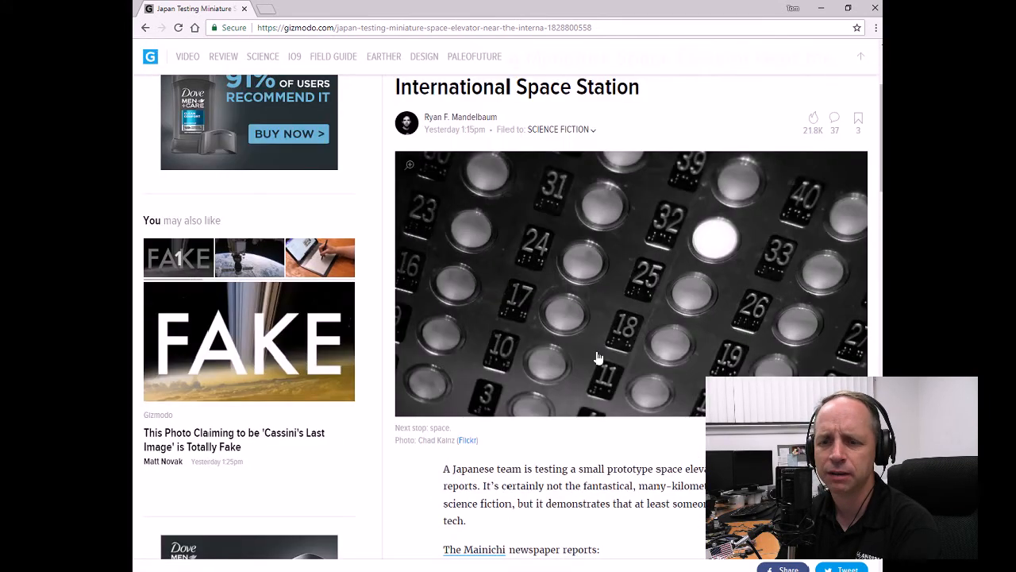
{"action": "scroll", "scroll_direction": "down", "scroll_amount": 3}
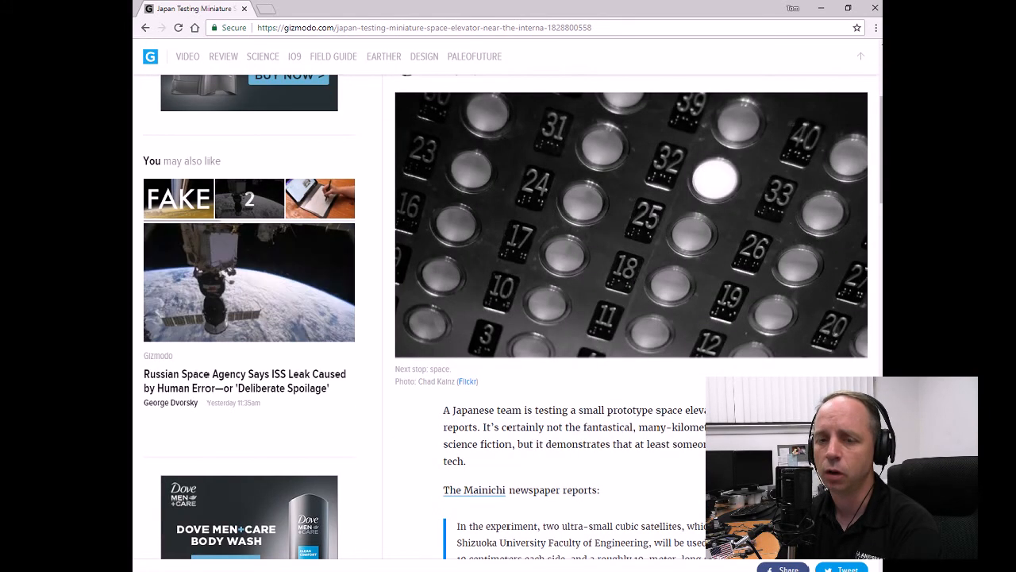
{"action": "scroll", "scroll_direction": "down", "scroll_amount": 3}
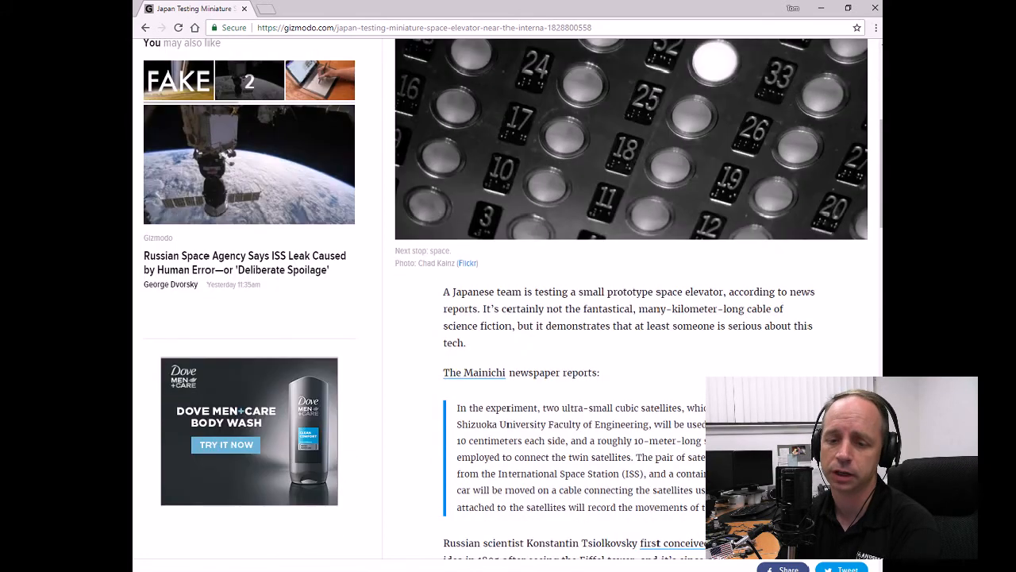
{"action": "scroll", "scroll_direction": "down", "scroll_amount": 3}
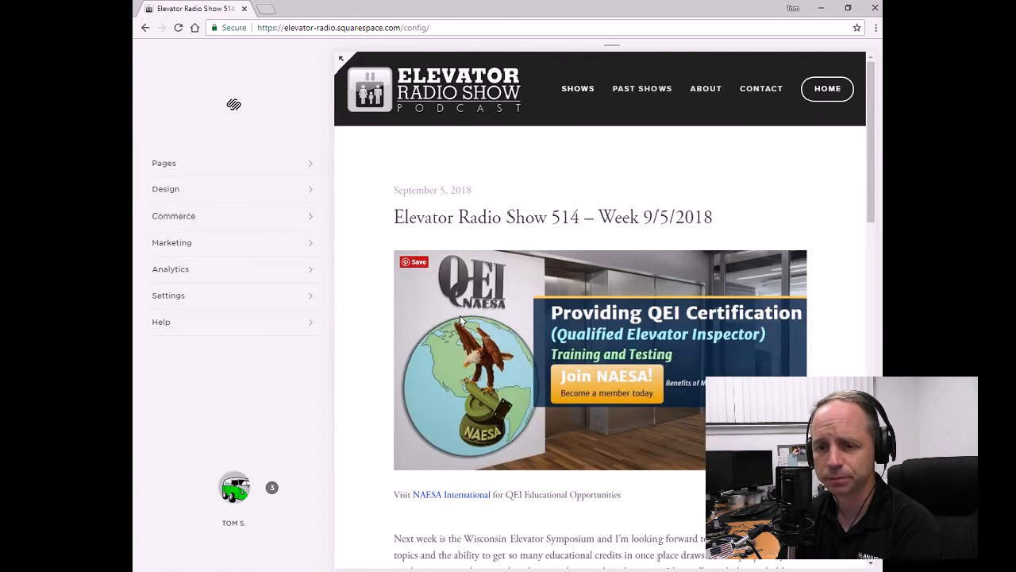
Follow the 'Iran: Lift plummets, kills 6 workers' link from the News/Article Links.
{"action": "scroll", "scroll_direction": "down", "scroll_amount": 3}
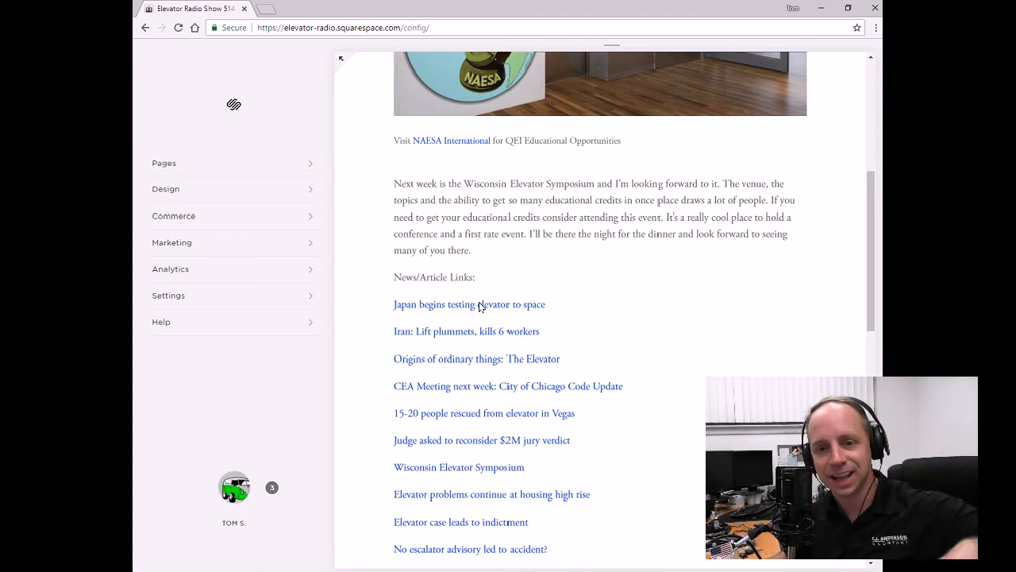
{"action": "mouse_move", "coordinate": [508, 332]}
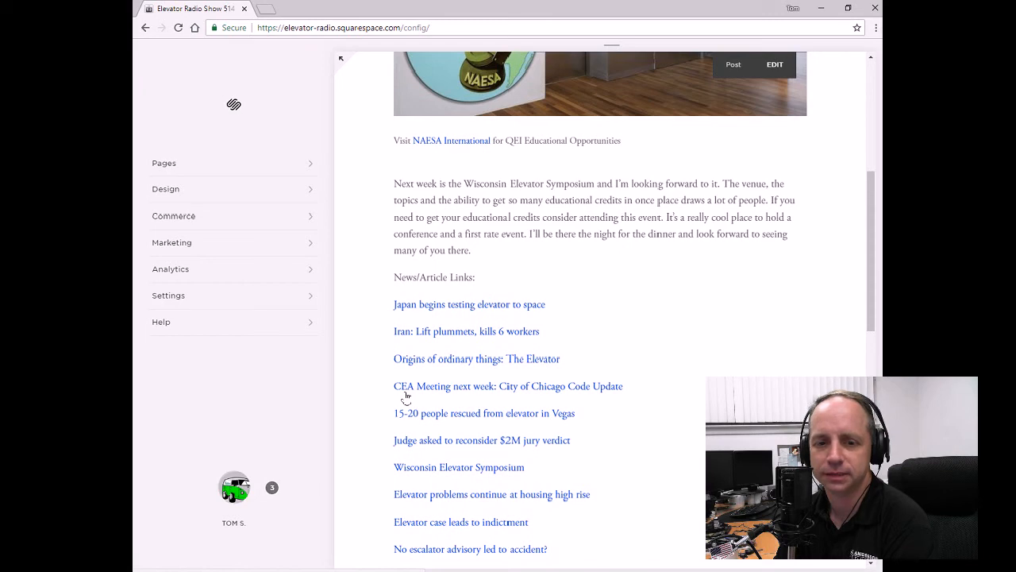
{"action": "mouse_move", "coordinate": [421, 335]}
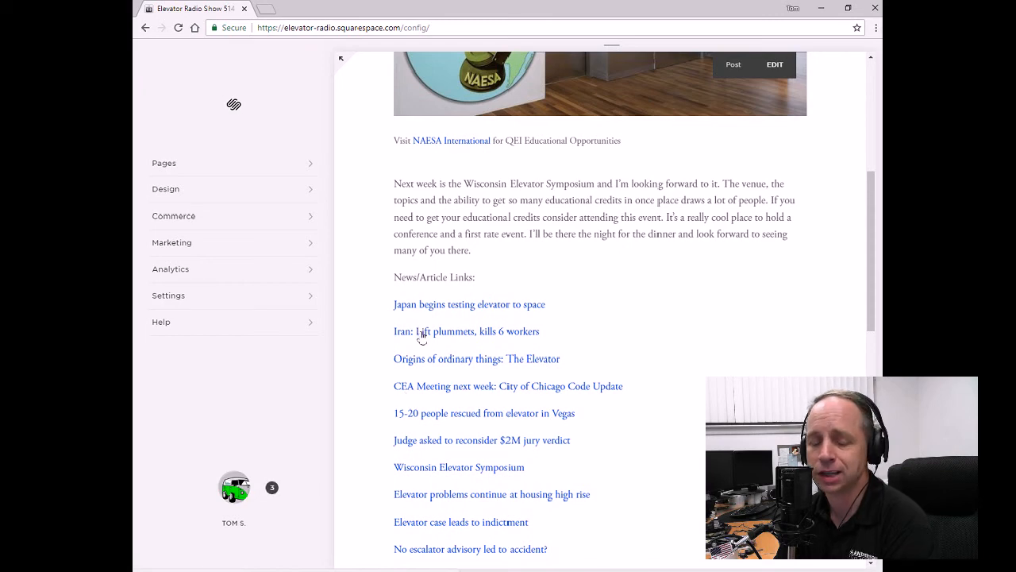
{"action": "left_click", "coordinate": [467, 332]}
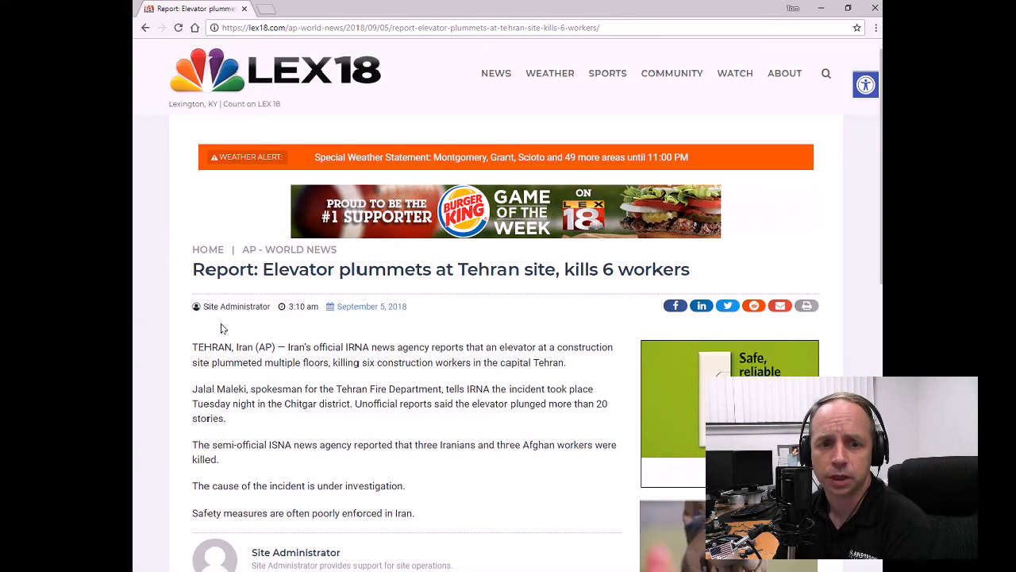
{"action": "mouse_move", "coordinate": [412, 358]}
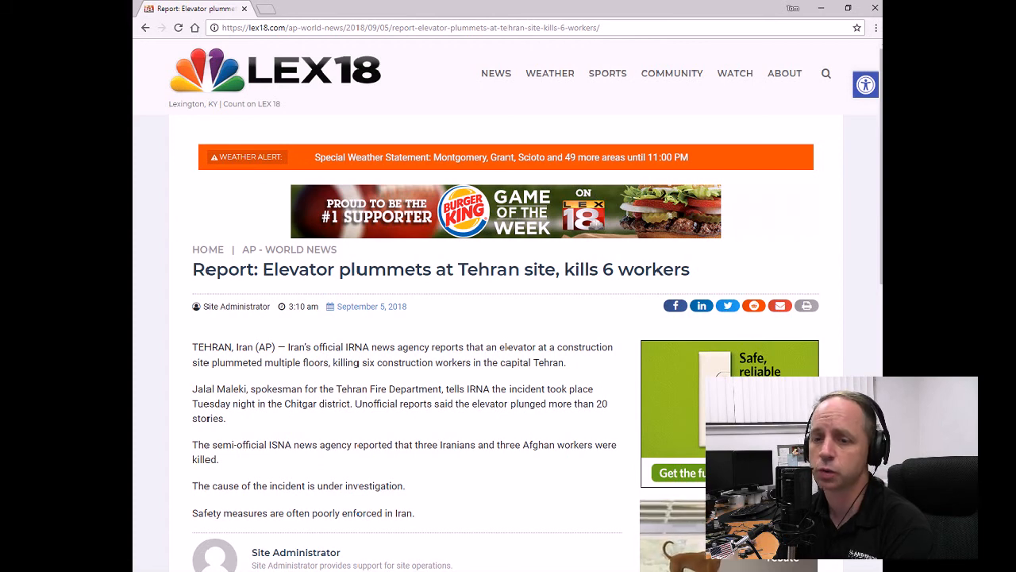
Scroll through the LEX18 report on the Tehran elevator accident that killed six workers.
{"action": "scroll", "scroll_direction": "down", "scroll_amount": 3}
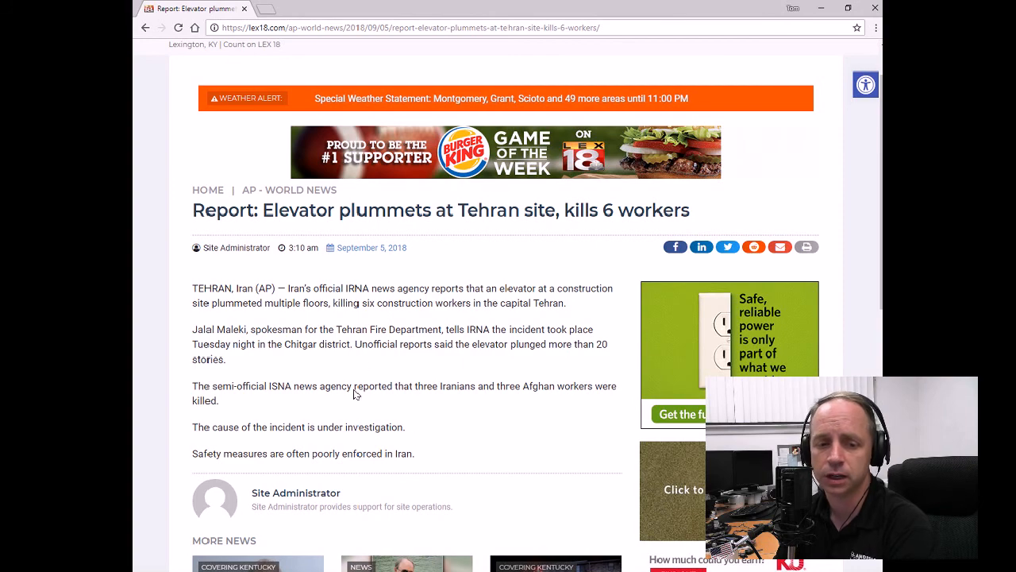
{"action": "mouse_move", "coordinate": [402, 372]}
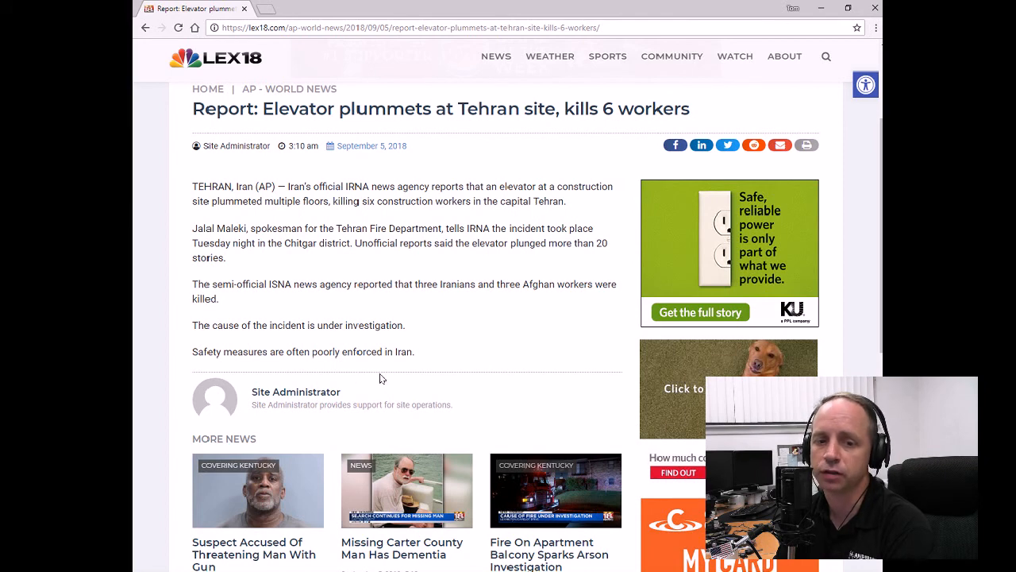
{"action": "scroll", "scroll_direction": "down", "scroll_amount": 3}
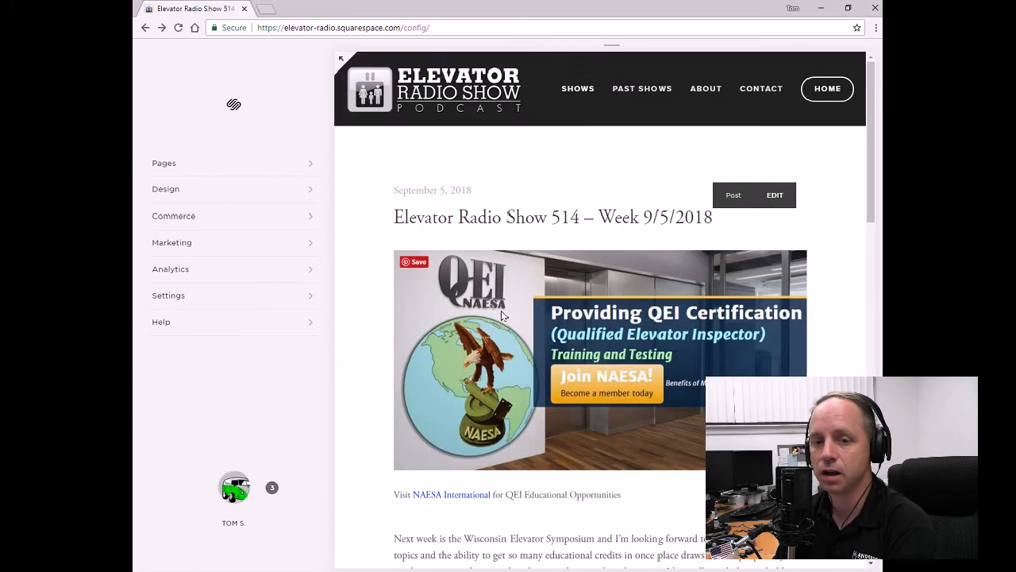
Follow the 'Origins of ordinary things: The Elevator' link in the post's link list.
{"action": "scroll", "scroll_direction": "down", "scroll_amount": 3}
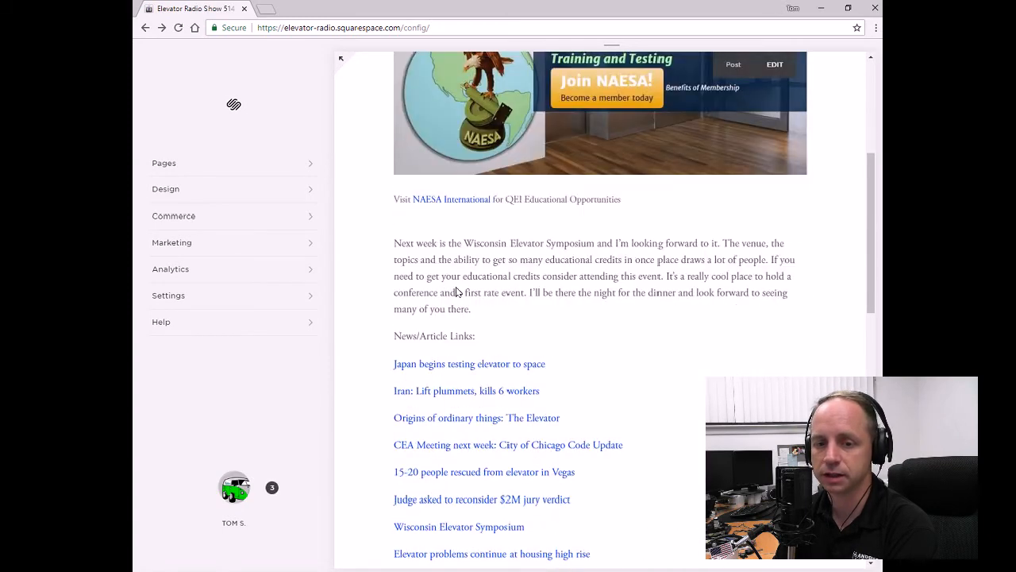
{"action": "scroll", "scroll_direction": "down", "scroll_amount": 3}
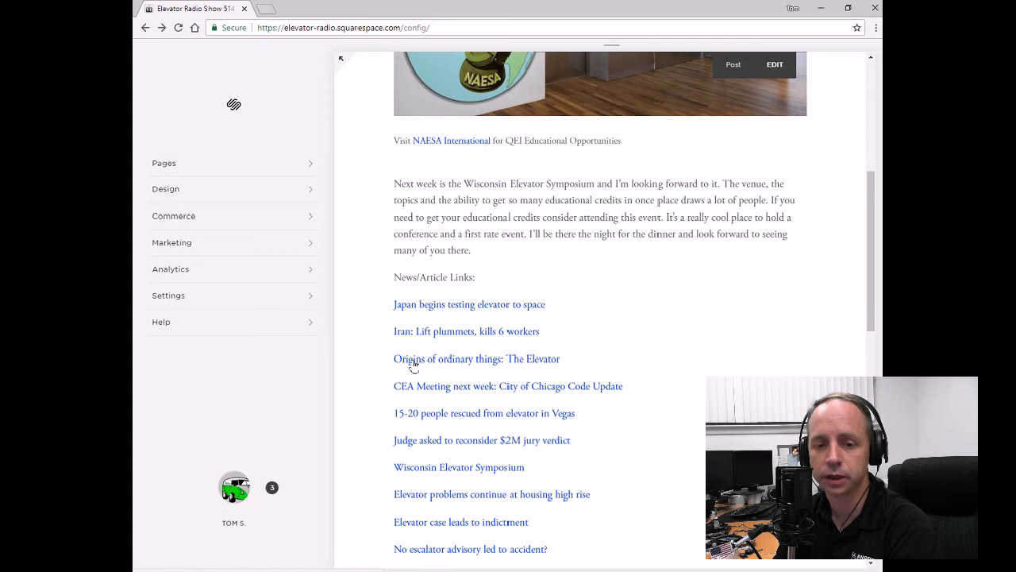
{"action": "left_click", "coordinate": [476, 359]}
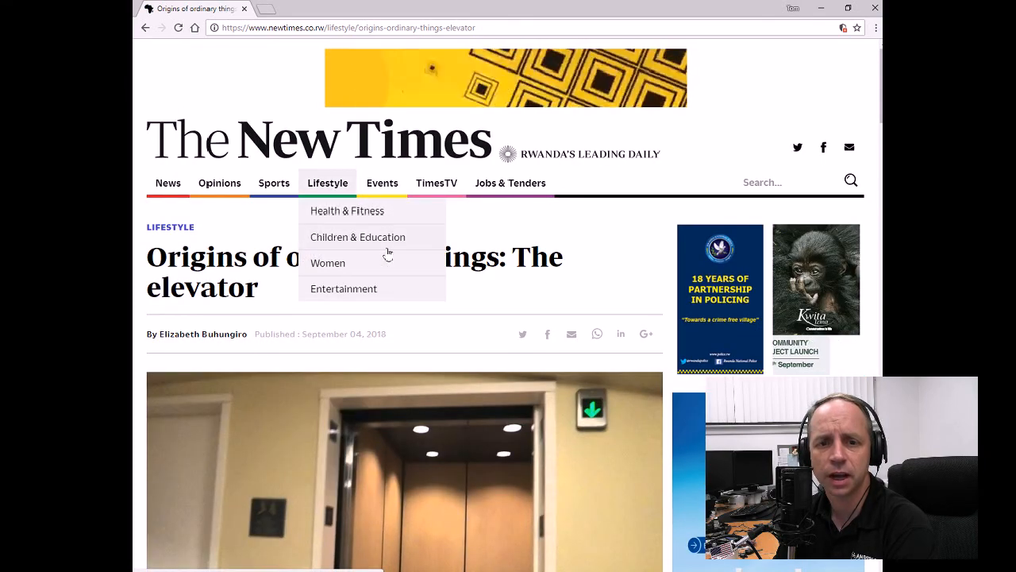
Scroll through The New Times article on the elevator's origins and back up.
{"action": "scroll", "scroll_direction": "down", "scroll_amount": 3}
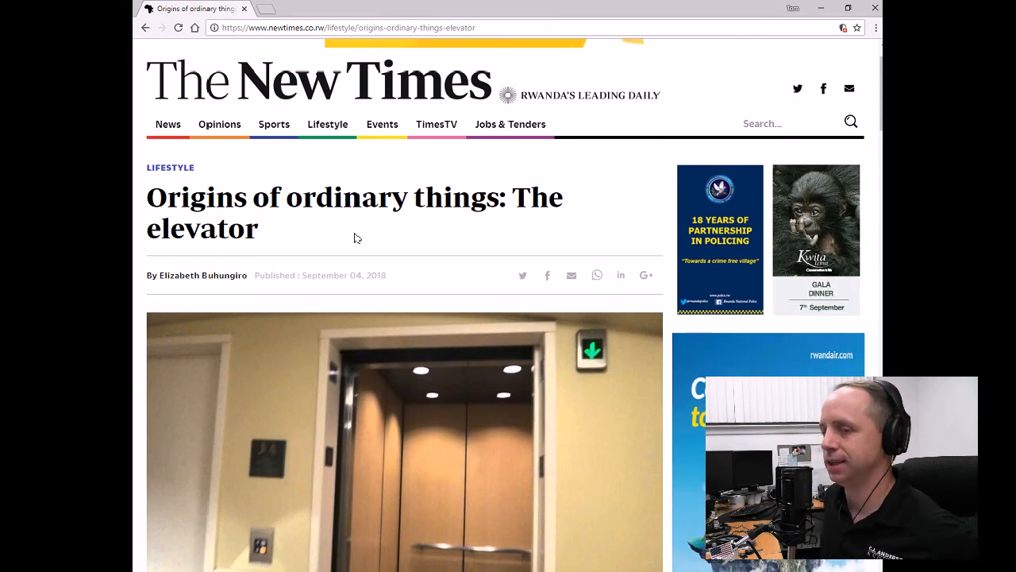
{"action": "mouse_move", "coordinate": [378, 485]}
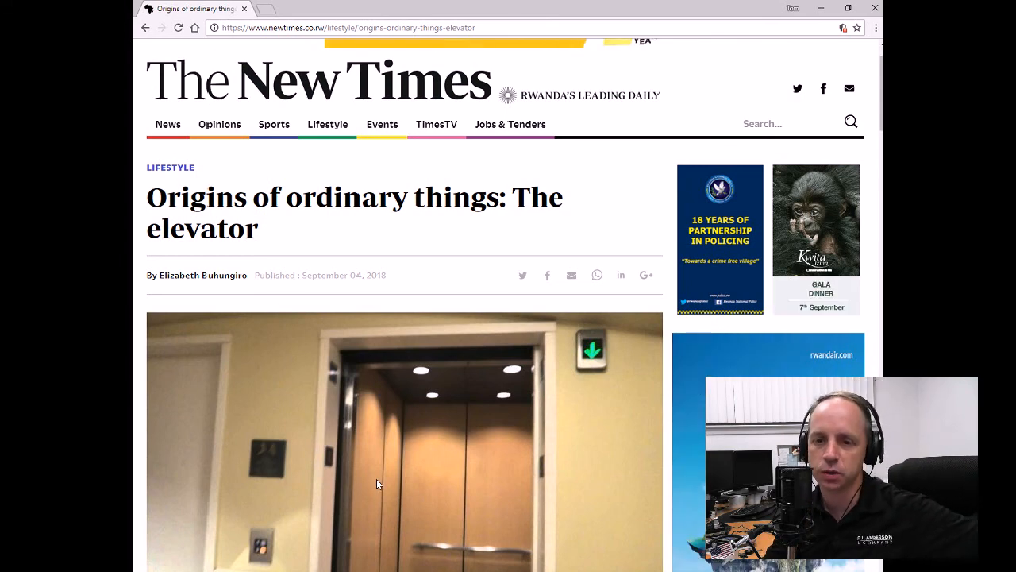
{"action": "scroll", "scroll_direction": "down", "scroll_amount": 3}
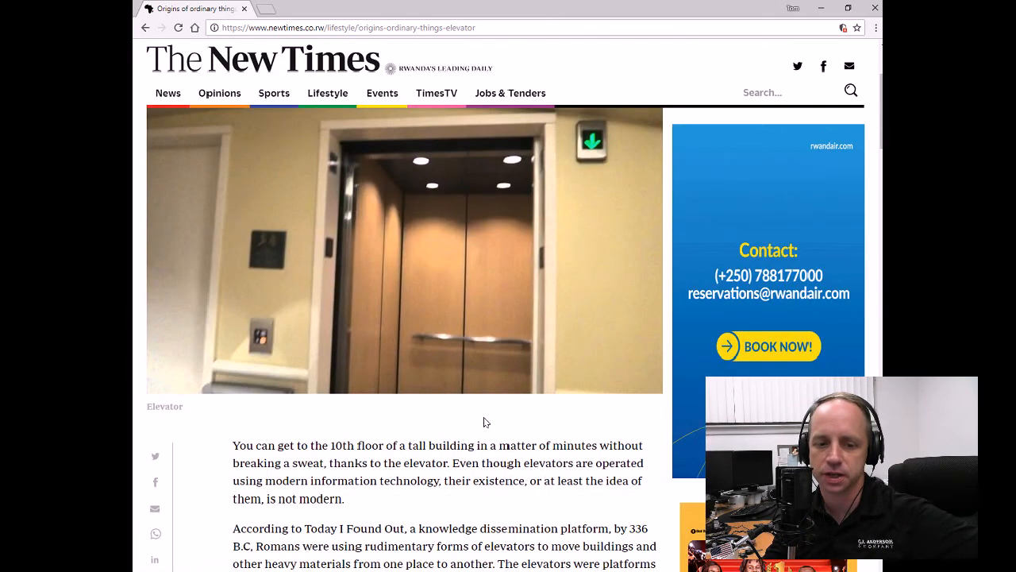
{"action": "scroll", "scroll_direction": "down", "scroll_amount": 3}
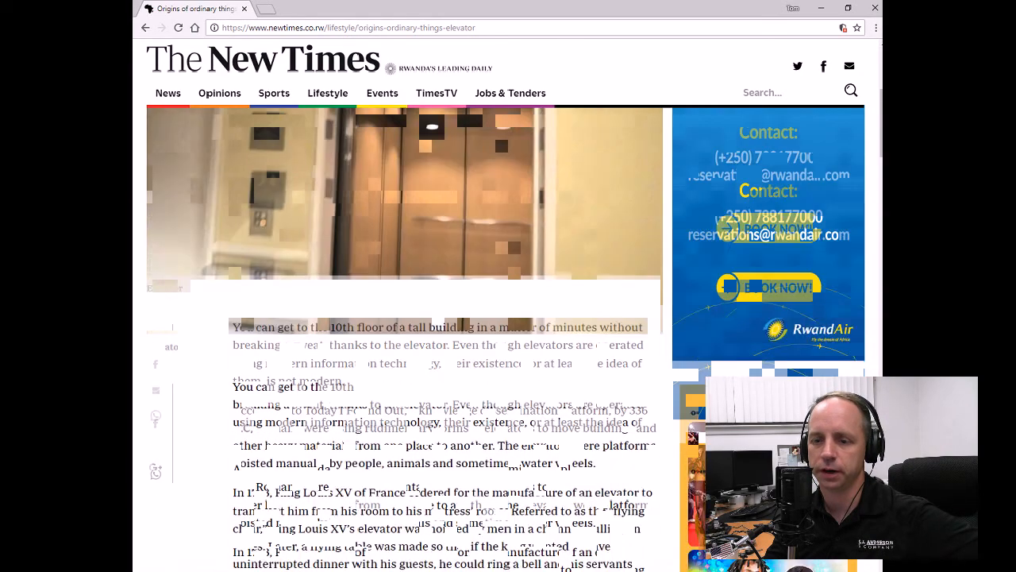
{"action": "scroll", "scroll_direction": "down", "scroll_amount": 3}
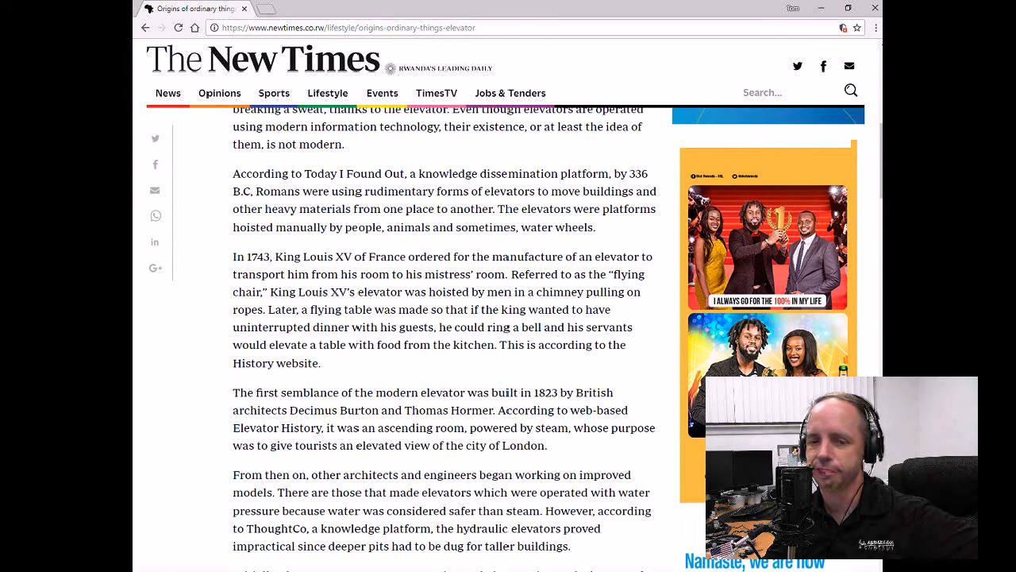
{"action": "scroll", "scroll_direction": "down", "scroll_amount": 3}
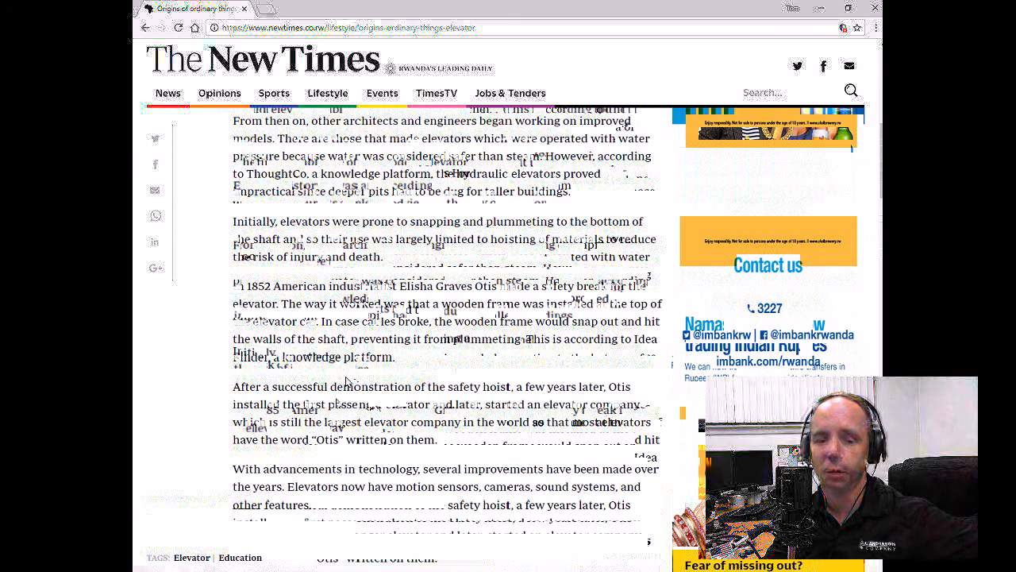
{"action": "scroll", "scroll_direction": "up", "scroll_amount": 3}
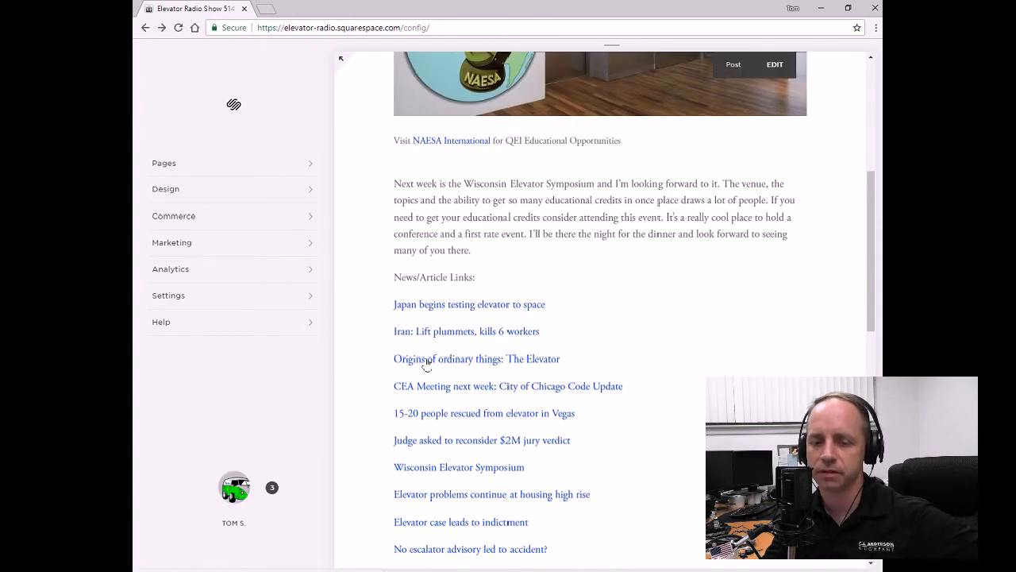
{"action": "mouse_move", "coordinate": [409, 365]}
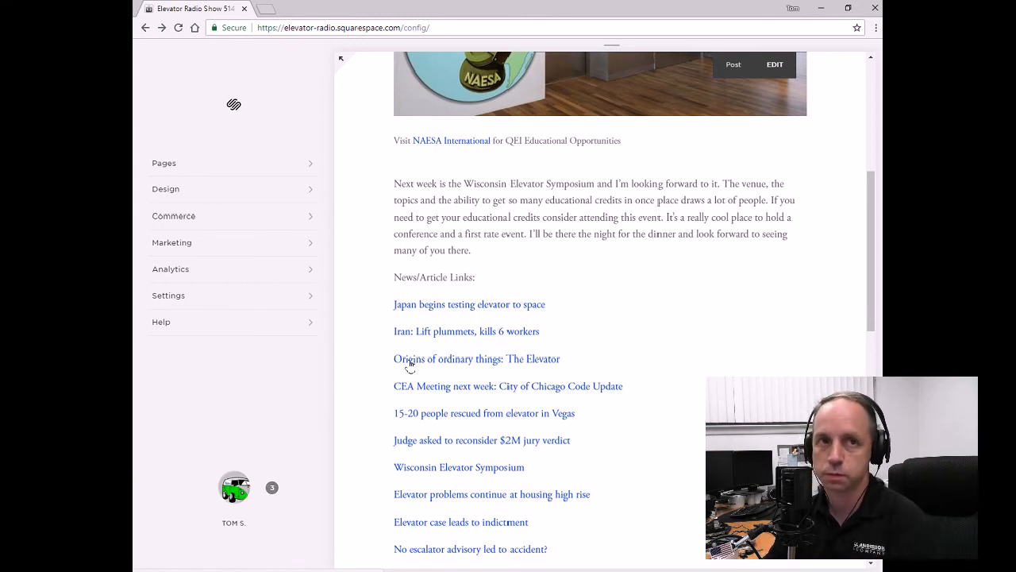
{"action": "mouse_move", "coordinate": [435, 347]}
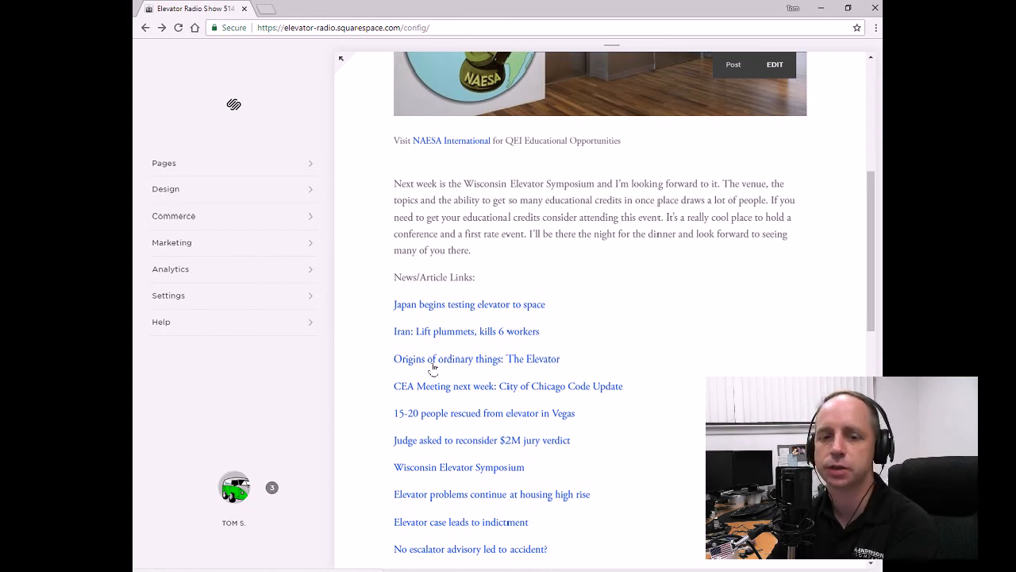
{"action": "mouse_move", "coordinate": [469, 391]}
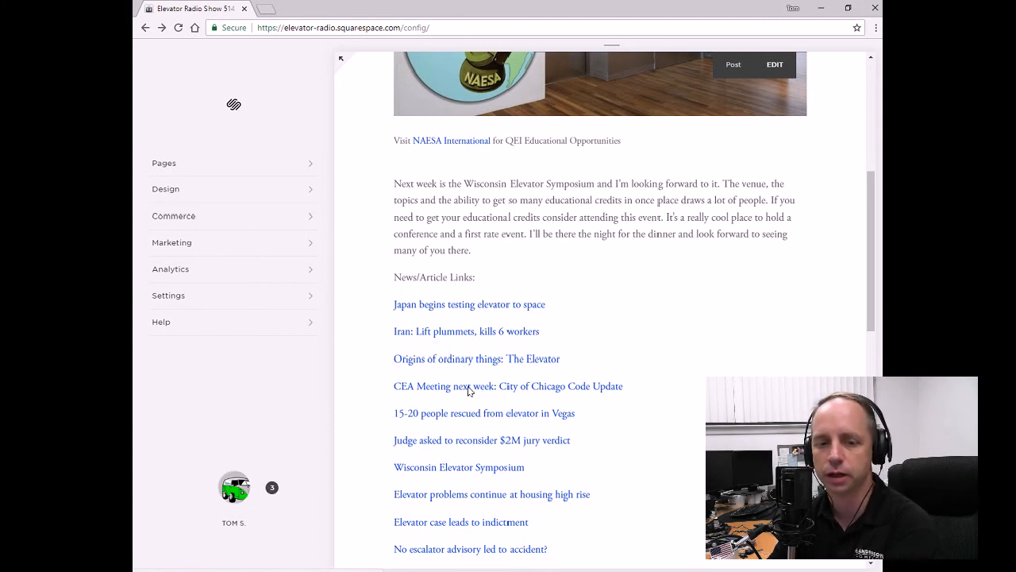
{"action": "mouse_move", "coordinate": [413, 390]}
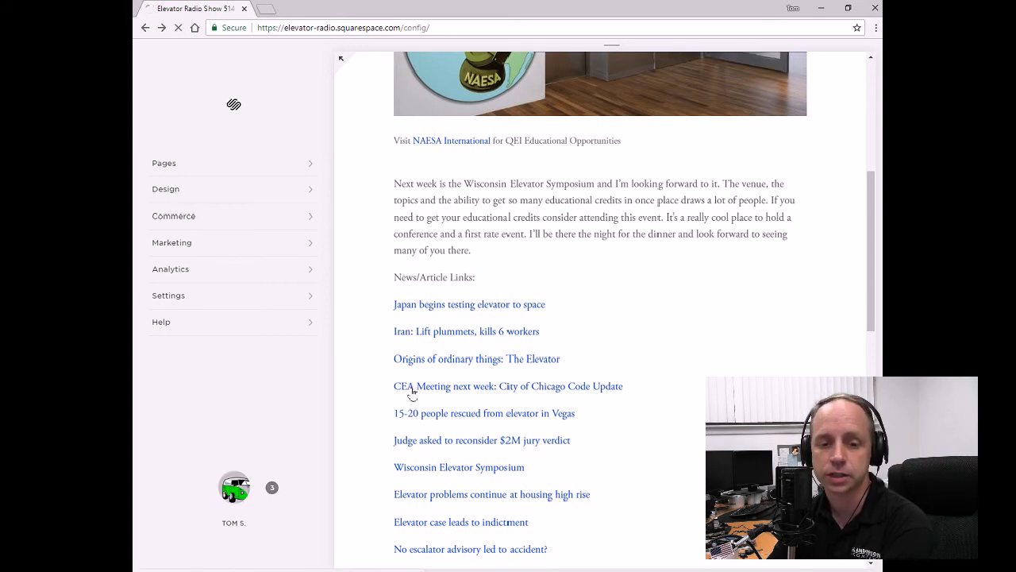
Follow the 'CEA Meeting next week: City of Chicago Code Update' link.
{"action": "left_click", "coordinate": [508, 386]}
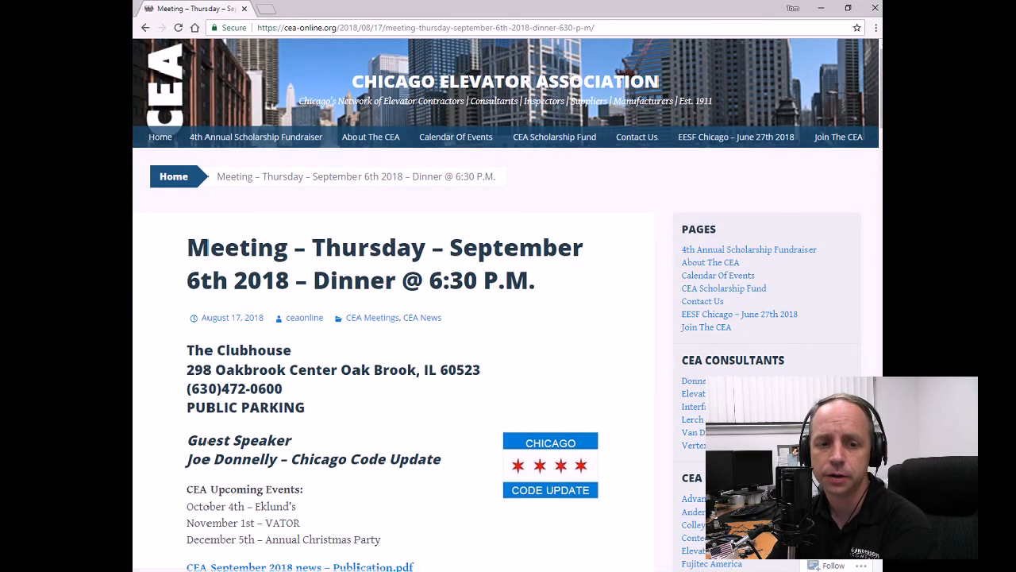
Scroll through the CEA September 6th meeting page and RSVP form, then go back to the post.
{"action": "scroll", "scroll_direction": "down", "scroll_amount": 3}
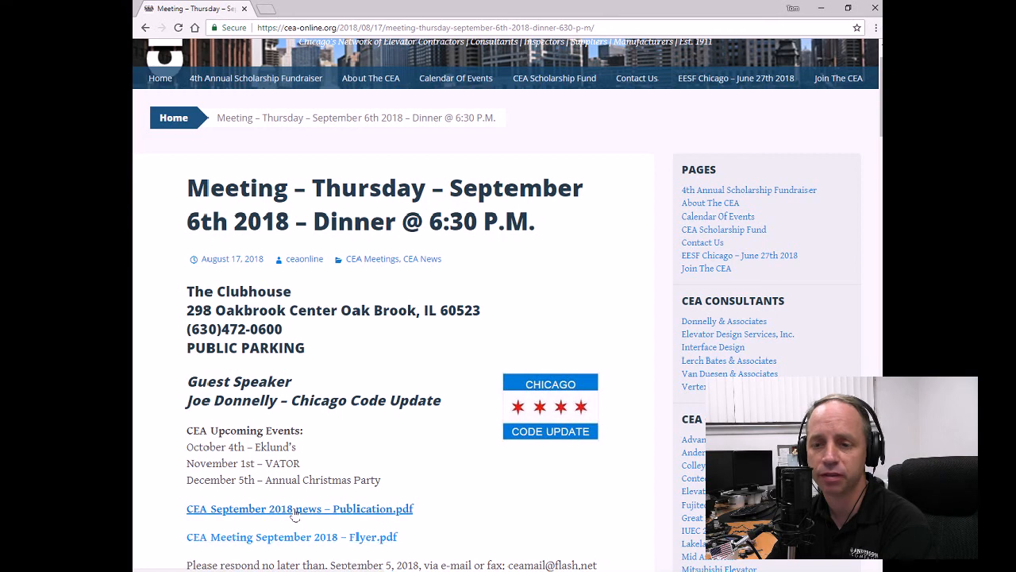
{"action": "mouse_move", "coordinate": [318, 351]}
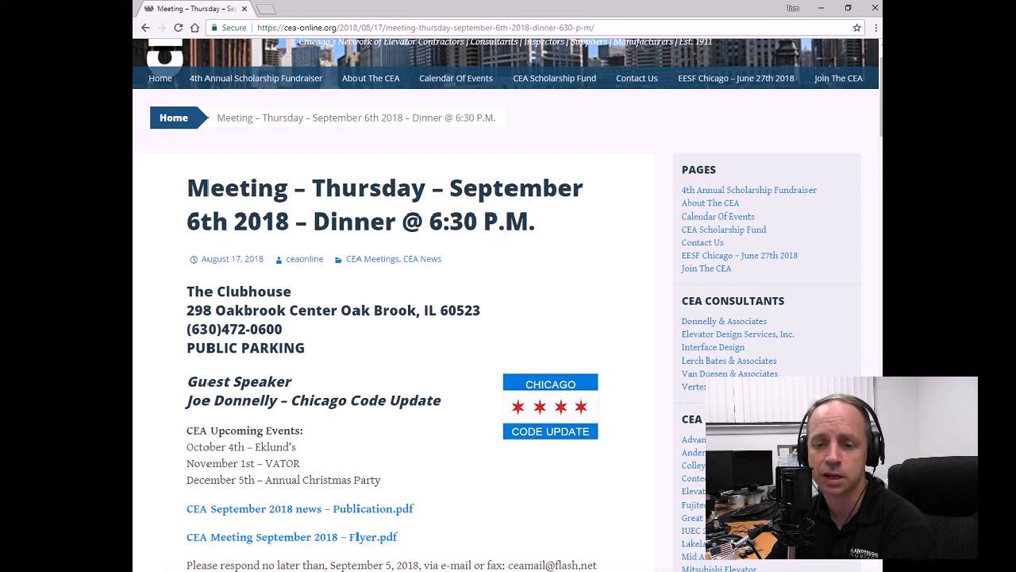
{"action": "scroll", "scroll_direction": "down", "scroll_amount": 3}
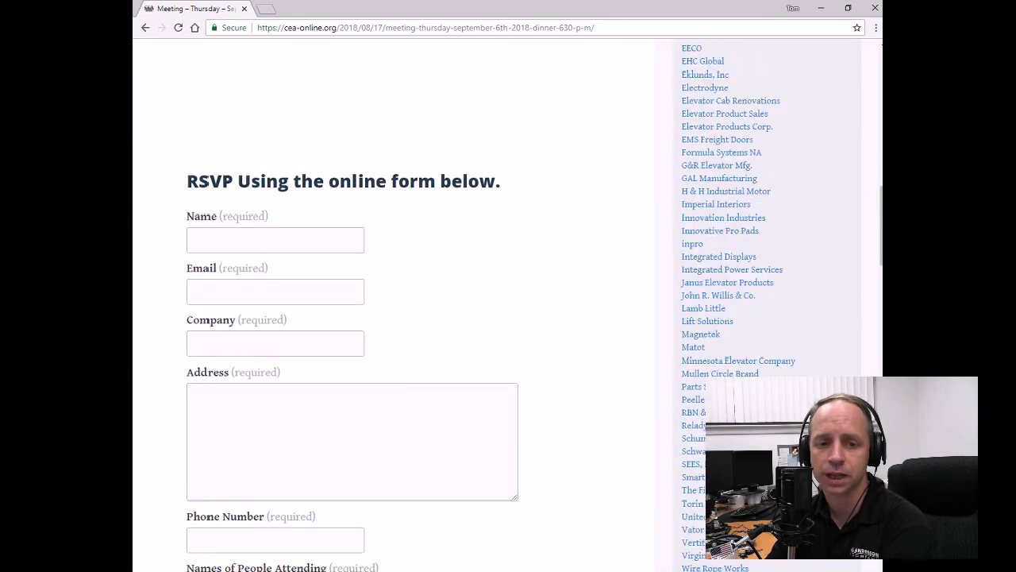
{"action": "scroll", "scroll_direction": "down", "scroll_amount": 3}
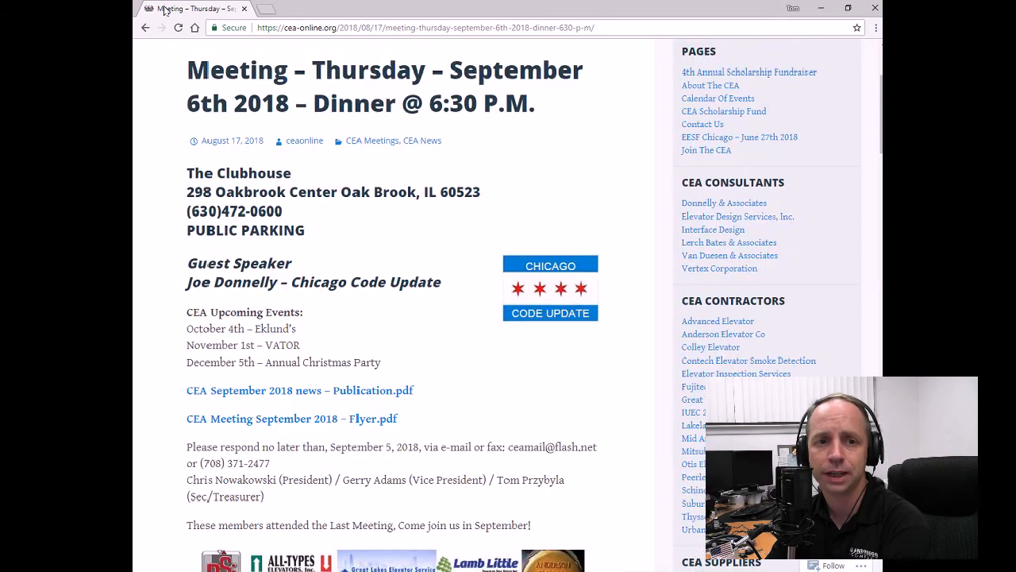
{"action": "left_click", "coordinate": [145, 27]}
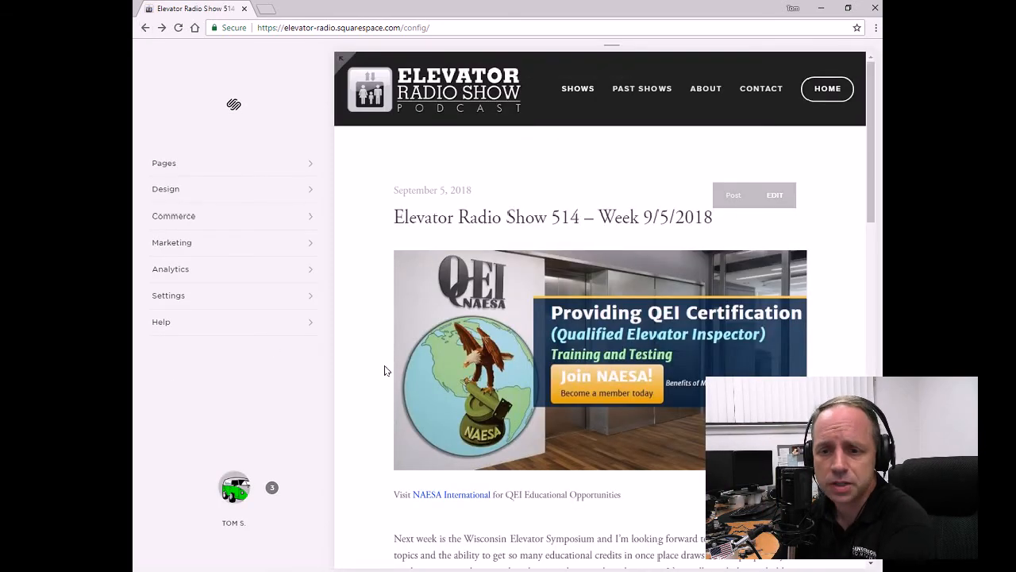
{"action": "scroll", "scroll_direction": "down", "scroll_amount": 3}
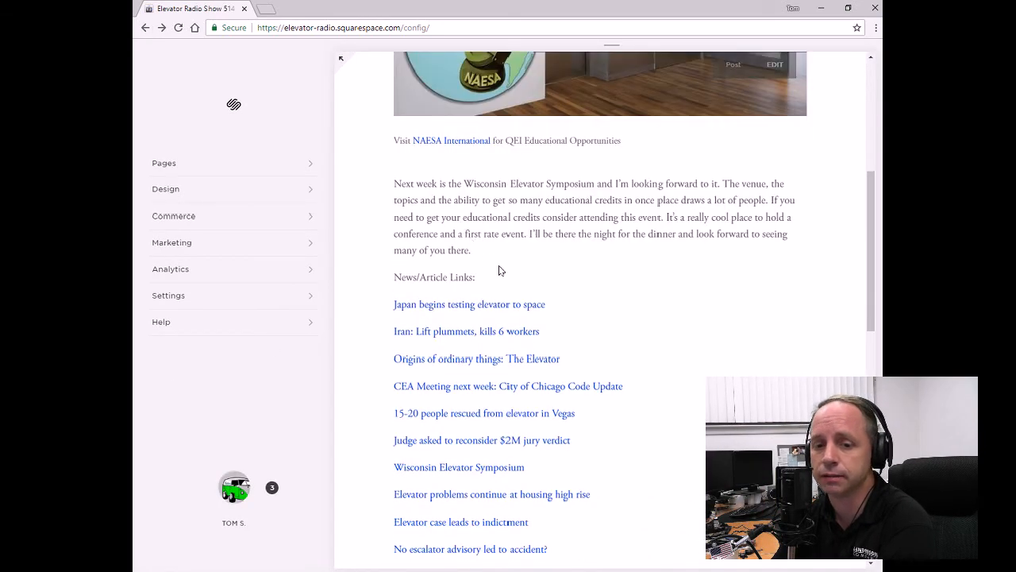
{"action": "scroll", "scroll_direction": "down", "scroll_amount": 3}
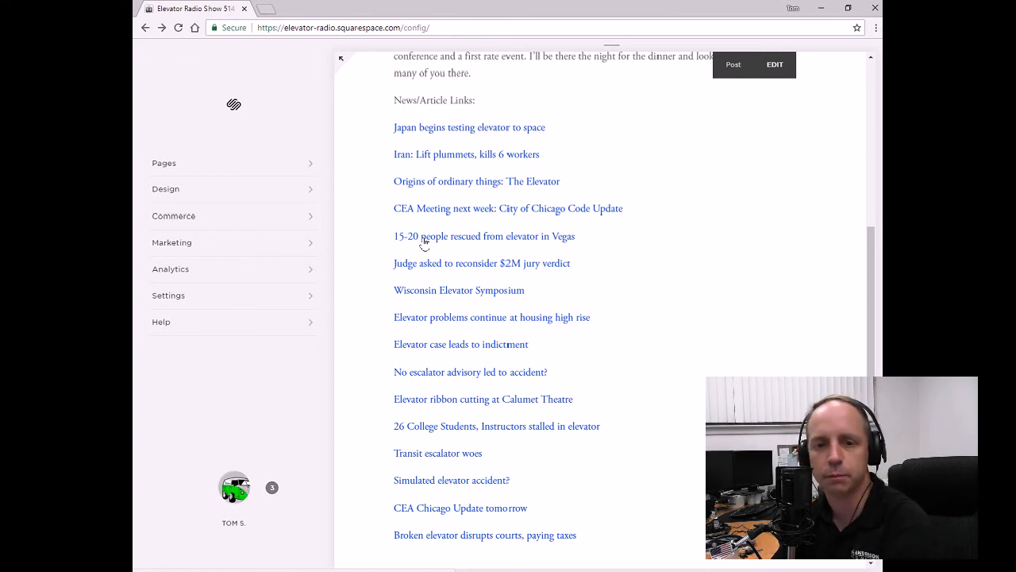
{"action": "mouse_move", "coordinate": [405, 261]}
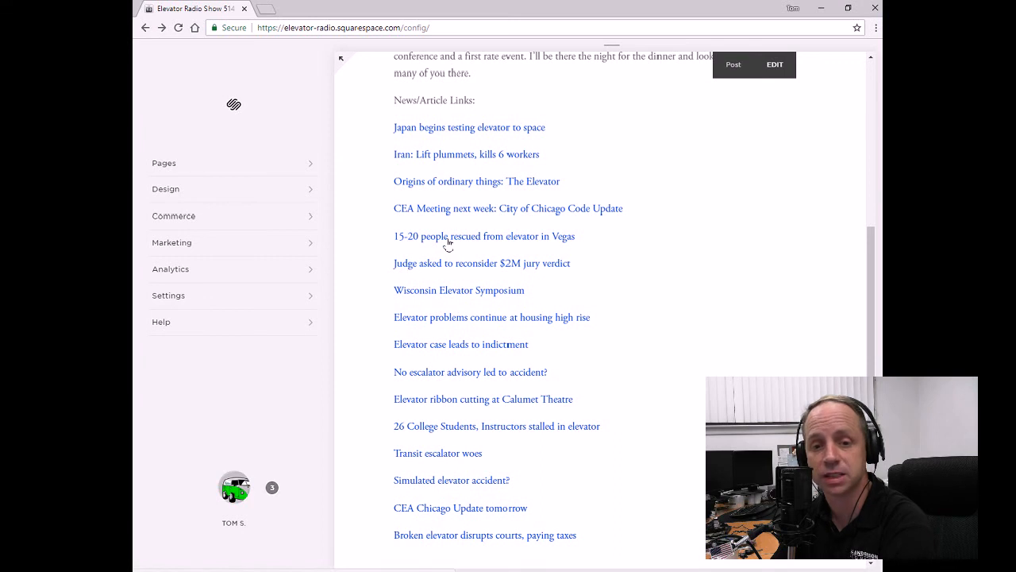
{"action": "mouse_move", "coordinate": [439, 378]}
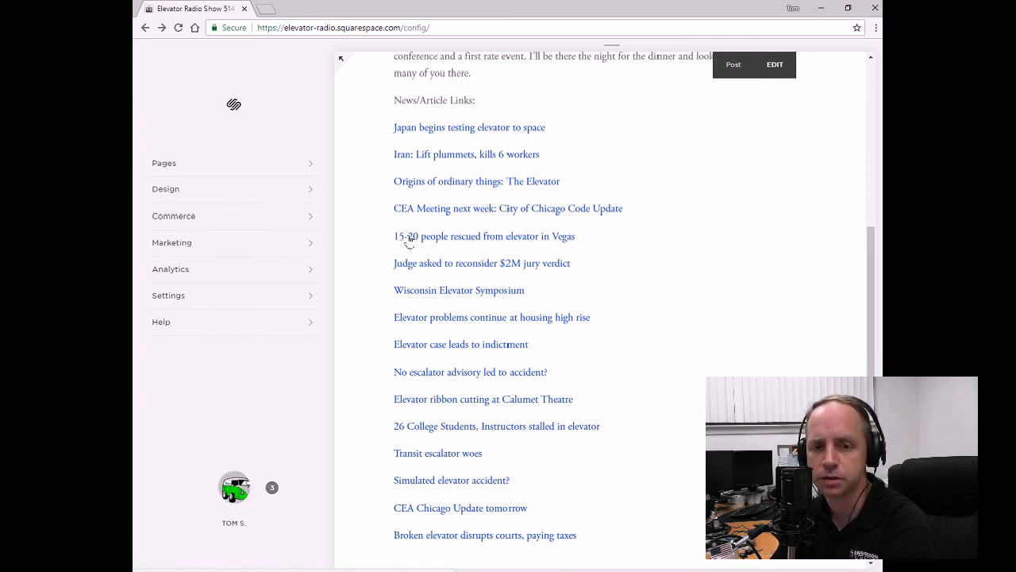
Read the News 3 LV story on 15-20 people rescued from a Vegas elevator, then go back.
{"action": "left_click", "coordinate": [483, 235]}
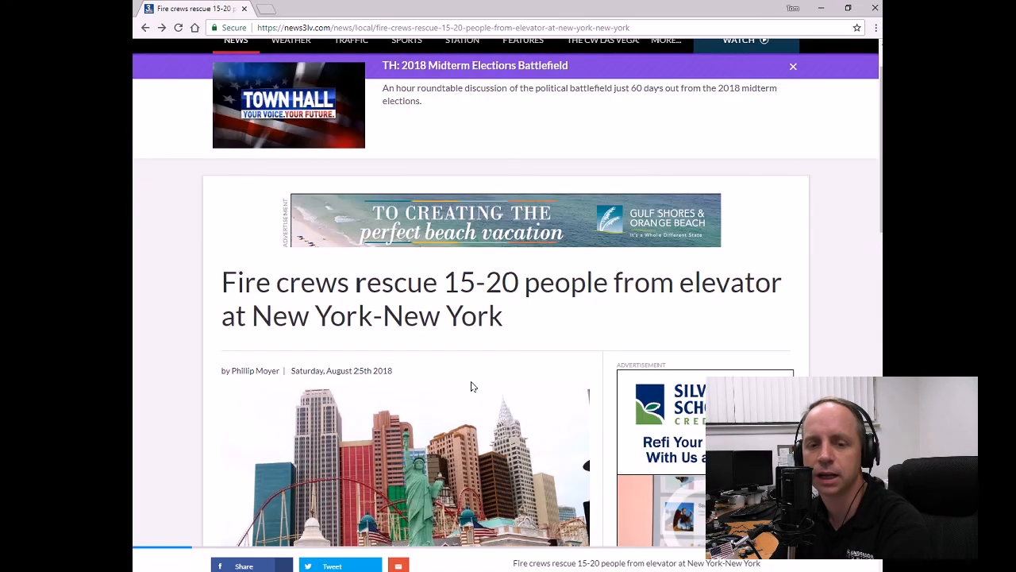
{"action": "scroll", "scroll_direction": "down", "scroll_amount": 3}
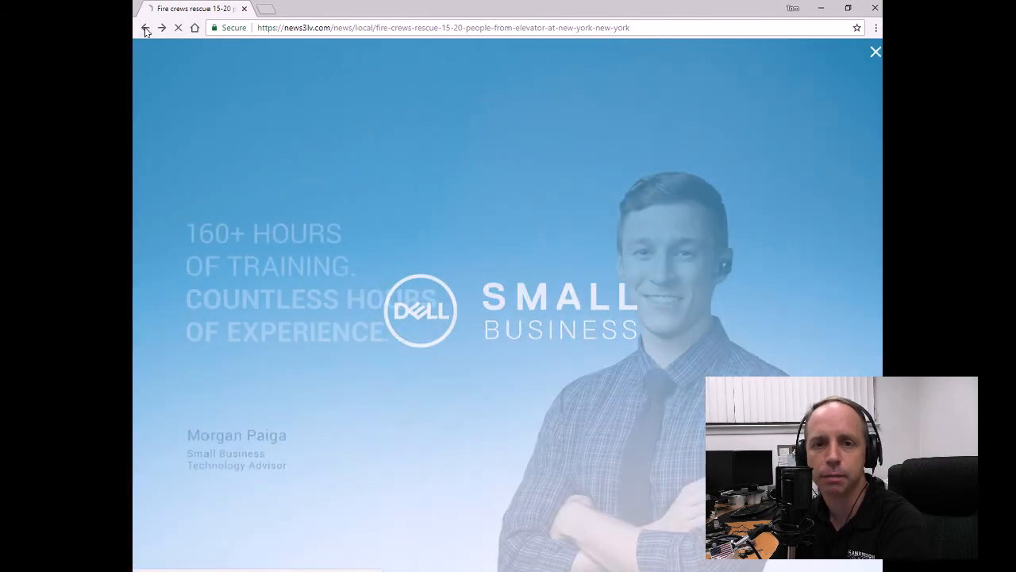
{"action": "left_click", "coordinate": [144, 28]}
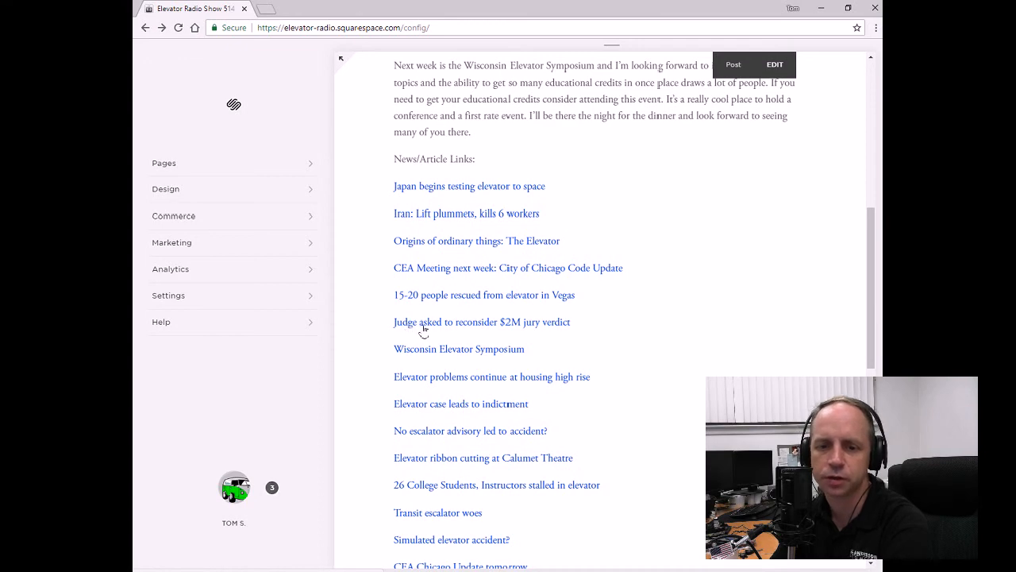
Read The News Tribune article 'Judge asked to reconsider $2M jury verdict'.
{"action": "left_click", "coordinate": [481, 320]}
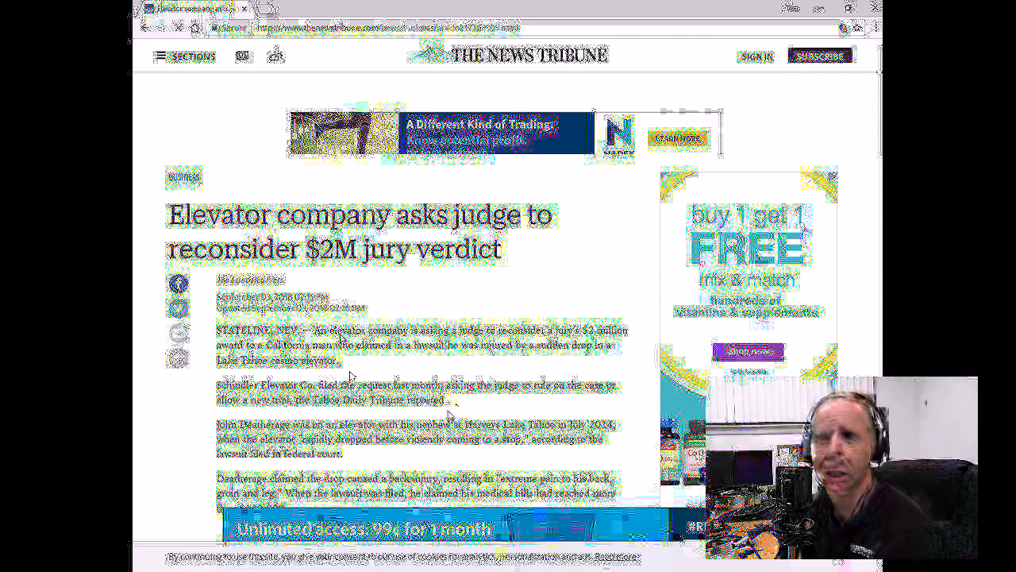
{"action": "scroll", "scroll_direction": "down", "scroll_amount": 3}
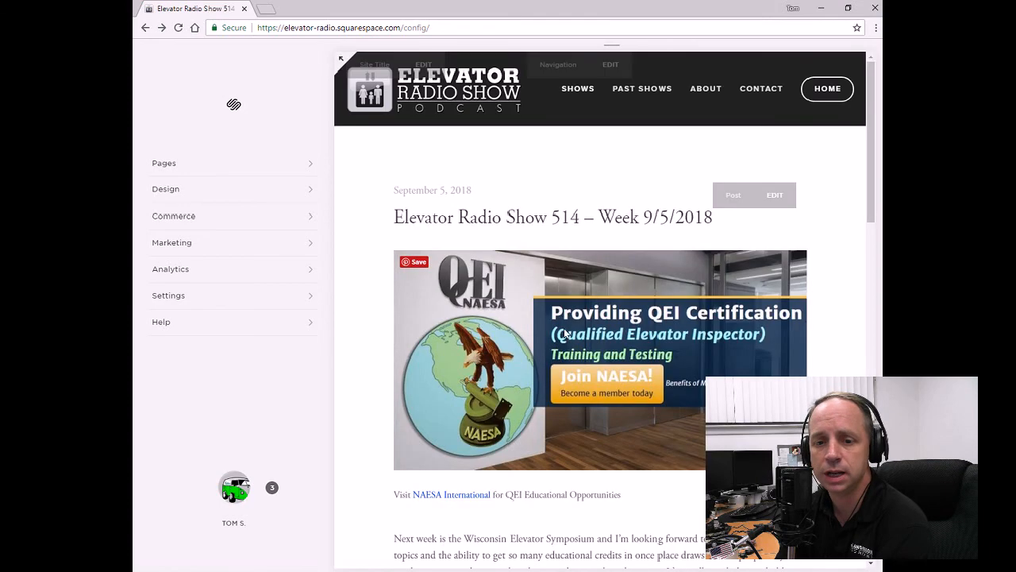
{"action": "scroll", "scroll_direction": "down", "scroll_amount": 3}
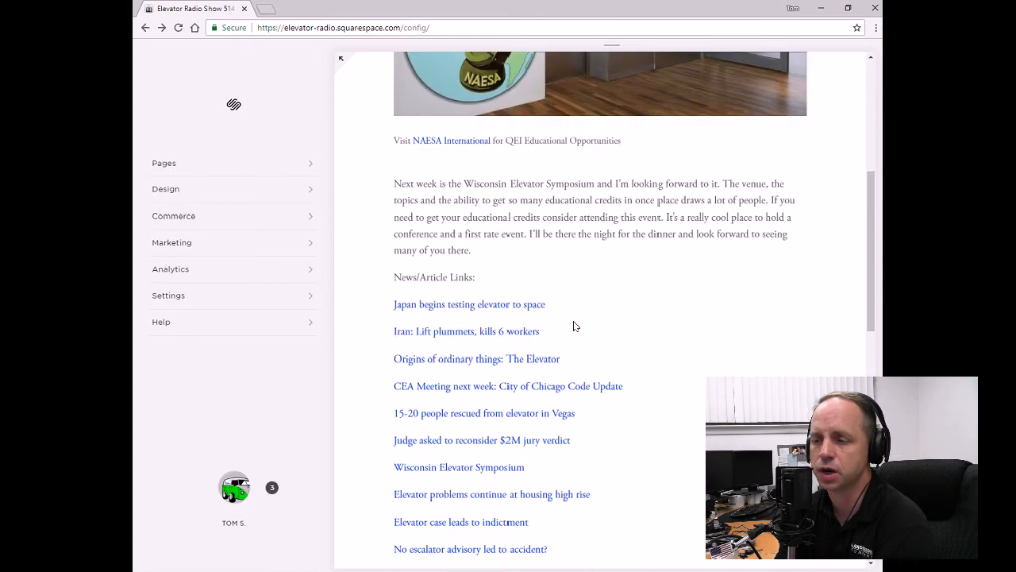
{"action": "scroll", "scroll_direction": "down", "scroll_amount": 3}
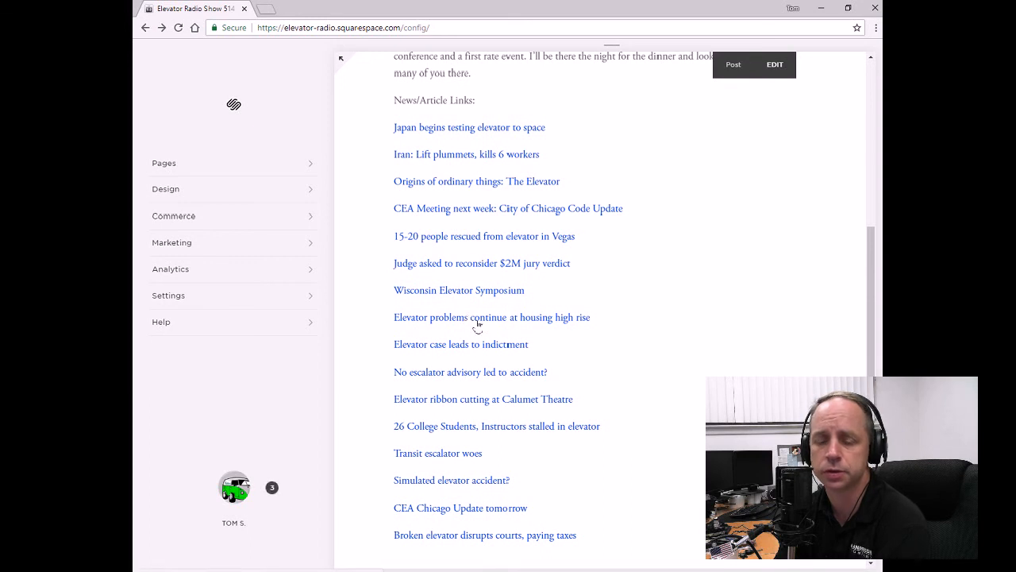
{"action": "mouse_move", "coordinate": [501, 353]}
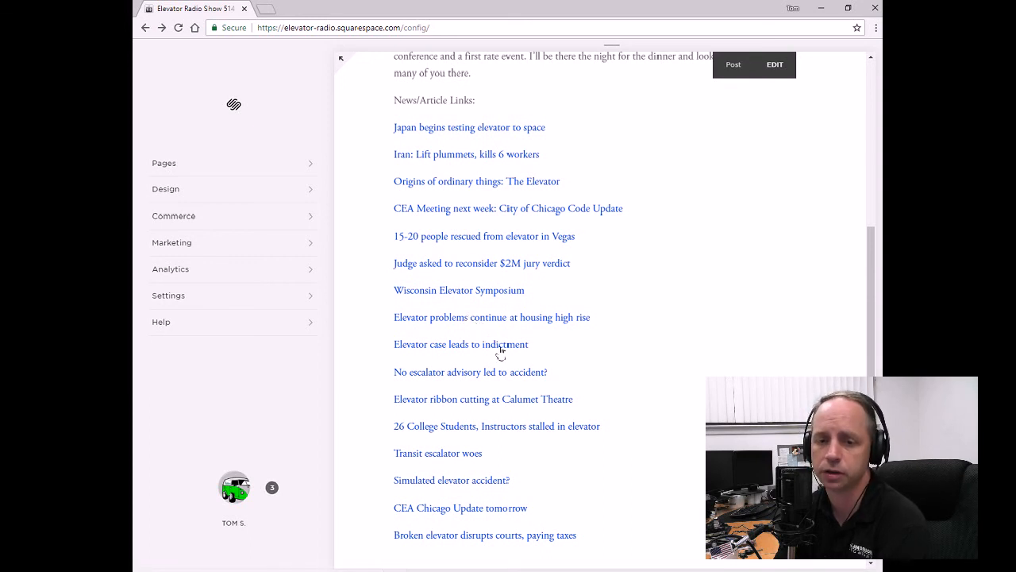
{"action": "mouse_move", "coordinate": [400, 324]}
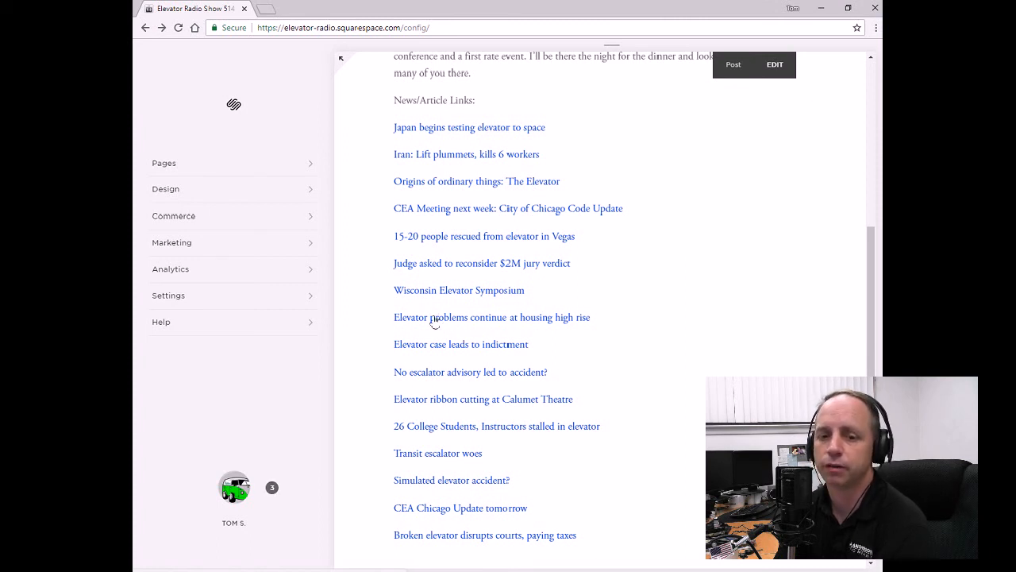
{"action": "mouse_move", "coordinate": [455, 353]}
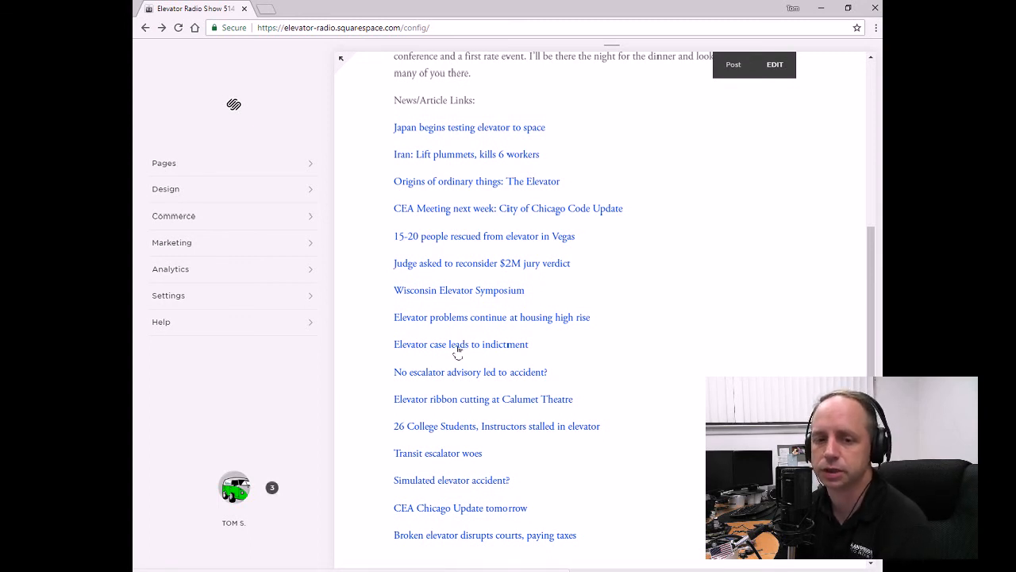
{"action": "mouse_move", "coordinate": [432, 321]}
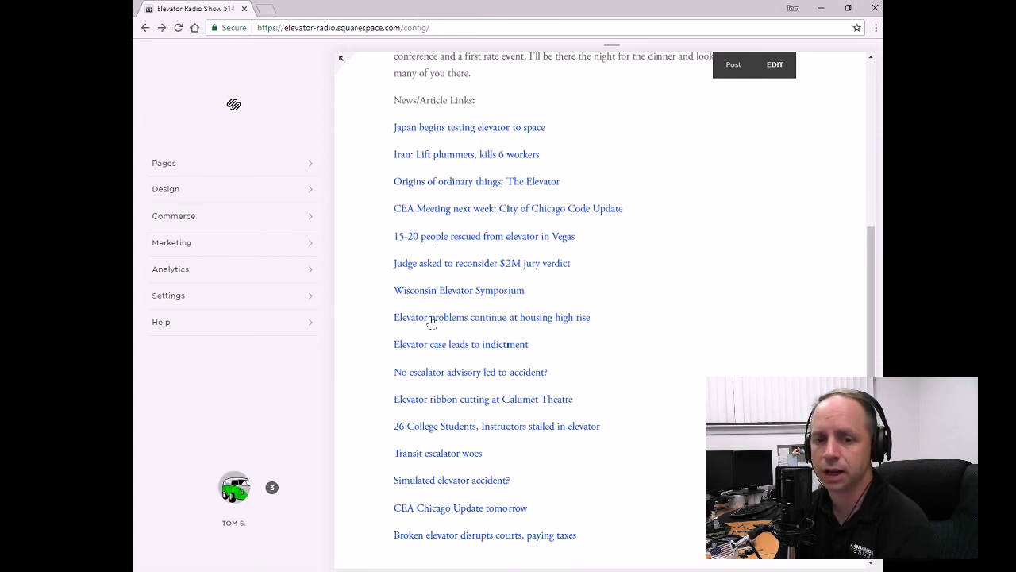
{"action": "mouse_move", "coordinate": [502, 305]}
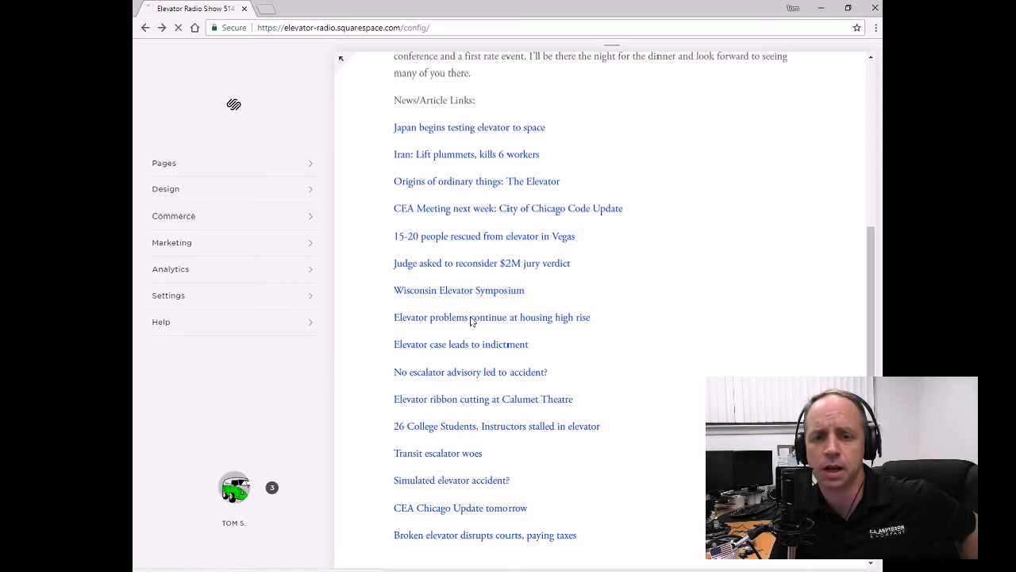
Follow the next link to NAESA International's 2018 Wisconsin Symposium page.
{"action": "left_click", "coordinate": [459, 289]}
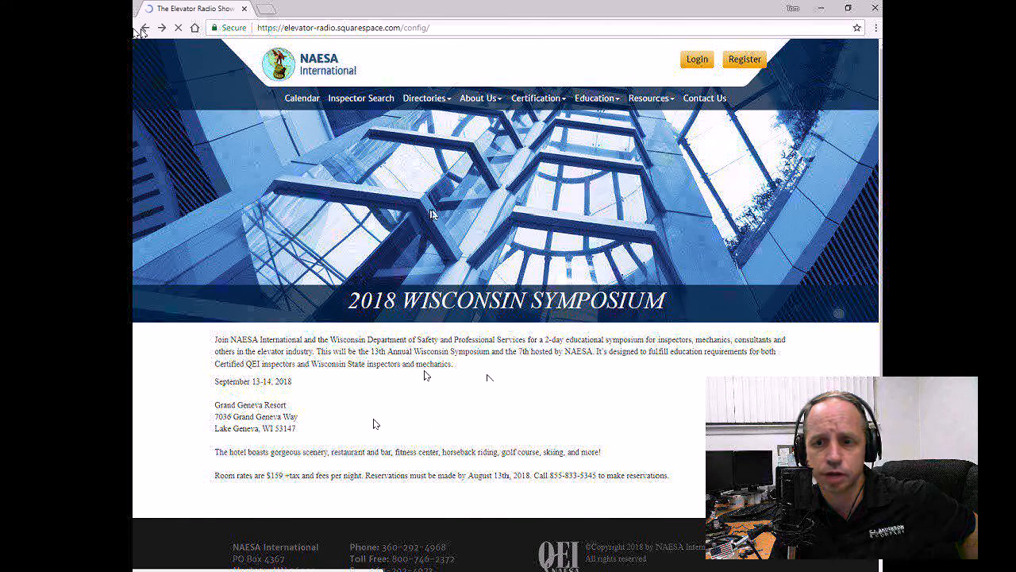
{"action": "mouse_move", "coordinate": [596, 210]}
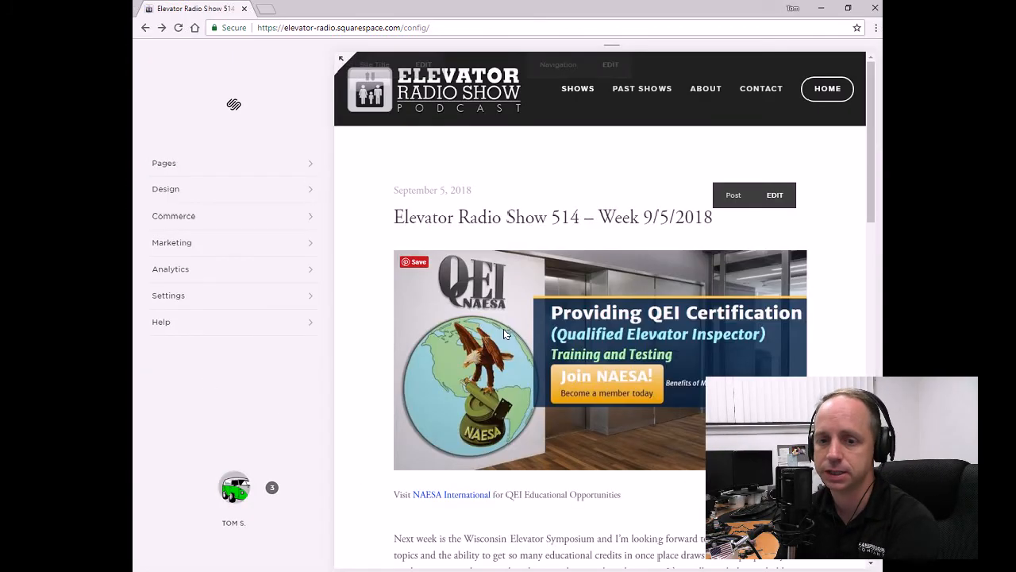
Scroll the episode 514 post down past the symposium link to the end of its news links.
{"action": "scroll", "scroll_direction": "down", "scroll_amount": 3}
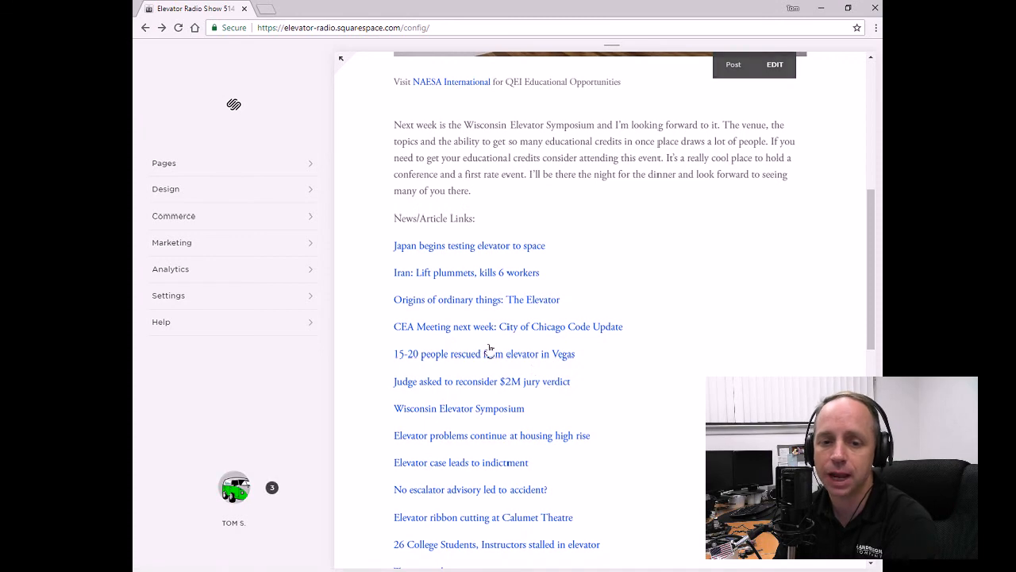
{"action": "scroll", "scroll_direction": "down", "scroll_amount": 3}
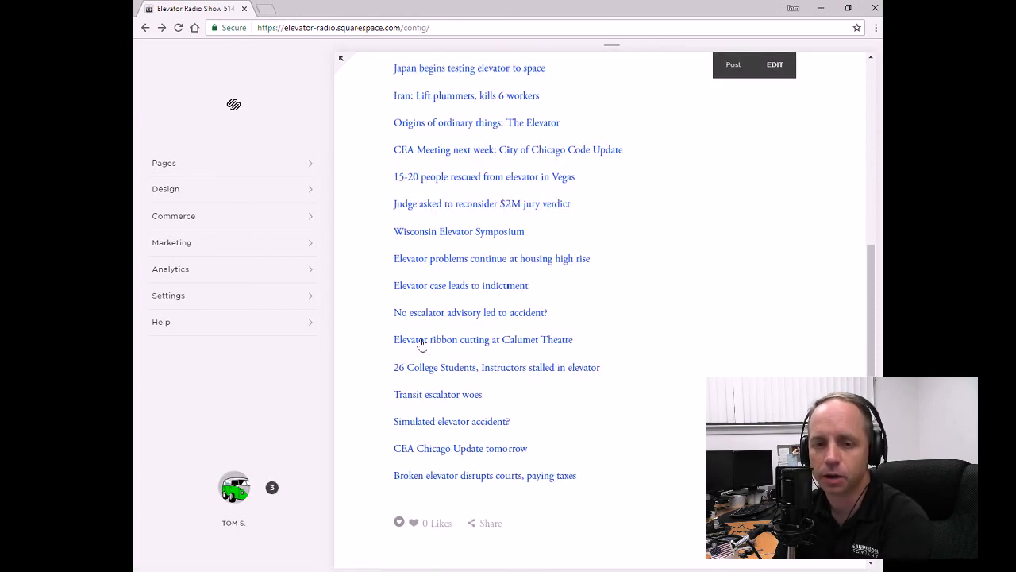
{"action": "mouse_move", "coordinate": [428, 317]}
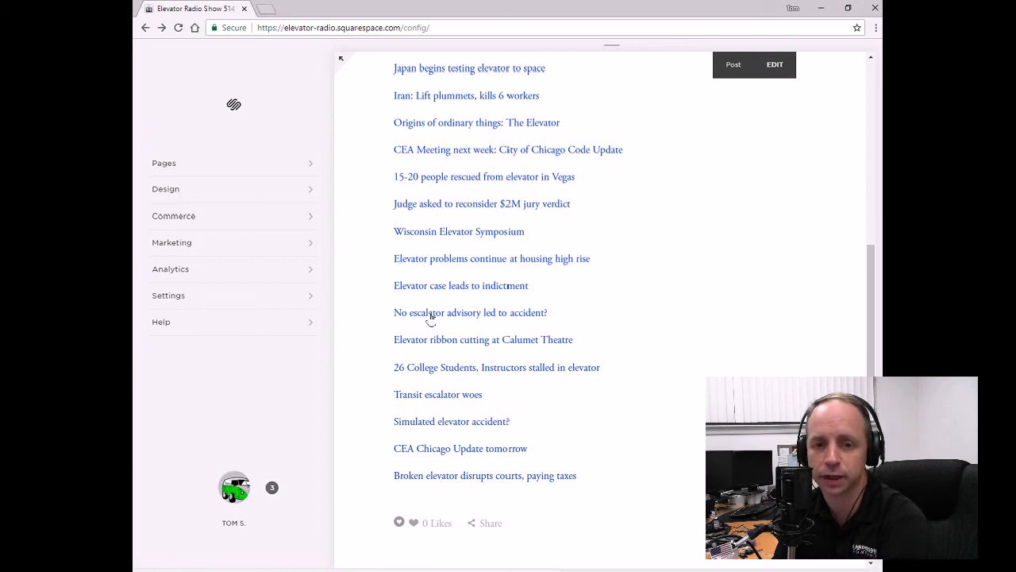
{"action": "mouse_move", "coordinate": [400, 294]}
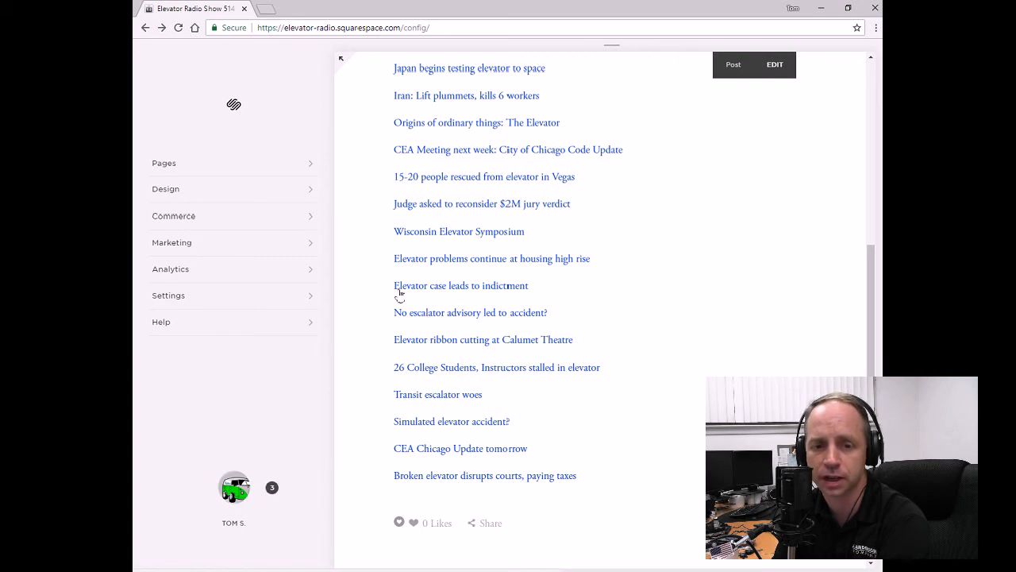
{"action": "mouse_move", "coordinate": [415, 294]}
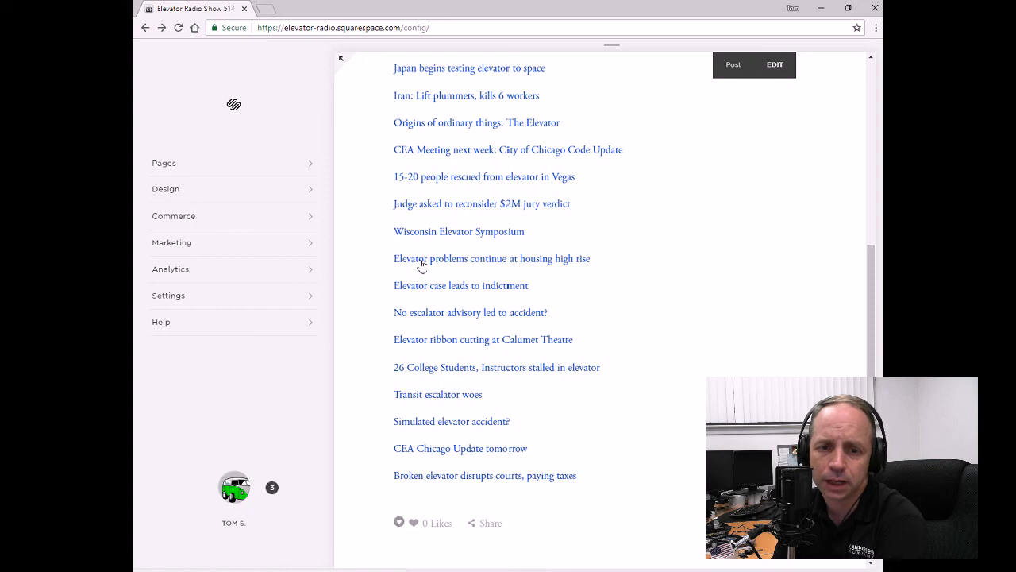
Read WAVE3's story on elevator problems at a Louisville senior housing high rise.
{"action": "left_click", "coordinate": [492, 257]}
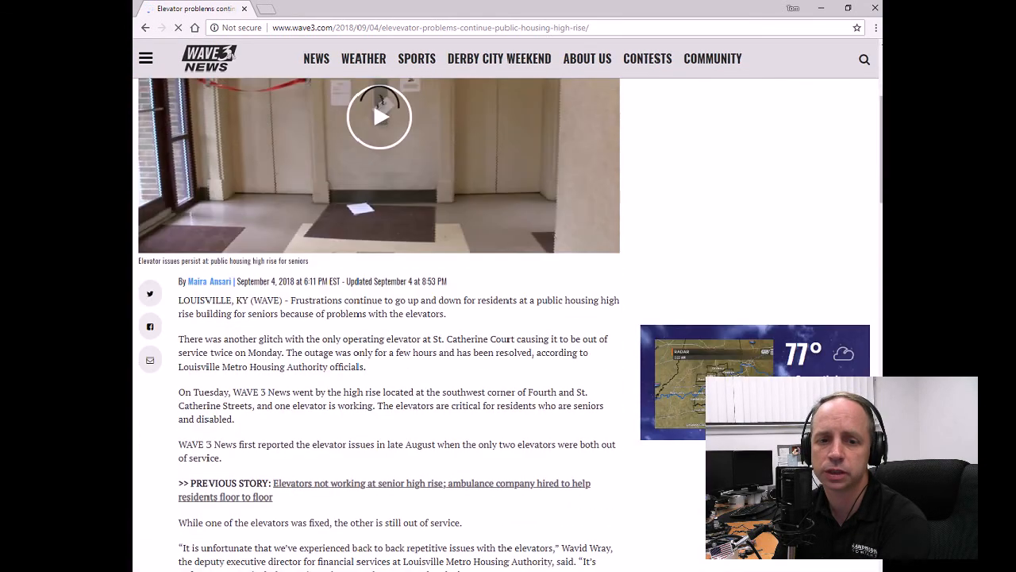
{"action": "scroll", "scroll_direction": "down", "scroll_amount": 3}
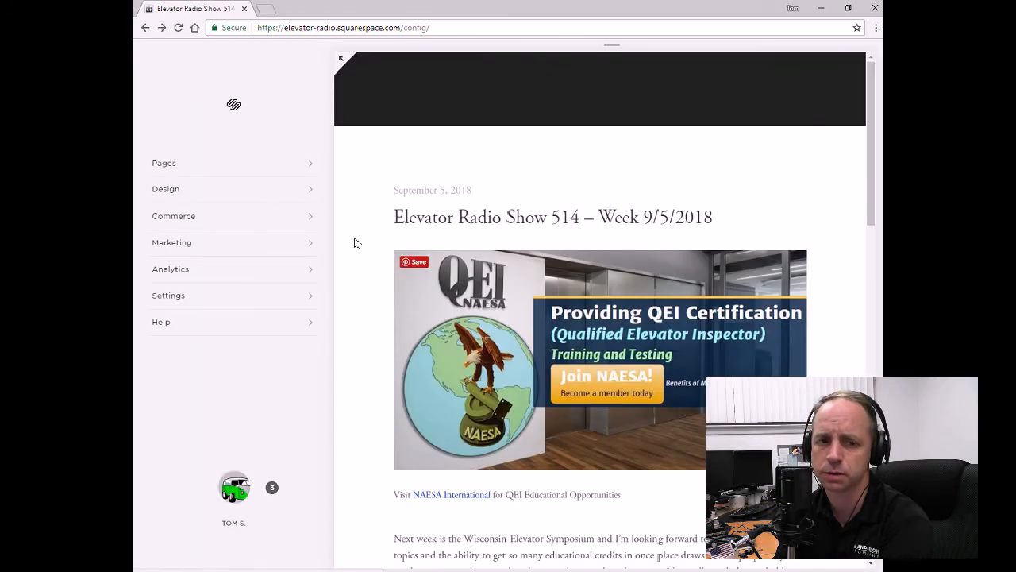
Scroll the post down to the indictment and escalator advisory headlines in the links list.
{"action": "scroll", "scroll_direction": "down", "scroll_amount": 3}
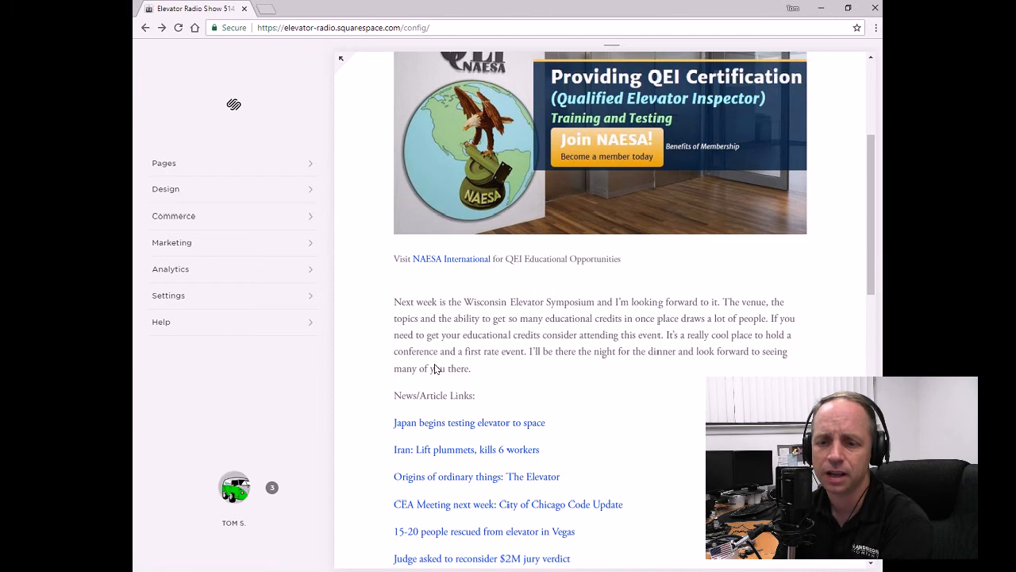
{"action": "scroll", "scroll_direction": "down", "scroll_amount": 3}
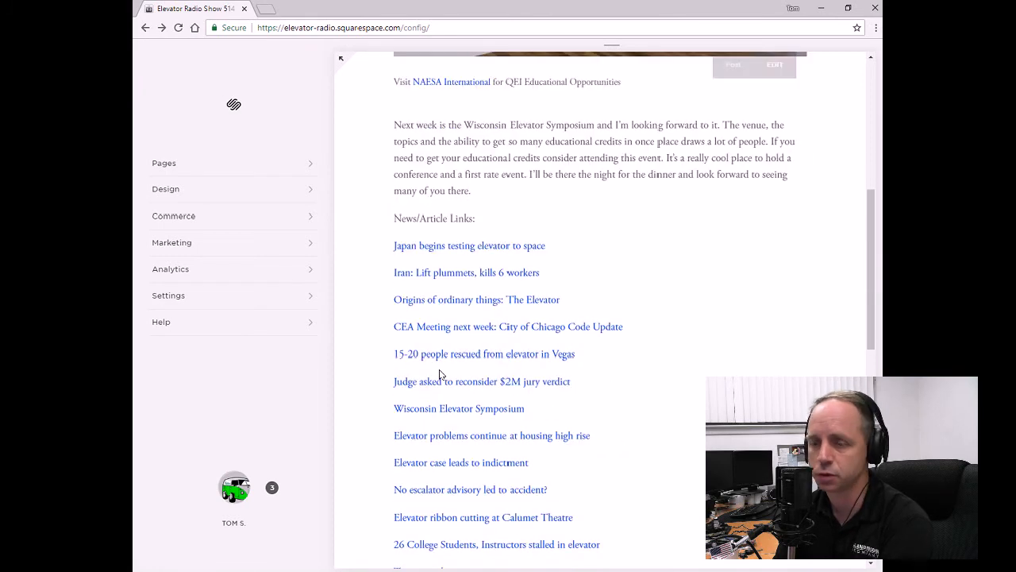
{"action": "scroll", "scroll_direction": "down", "scroll_amount": 3}
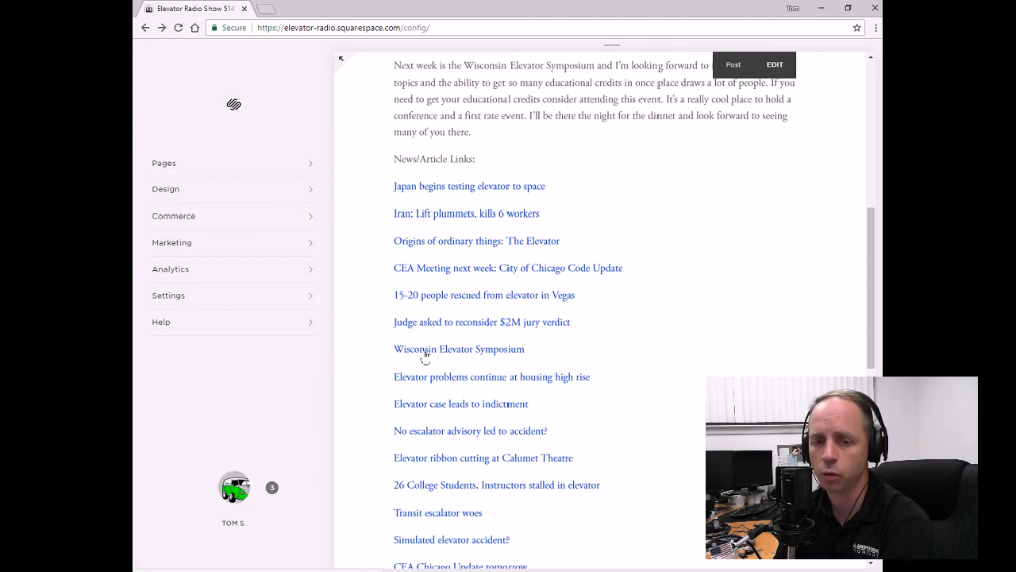
{"action": "mouse_move", "coordinate": [410, 409]}
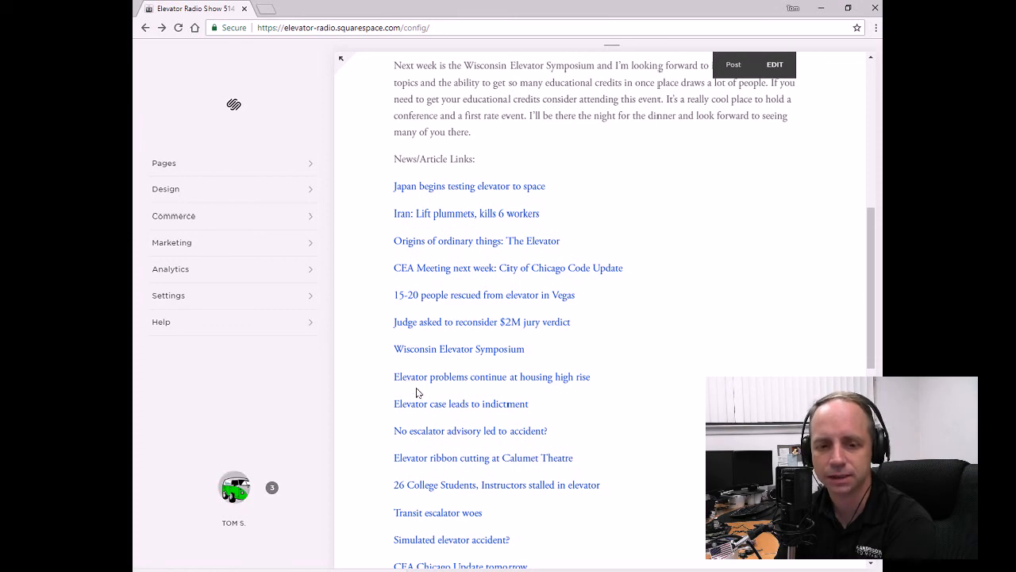
{"action": "mouse_move", "coordinate": [407, 410]}
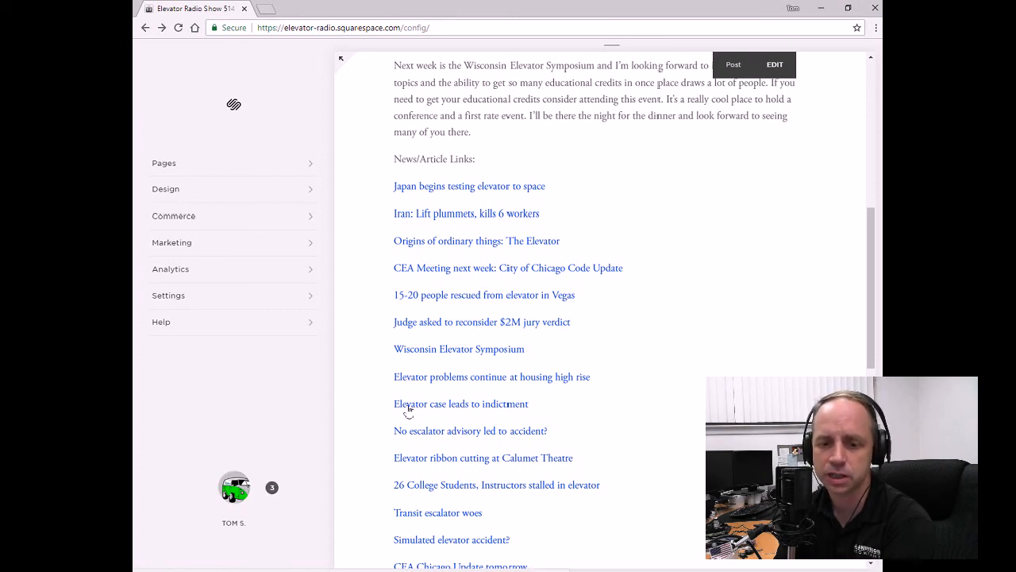
Read El Paso Inc.'s 'Elevator case leads to indictment' story about Abraham through to the end.
{"action": "left_click", "coordinate": [460, 403]}
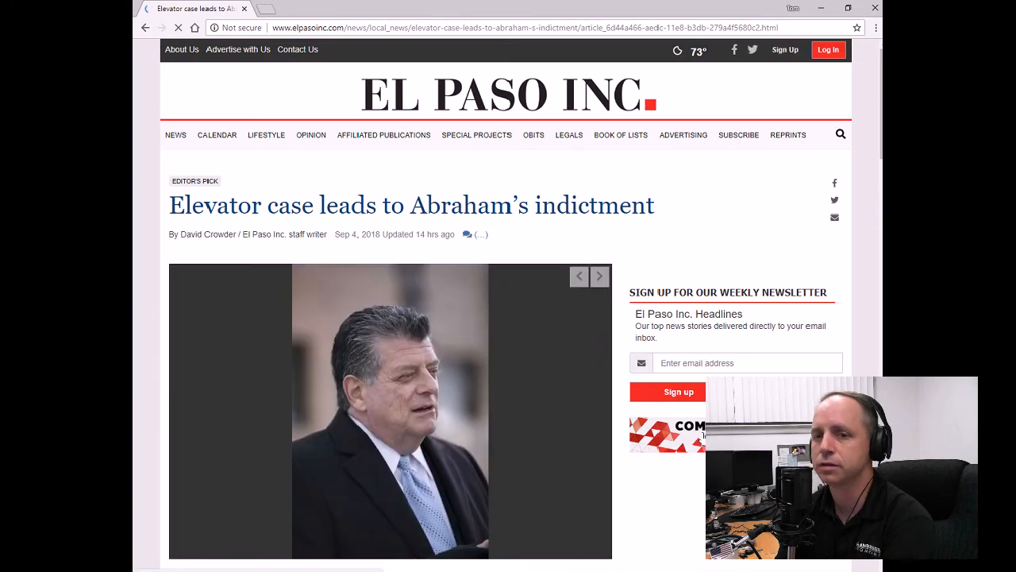
{"action": "scroll", "scroll_direction": "down", "scroll_amount": 3}
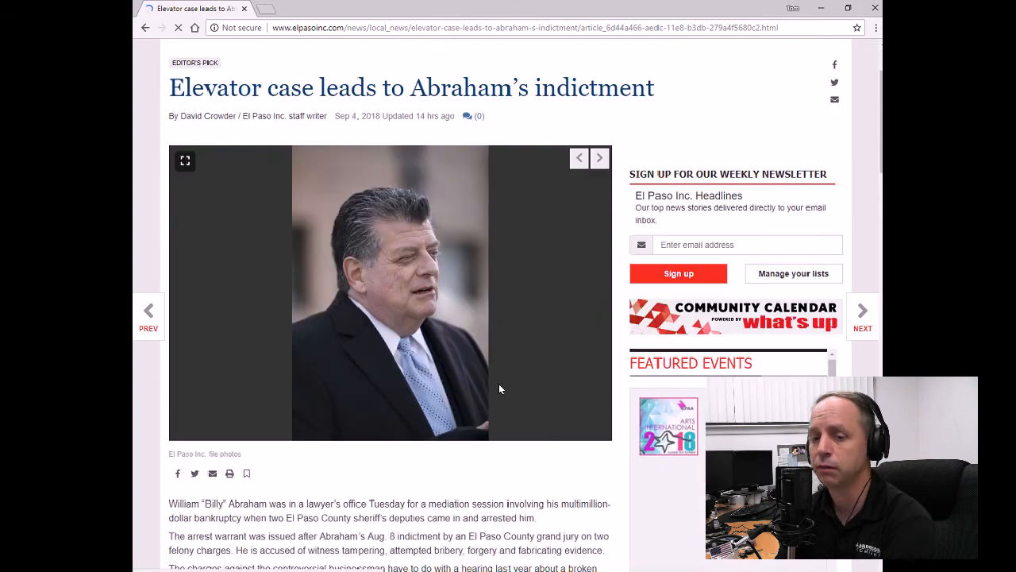
{"action": "scroll", "scroll_direction": "down", "scroll_amount": 3}
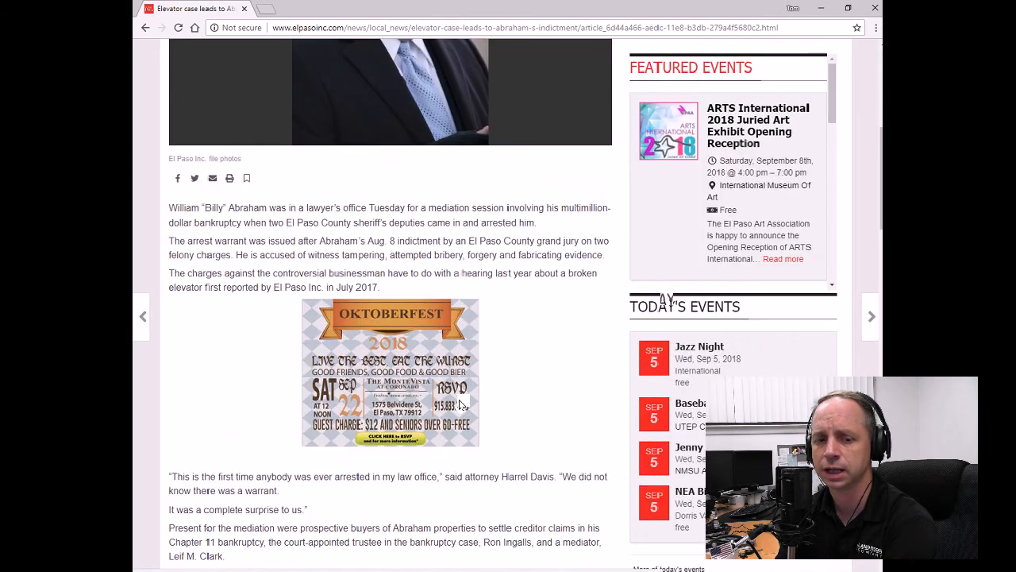
{"action": "scroll", "scroll_direction": "down", "scroll_amount": 3}
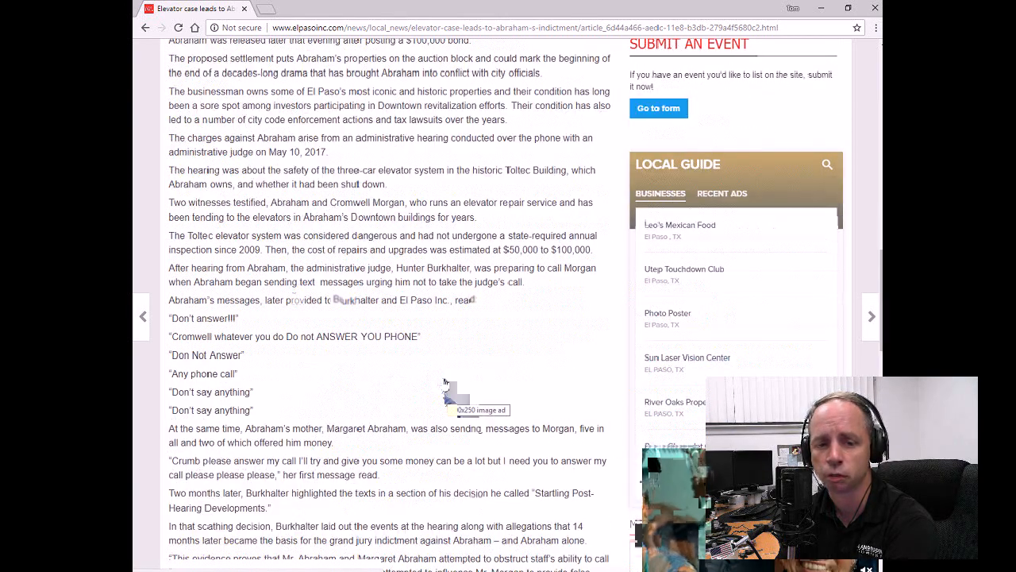
{"action": "scroll", "scroll_direction": "down", "scroll_amount": 3}
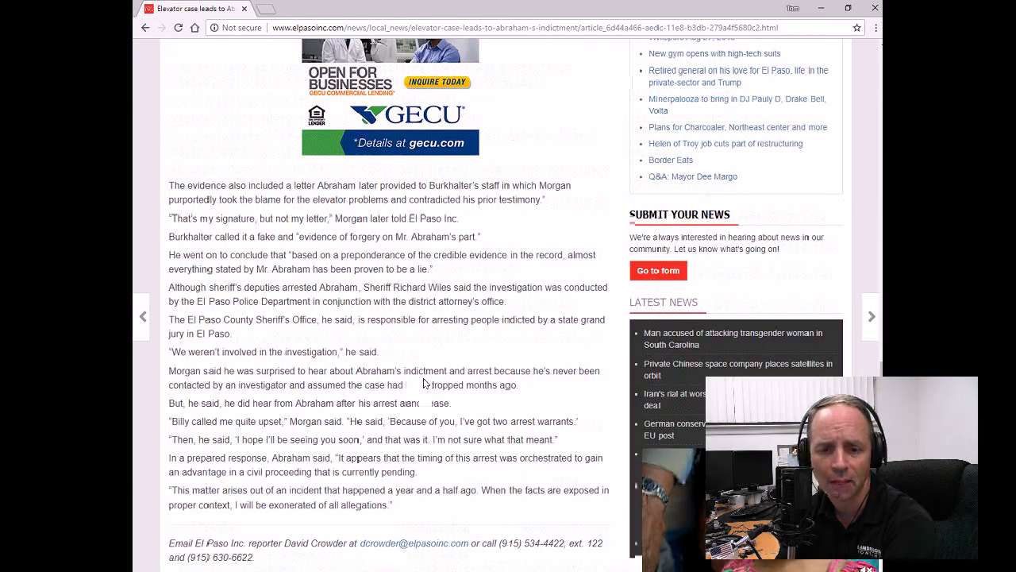
{"action": "scroll", "scroll_direction": "down", "scroll_amount": 3}
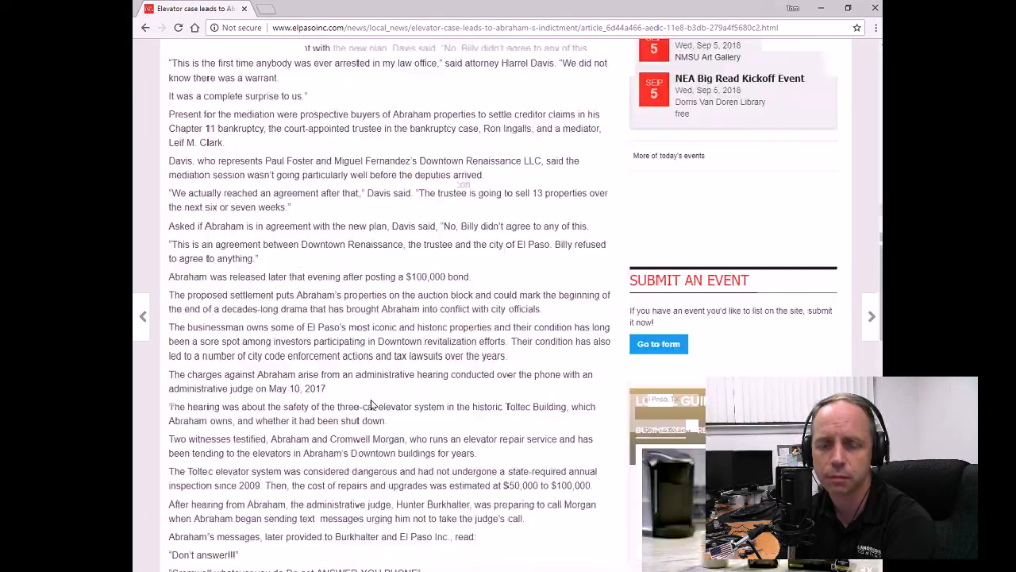
{"action": "scroll", "scroll_direction": "up", "scroll_amount": 3}
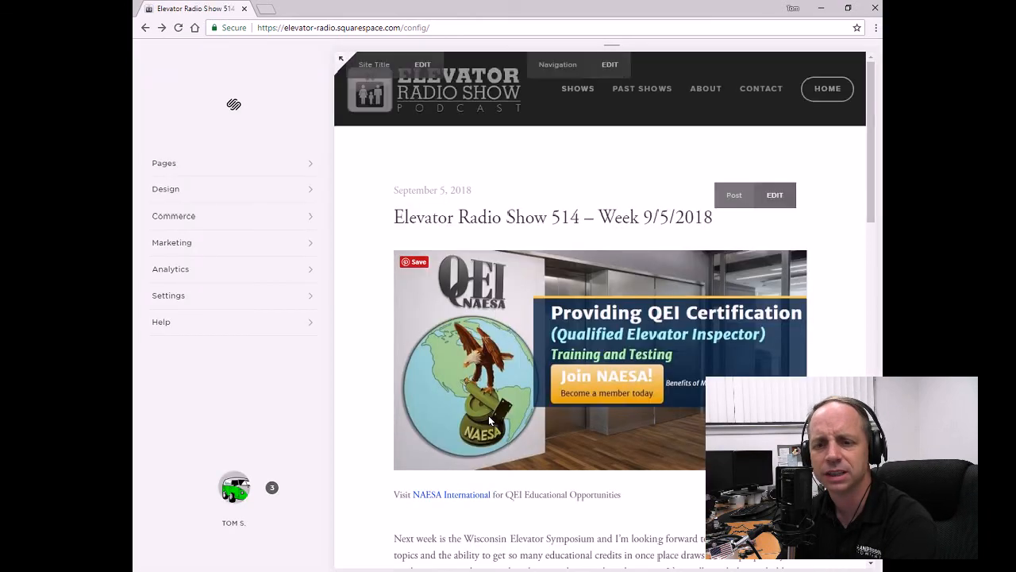
Read the 'No escalator advisory led to accident?' article from the links list.
{"action": "scroll", "scroll_direction": "down", "scroll_amount": 3}
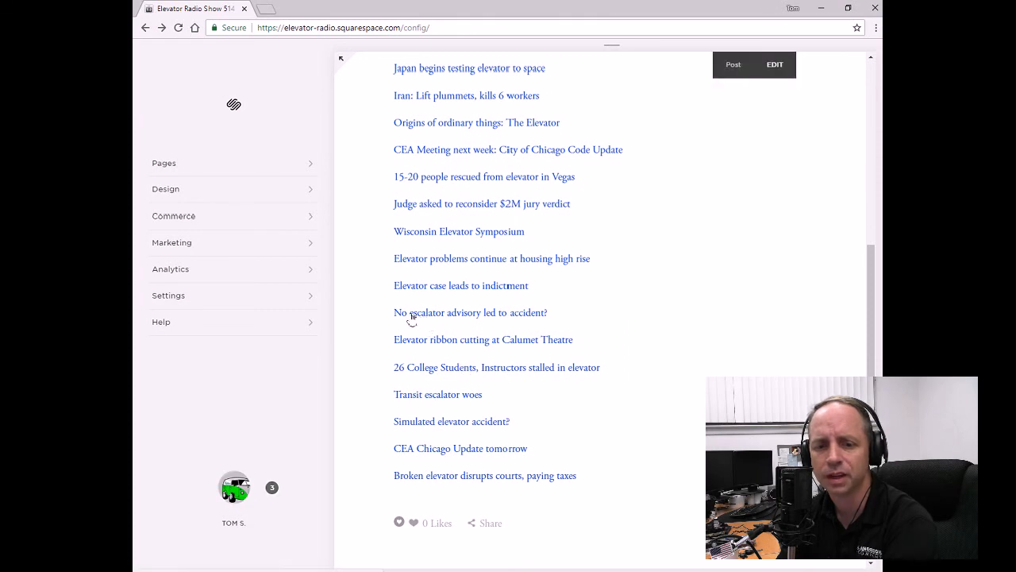
{"action": "left_click", "coordinate": [470, 311]}
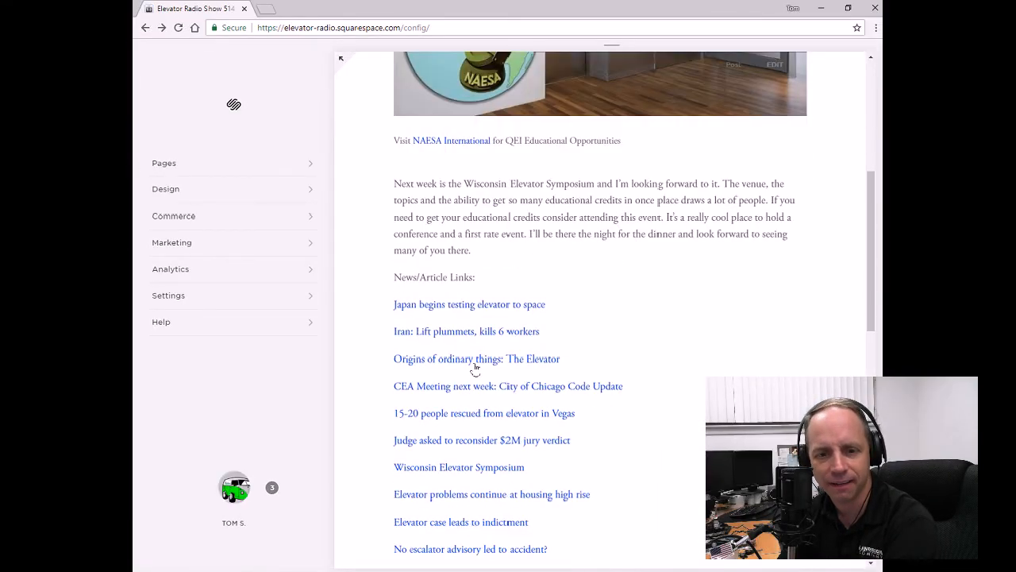
{"action": "scroll", "scroll_direction": "down", "scroll_amount": 3}
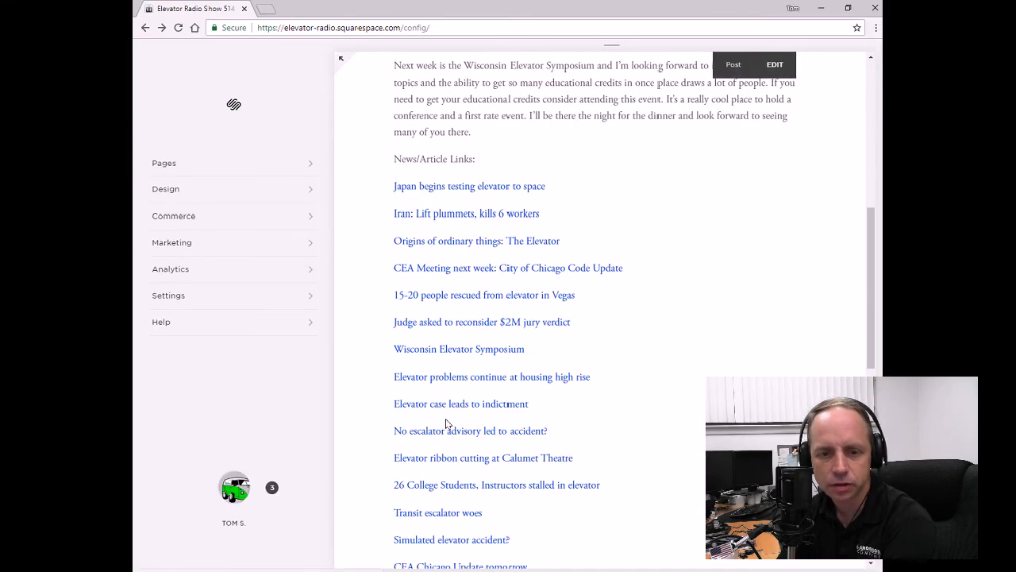
{"action": "mouse_move", "coordinate": [435, 461]}
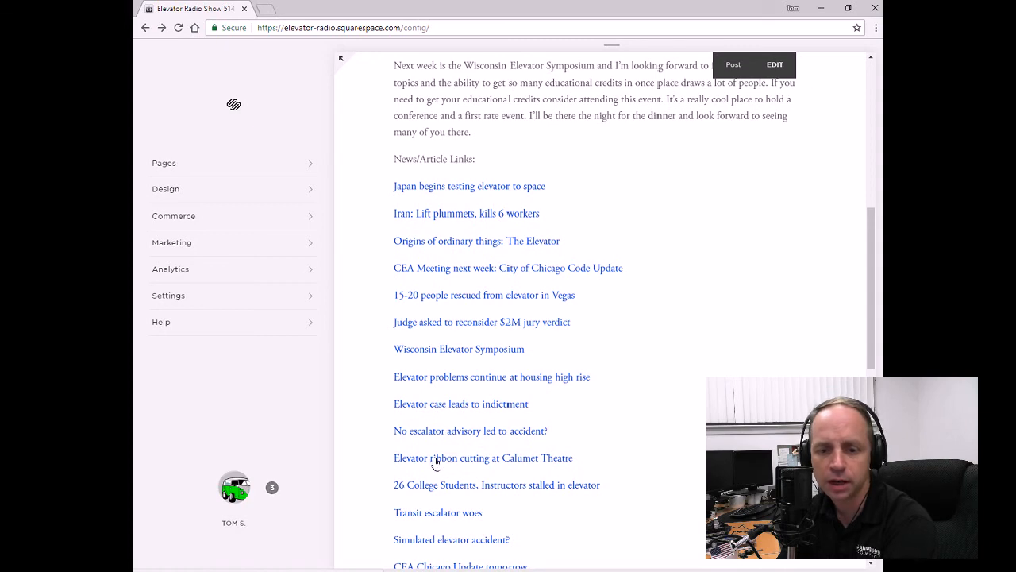
Read TV6's article on the elevator ribbon cutting at Calumet Theatre.
{"action": "left_click", "coordinate": [483, 457]}
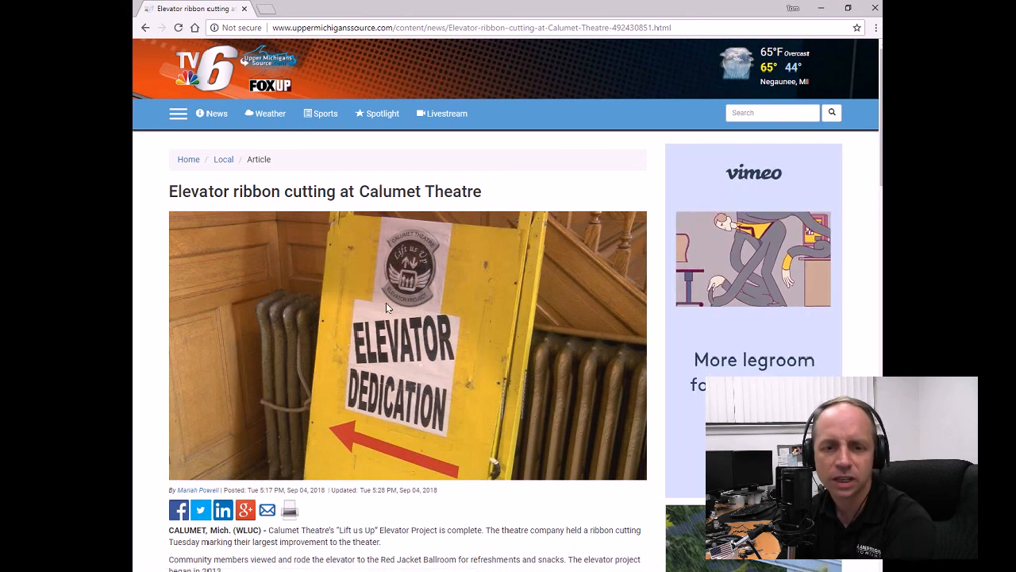
{"action": "mouse_move", "coordinate": [380, 293]}
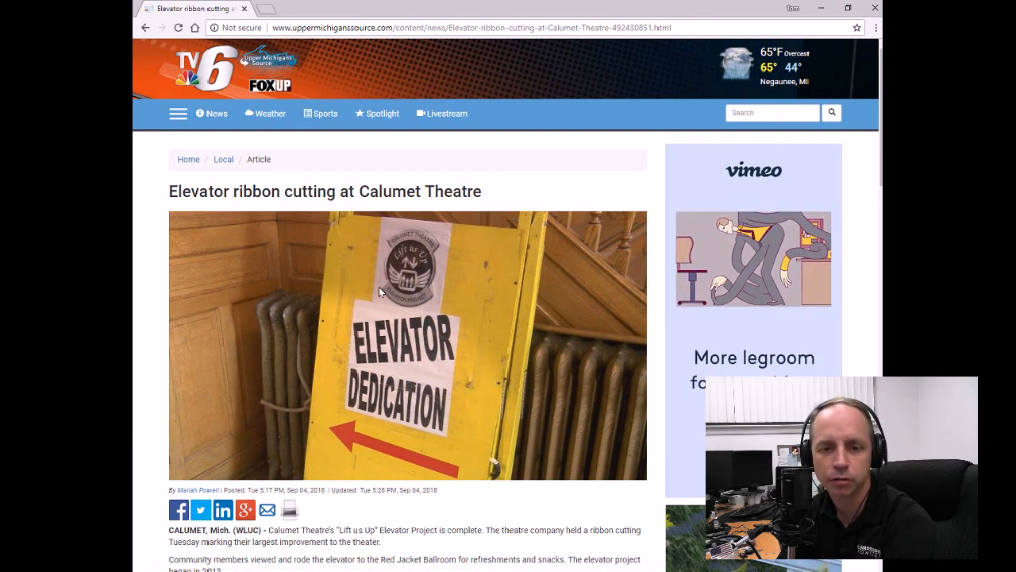
{"action": "scroll", "scroll_direction": "down", "scroll_amount": 3}
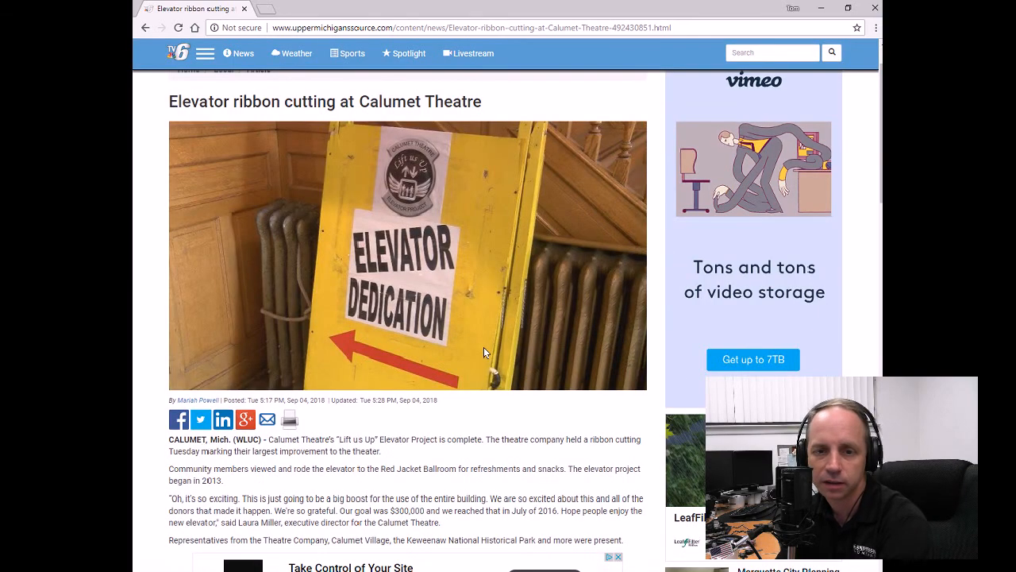
{"action": "scroll", "scroll_direction": "down", "scroll_amount": 3}
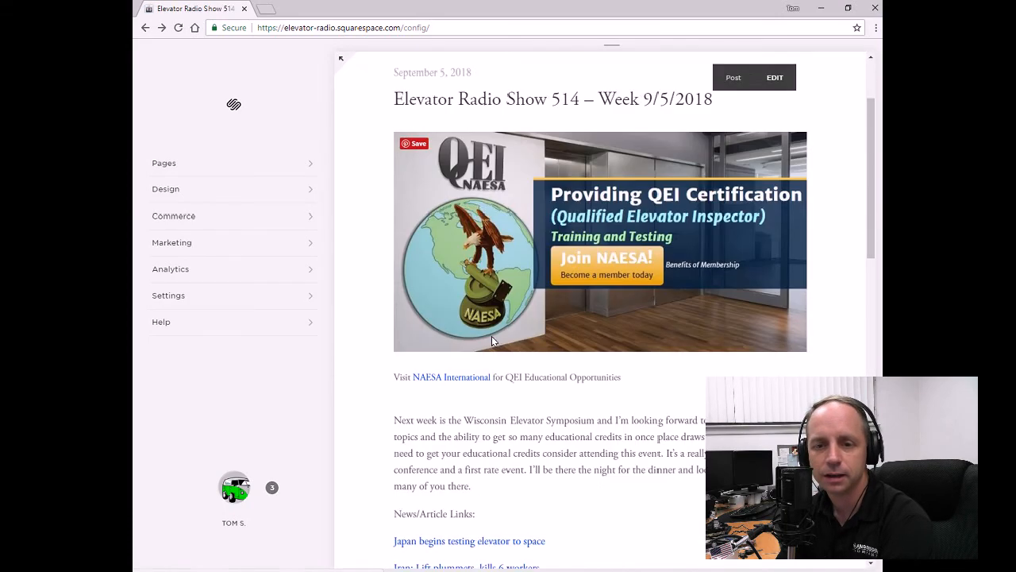
Read FOX40's story on 26 Delta College students and instructors stalled in an elevator.
{"action": "scroll", "scroll_direction": "down", "scroll_amount": 3}
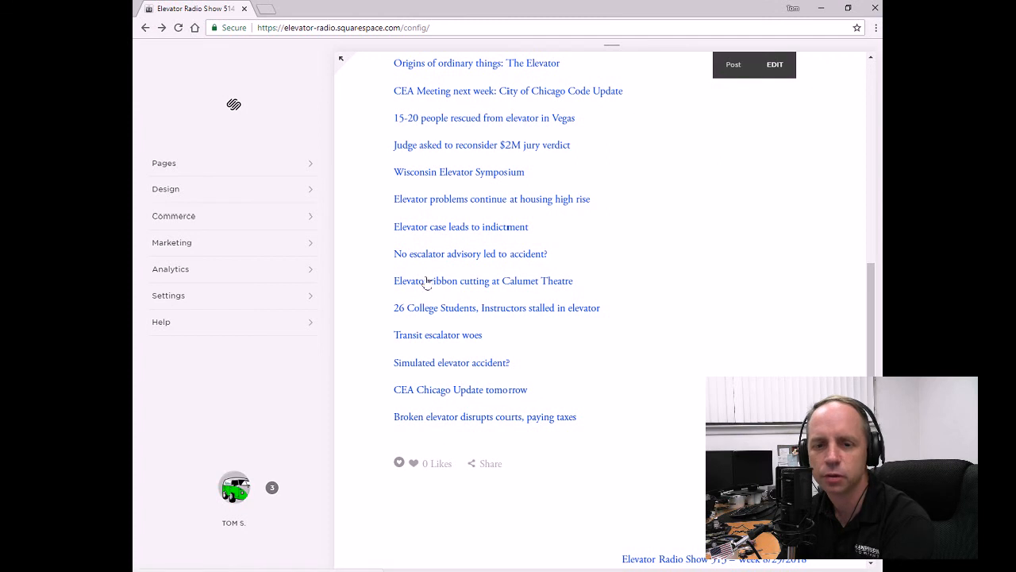
{"action": "left_click", "coordinate": [496, 309]}
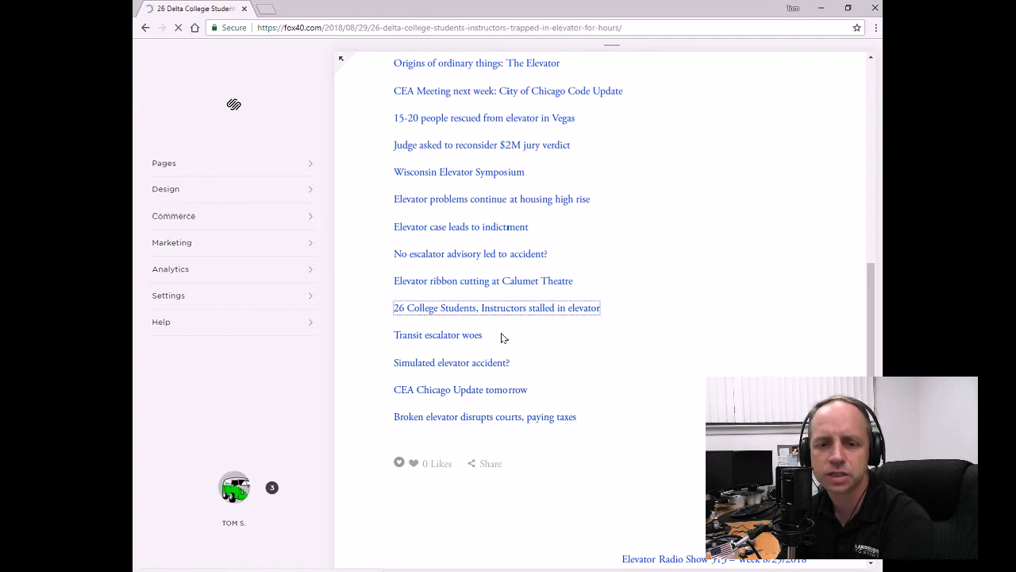
{"action": "left_click", "coordinate": [496, 308]}
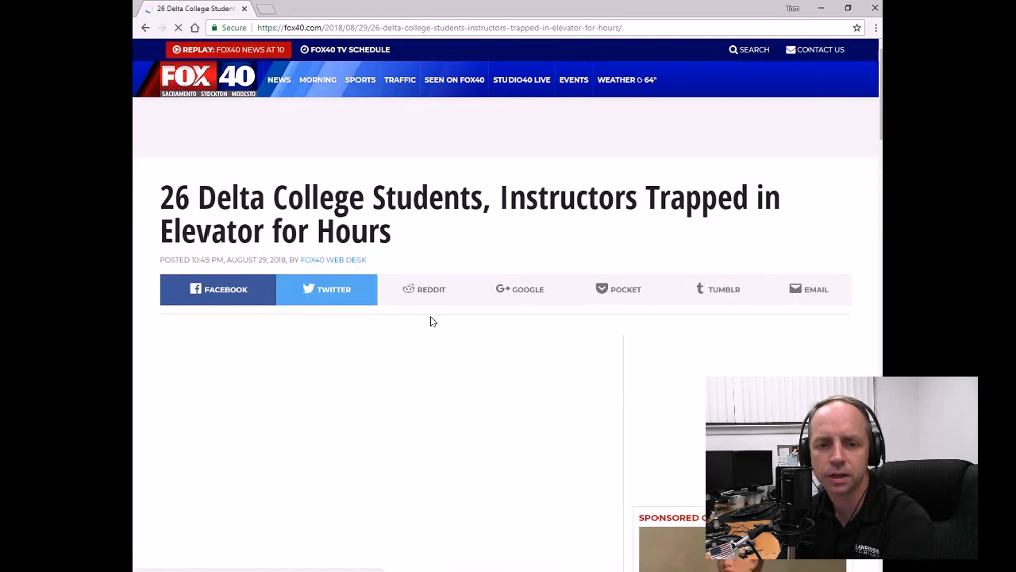
{"action": "scroll", "scroll_direction": "down", "scroll_amount": 3}
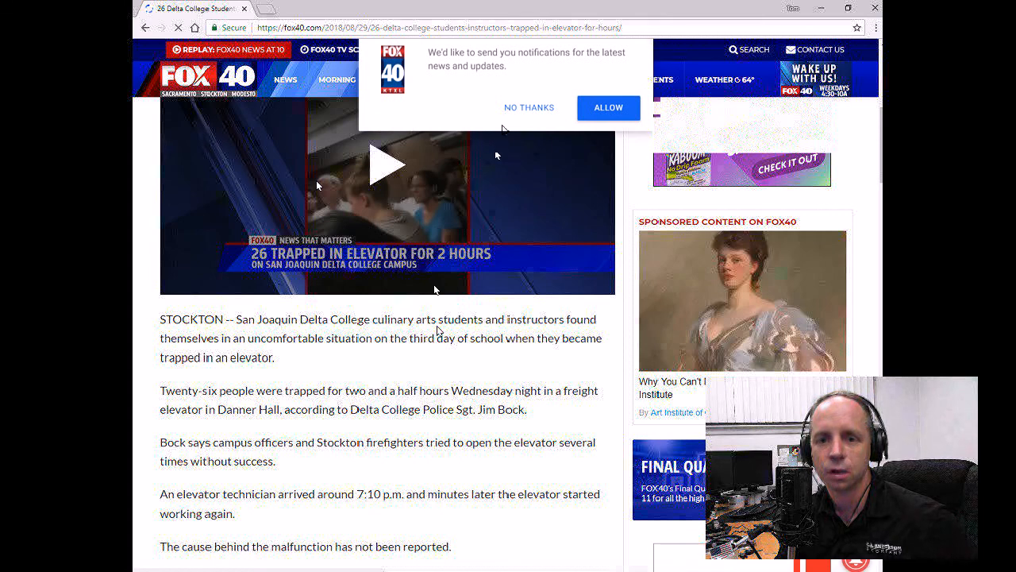
{"action": "left_click", "coordinate": [529, 108]}
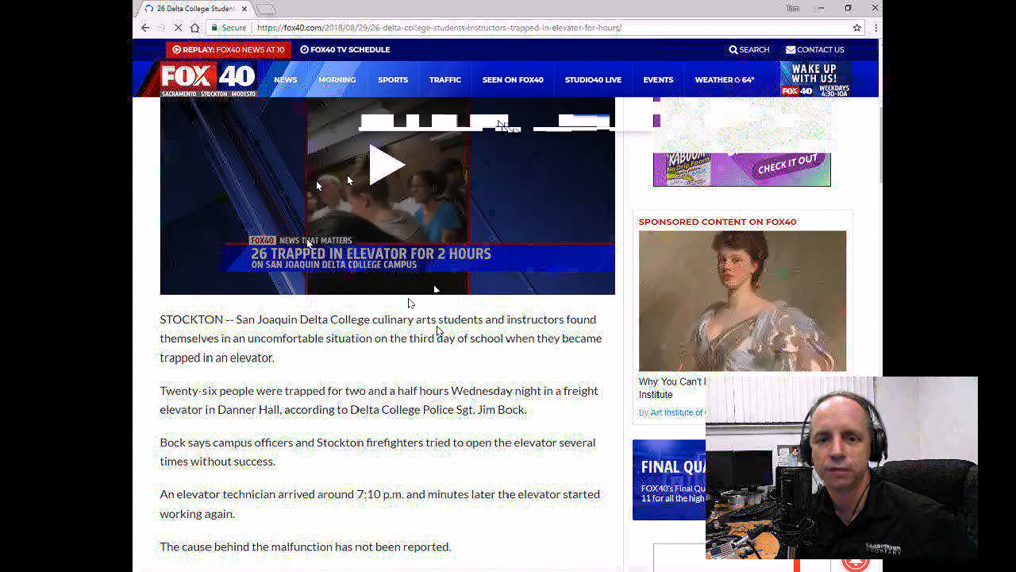
{"action": "scroll", "scroll_direction": "down", "scroll_amount": 3}
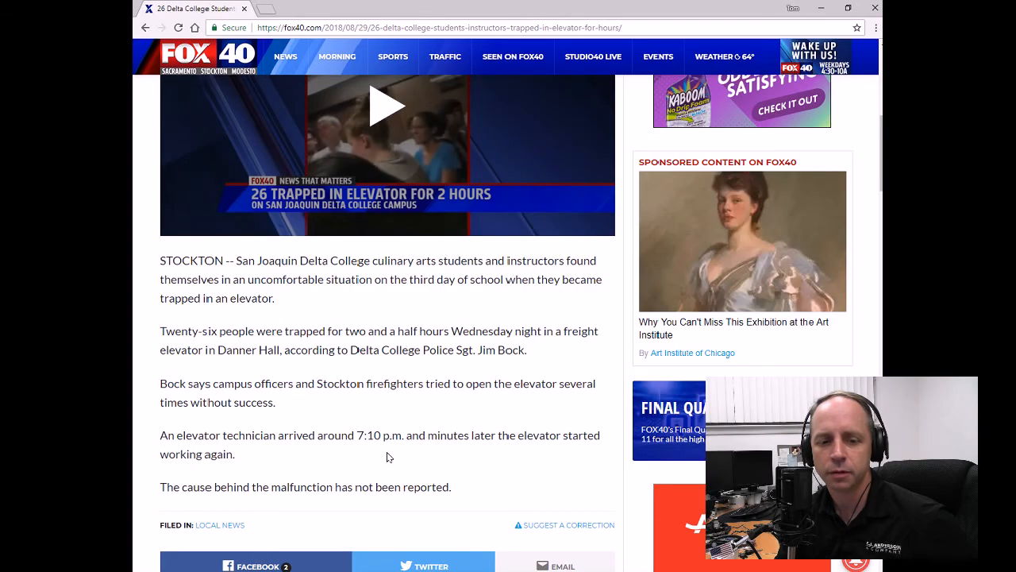
{"action": "mouse_move", "coordinate": [314, 478]}
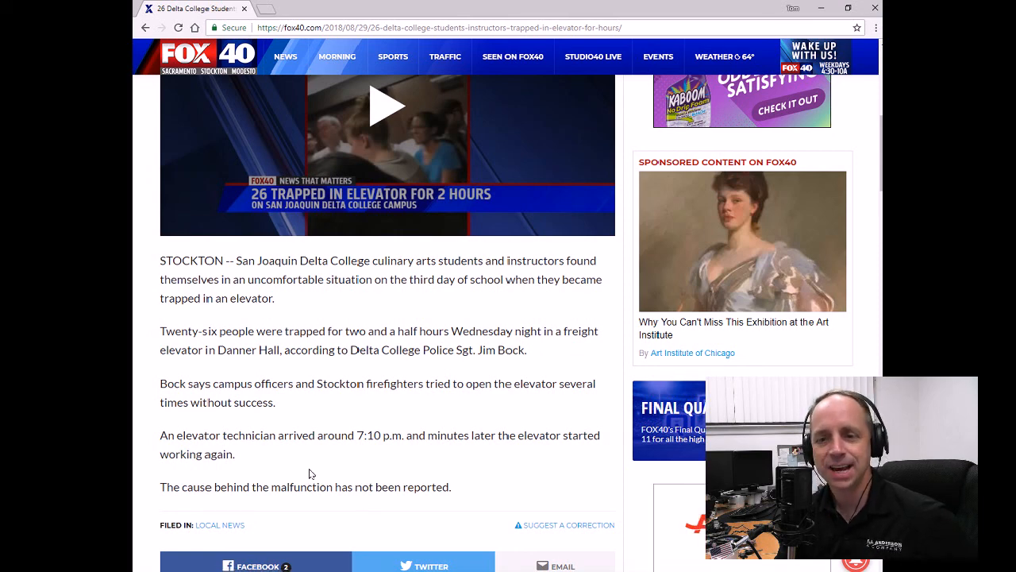
{"action": "mouse_move", "coordinate": [530, 349]}
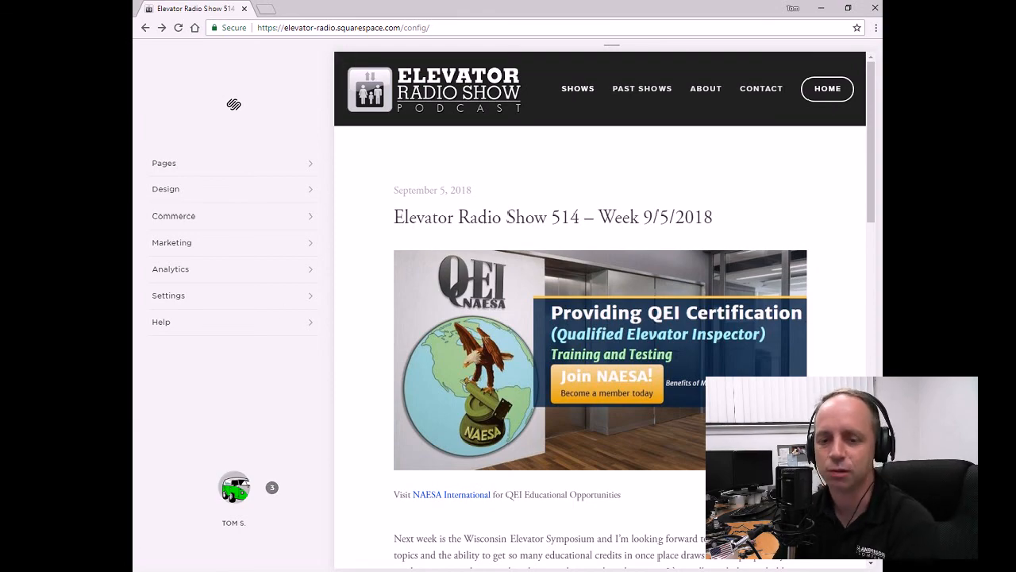
{"action": "scroll", "scroll_direction": "down", "scroll_amount": 3}
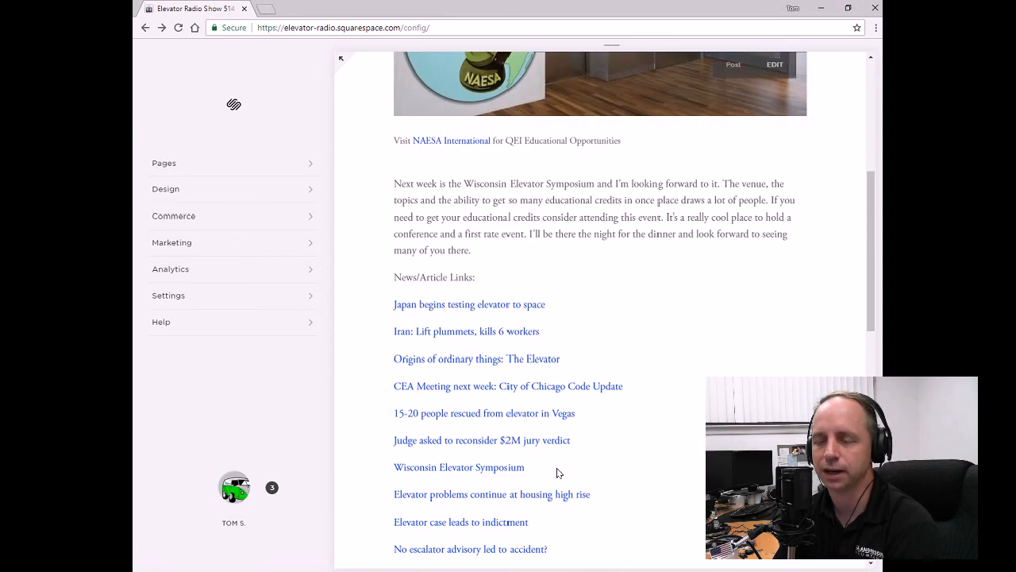
{"action": "scroll", "scroll_direction": "down", "scroll_amount": 3}
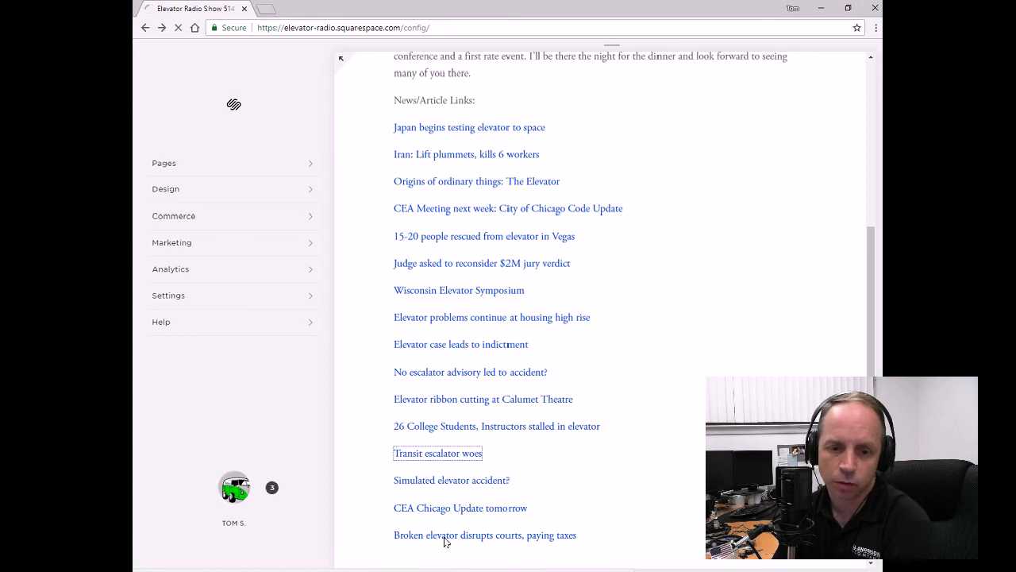
{"action": "left_click", "coordinate": [439, 453]}
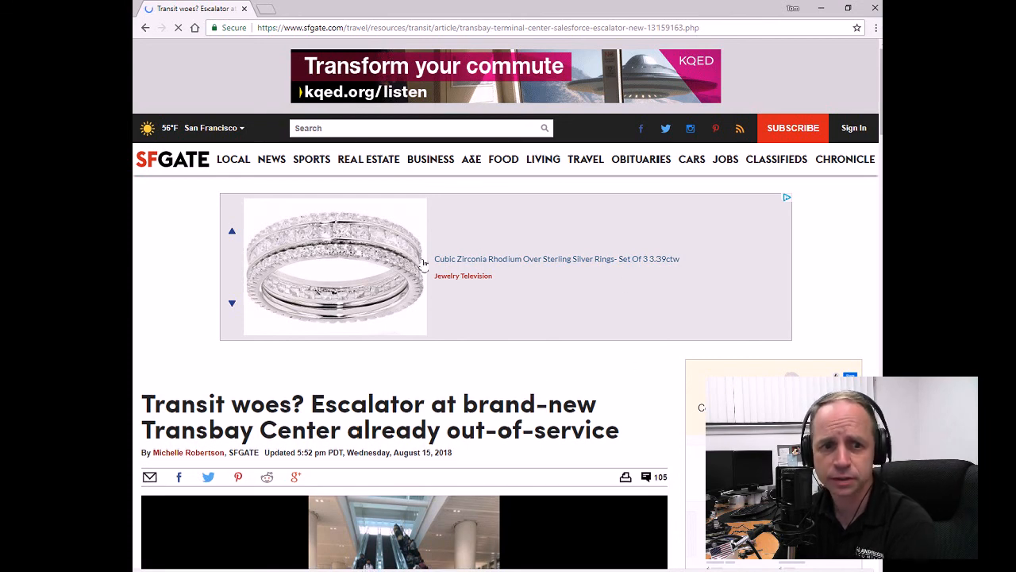
{"action": "scroll", "scroll_direction": "down", "scroll_amount": 3}
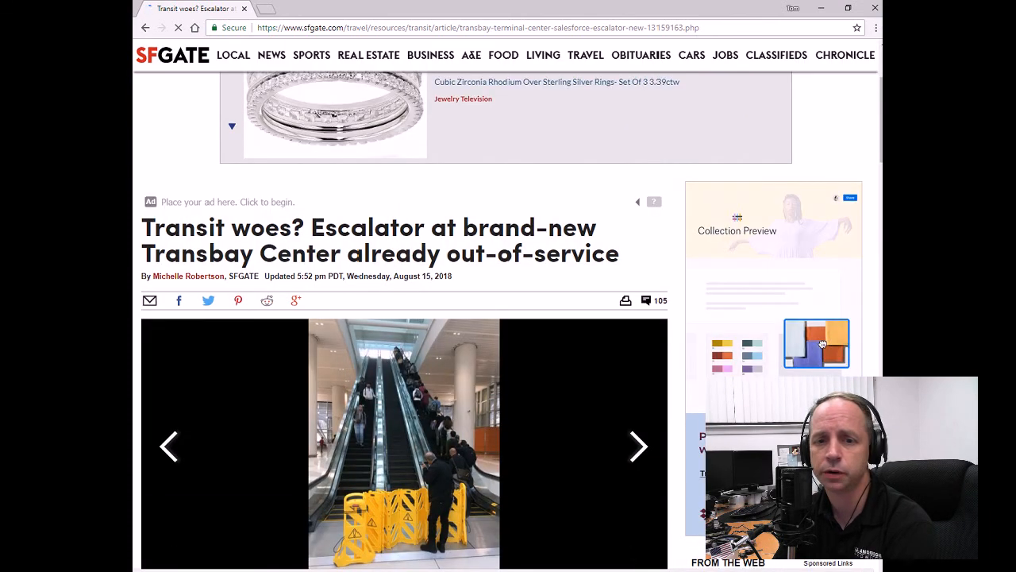
{"action": "scroll", "scroll_direction": "down", "scroll_amount": 3}
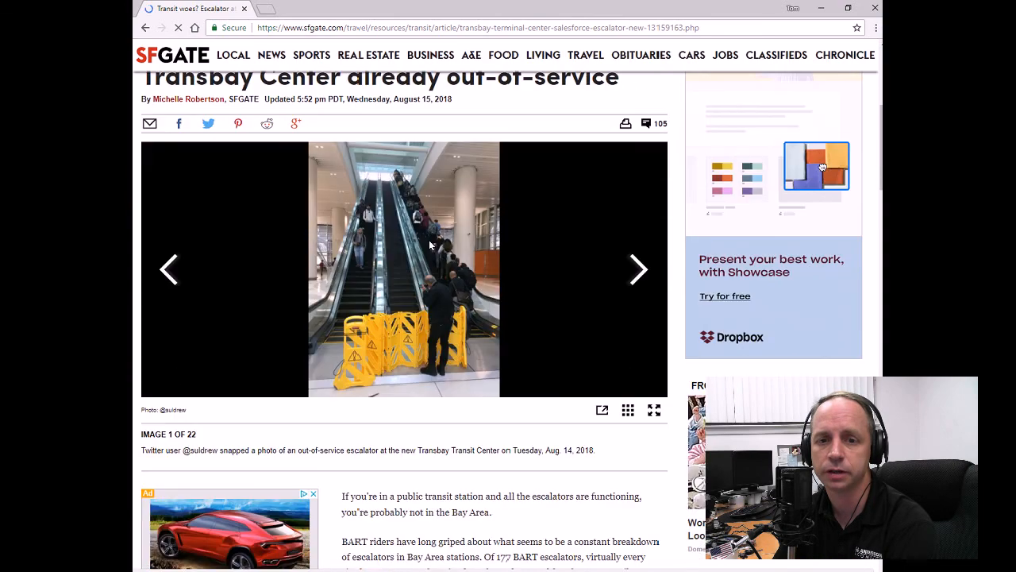
{"action": "scroll", "scroll_direction": "down", "scroll_amount": 3}
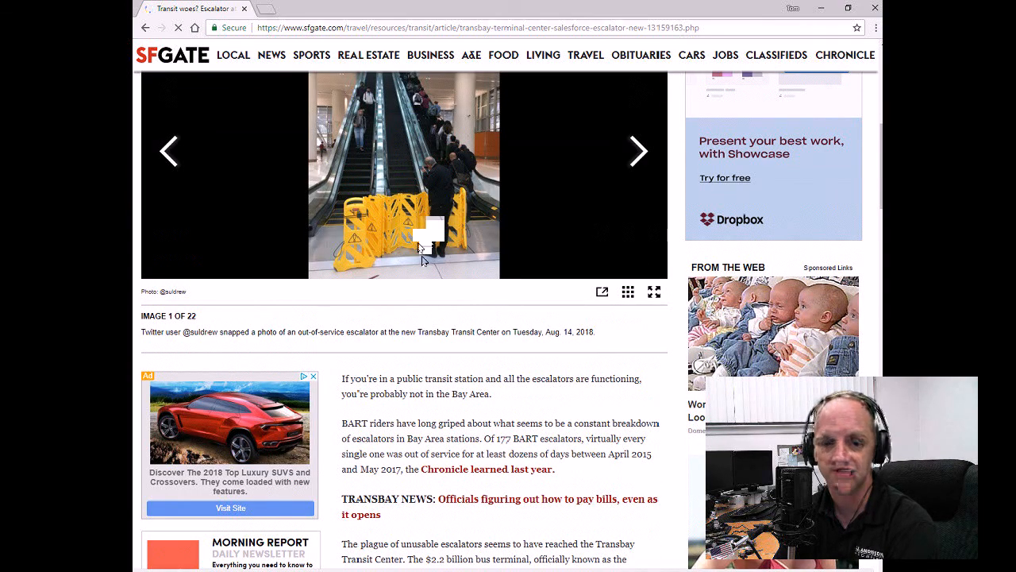
{"action": "scroll", "scroll_direction": "up", "scroll_amount": 3}
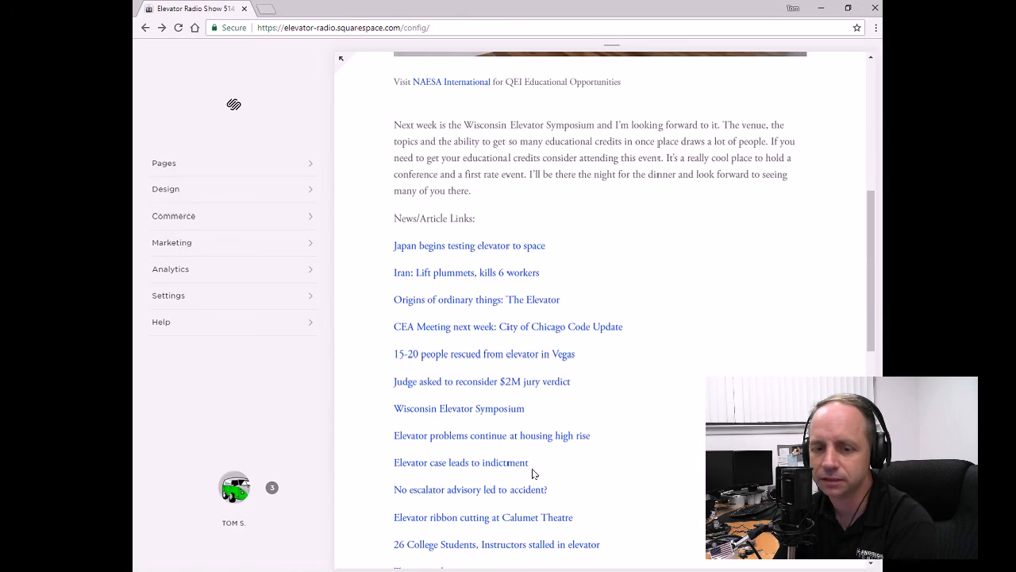
{"action": "scroll", "scroll_direction": "down", "scroll_amount": 3}
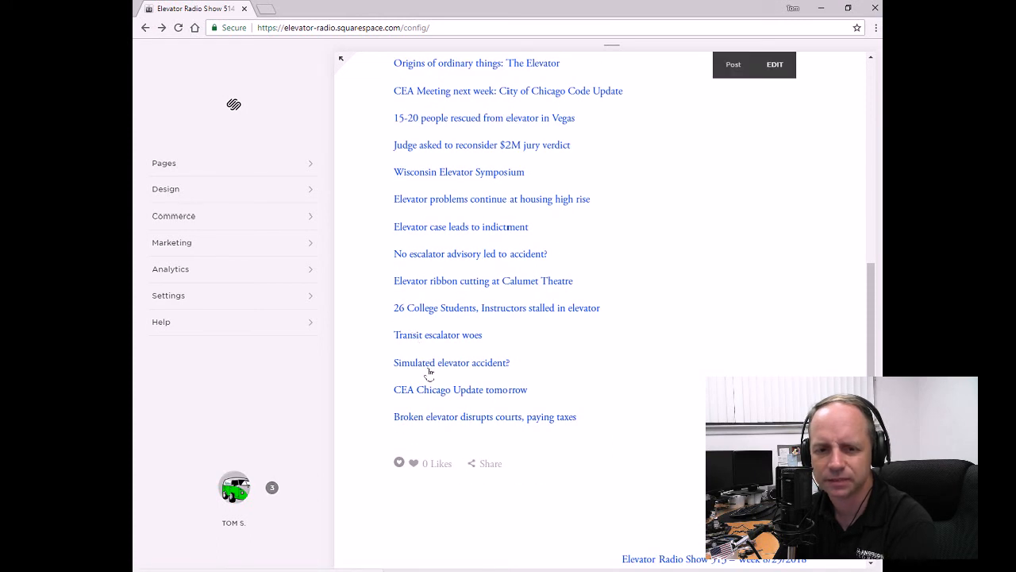
{"action": "left_click", "coordinate": [451, 362]}
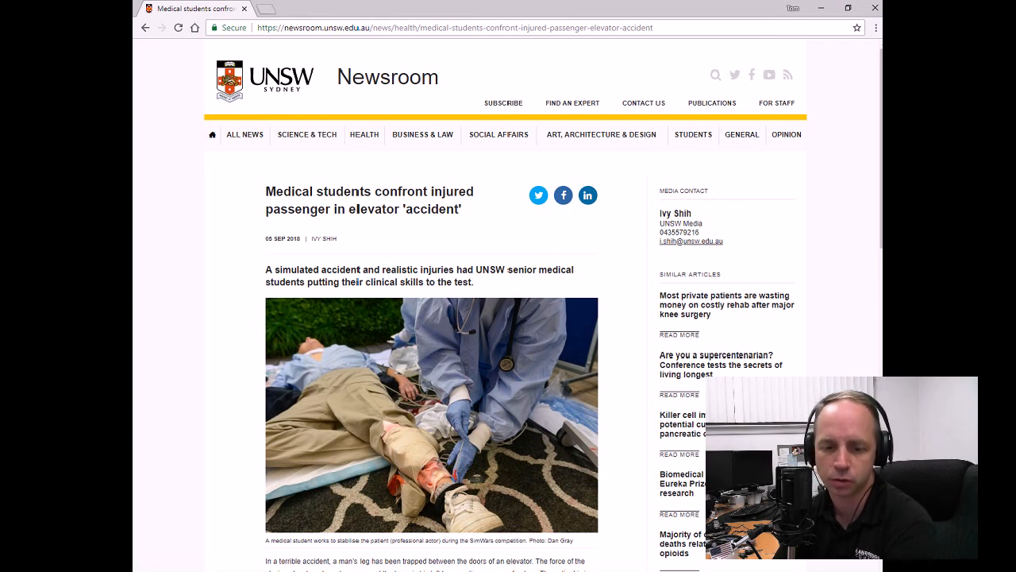
{"action": "scroll", "scroll_direction": "down", "scroll_amount": 3}
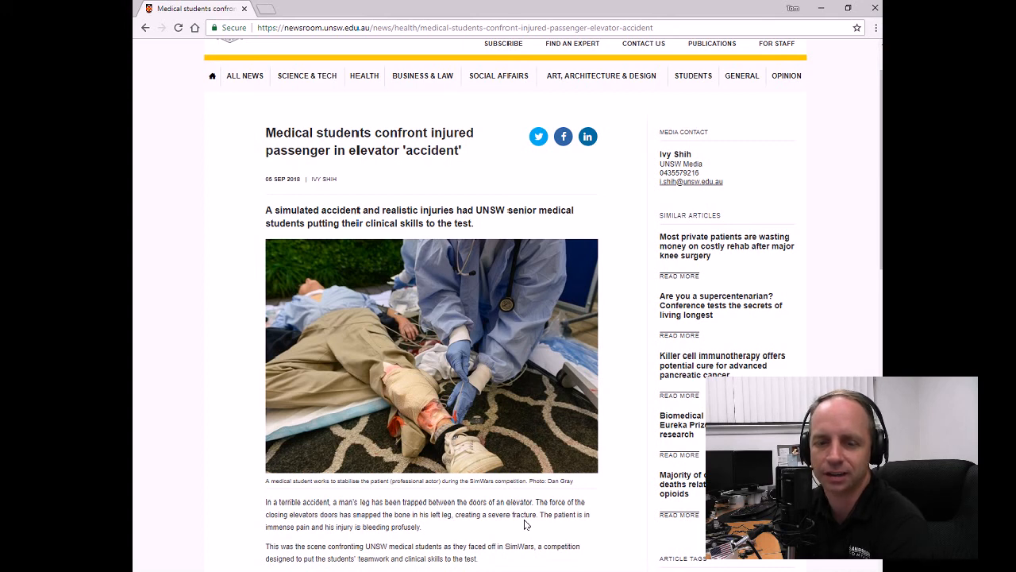
{"action": "mouse_move", "coordinate": [135, 485]}
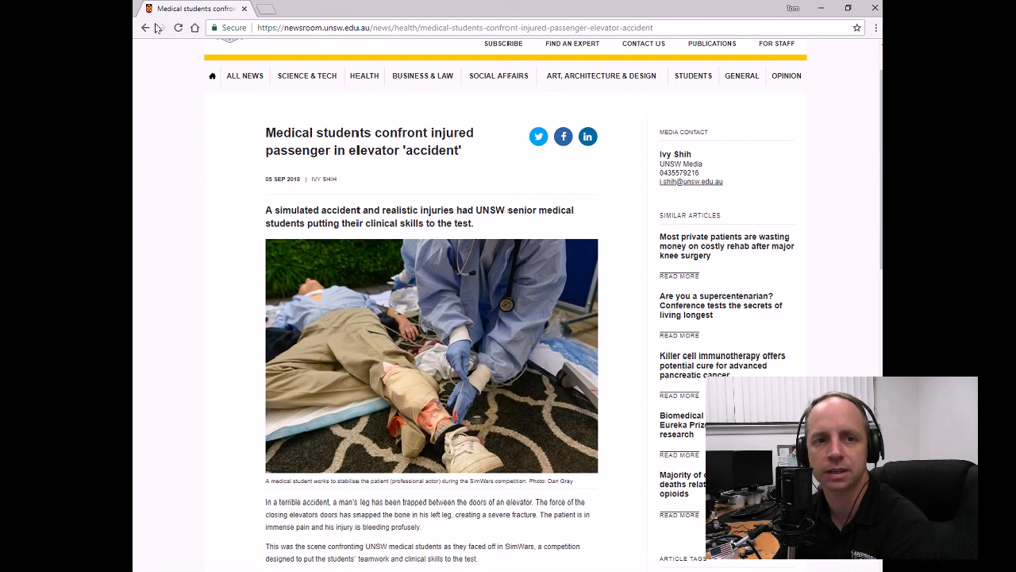
{"action": "mouse_move", "coordinate": [146, 27]}
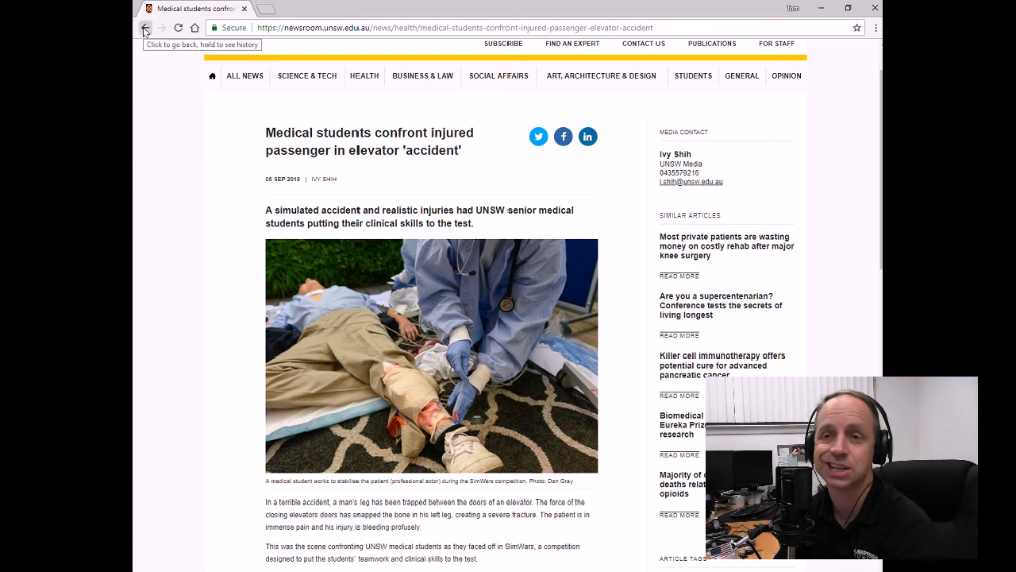
{"action": "left_click", "coordinate": [146, 27]}
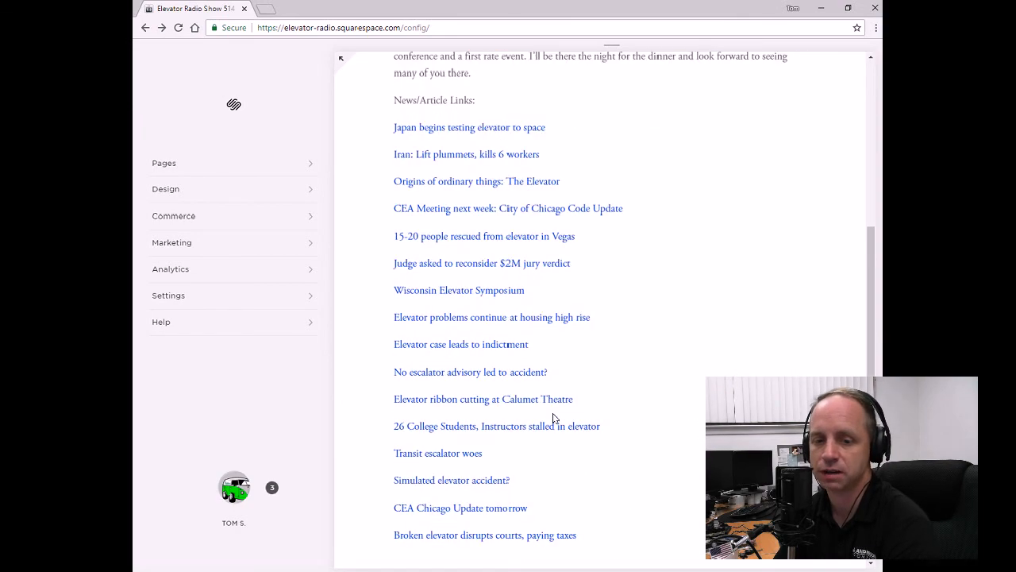
Open the Kokomo Tribune's 'Broken elevator disrupts courts, paying taxes' story from the list.
{"action": "scroll", "scroll_direction": "down", "scroll_amount": 3}
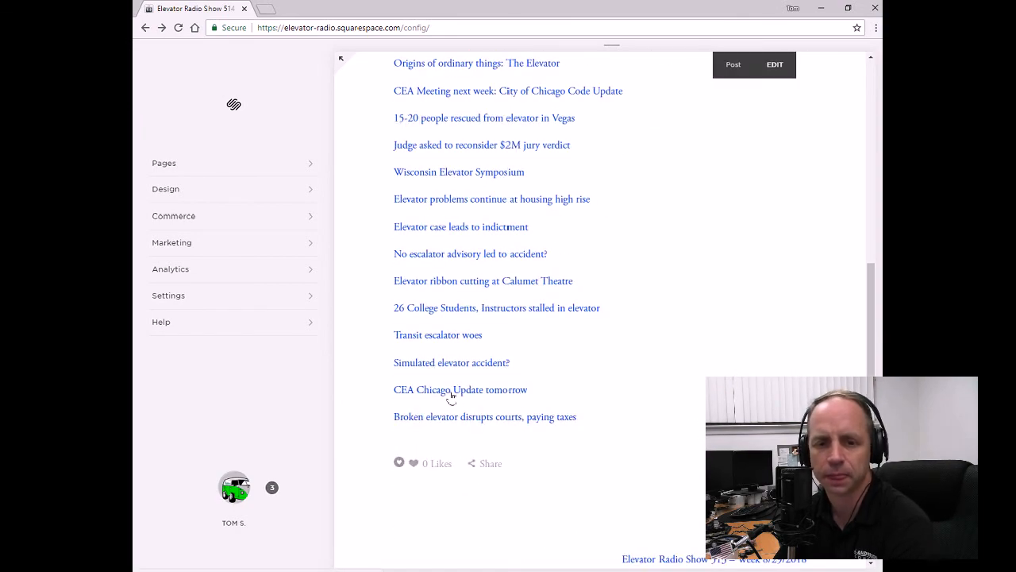
{"action": "scroll", "scroll_direction": "down", "scroll_amount": 3}
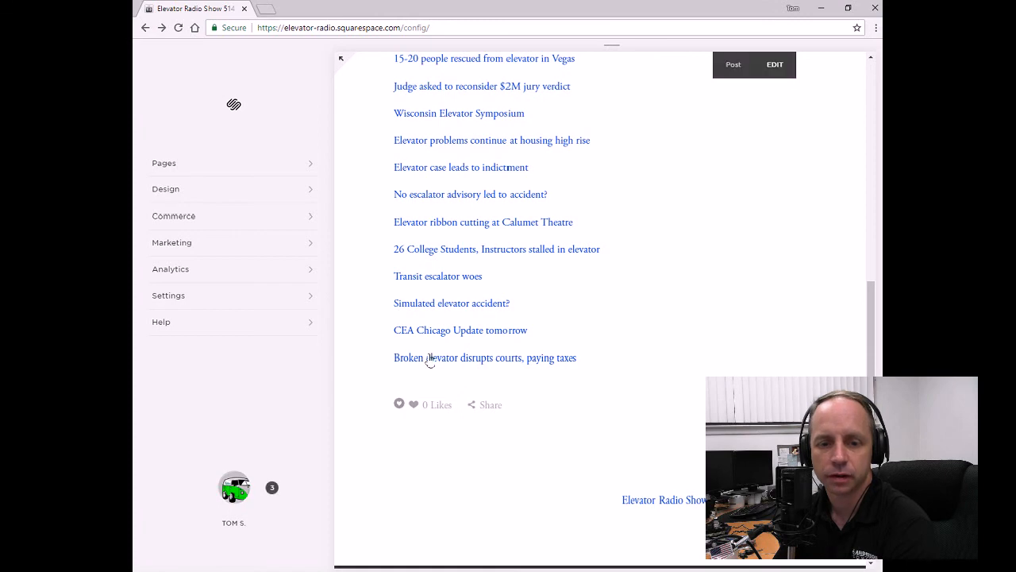
{"action": "left_click", "coordinate": [485, 357]}
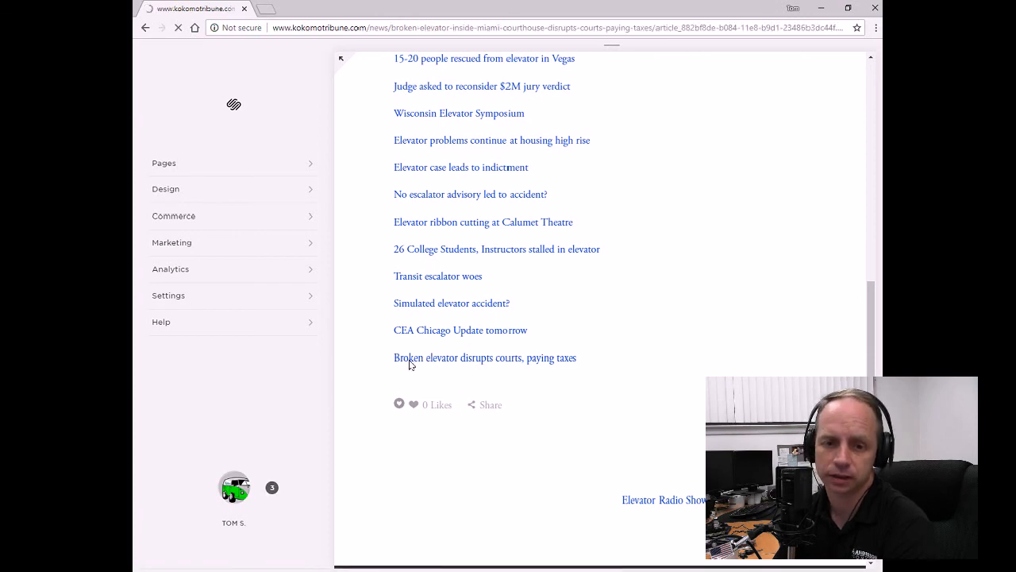
{"action": "left_click", "coordinate": [484, 358]}
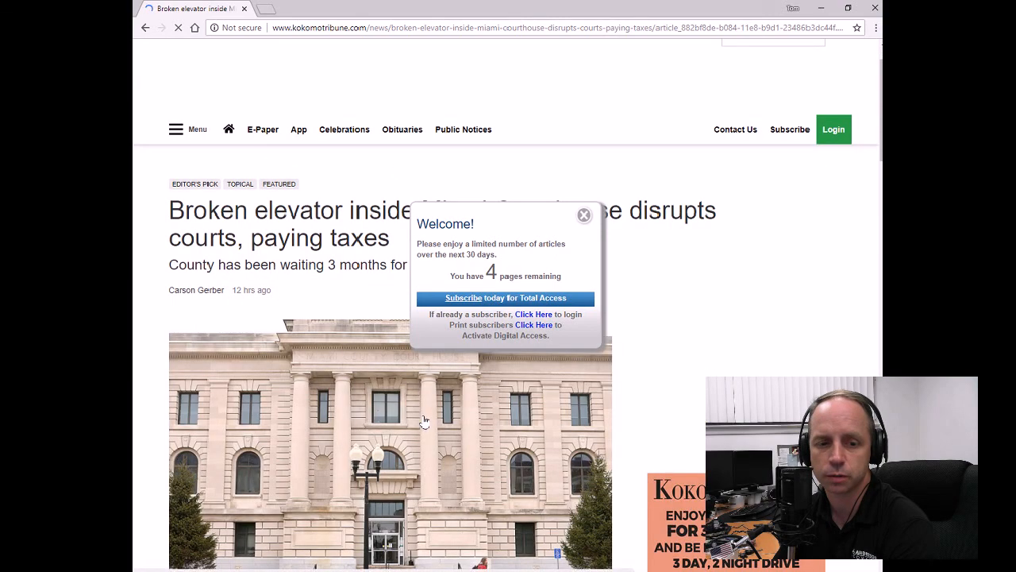
{"action": "scroll", "scroll_direction": "down", "scroll_amount": 3}
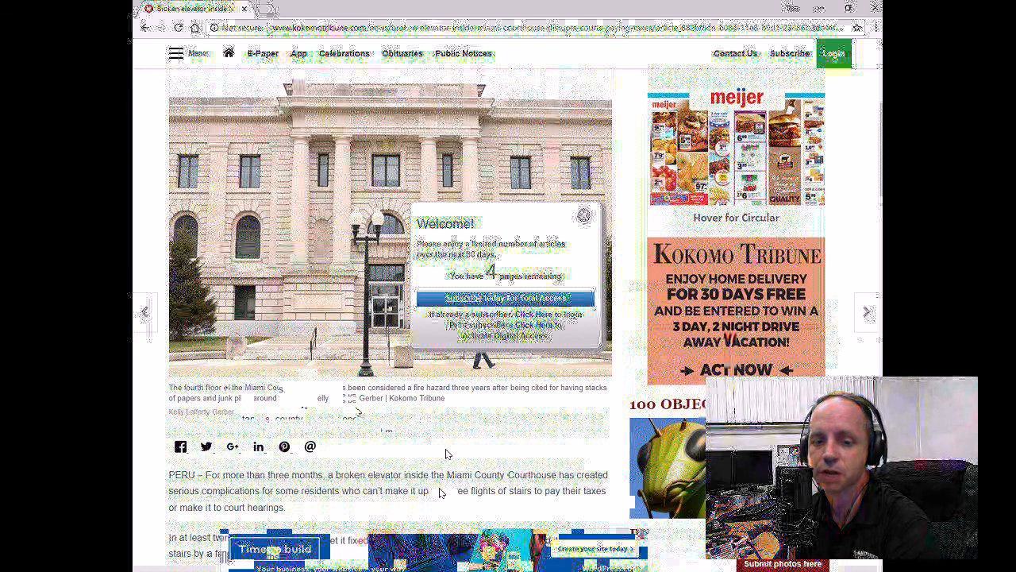
Read the Miami County Courthouse broken-elevator article down to its end.
{"action": "scroll", "scroll_direction": "down", "scroll_amount": 3}
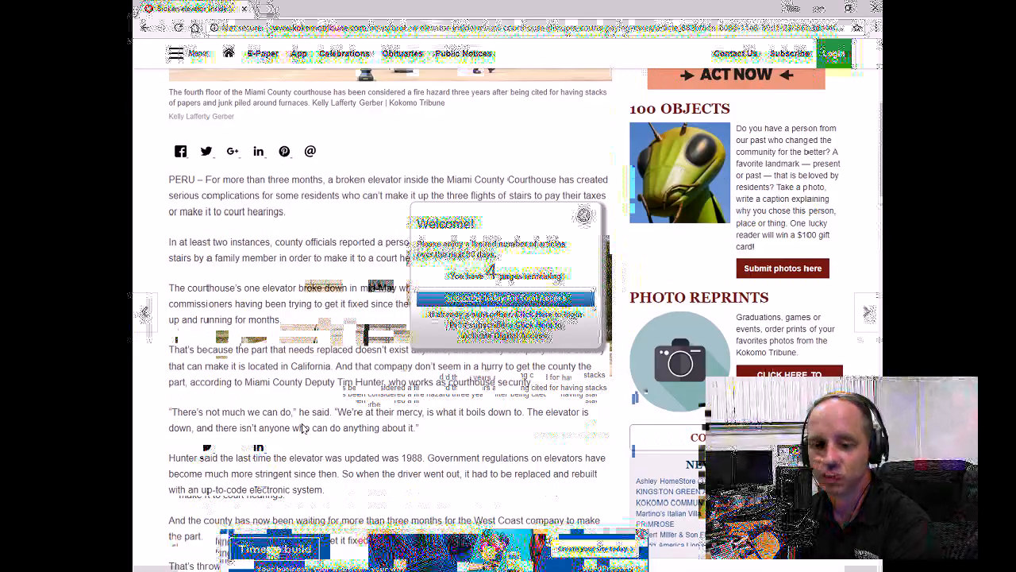
{"action": "scroll", "scroll_direction": "down", "scroll_amount": 3}
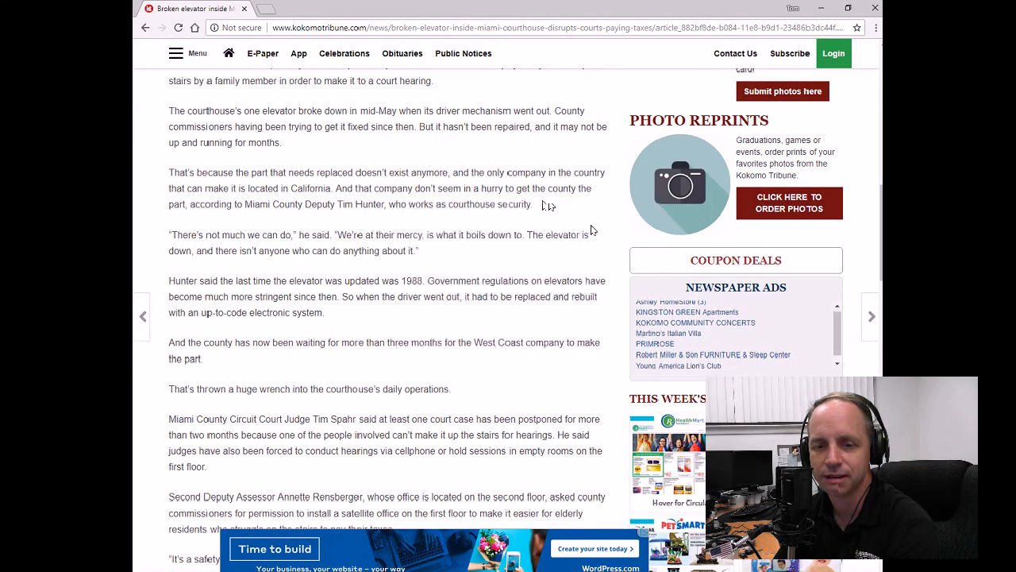
{"action": "scroll", "scroll_direction": "down", "scroll_amount": 3}
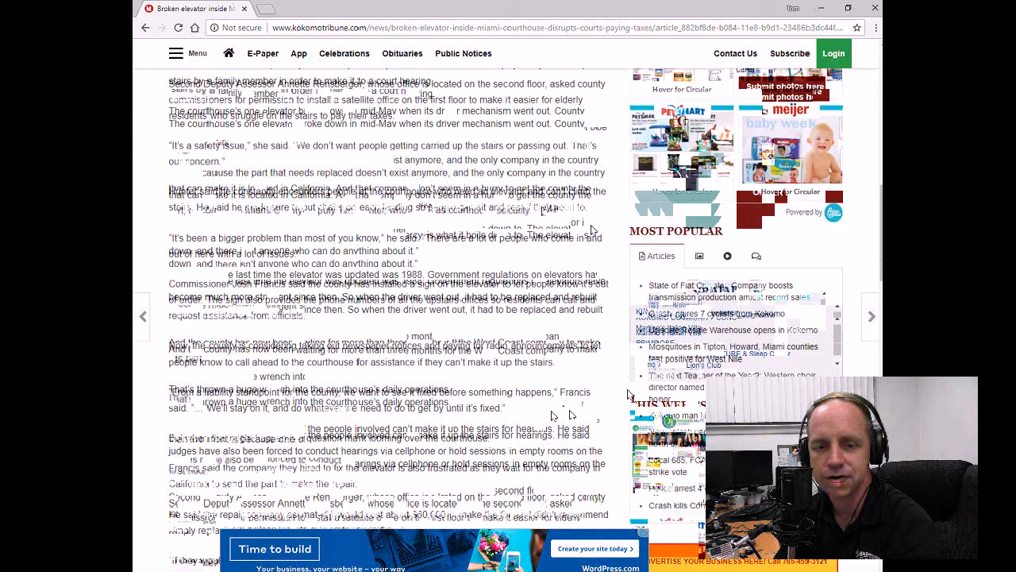
{"action": "scroll", "scroll_direction": "down", "scroll_amount": 3}
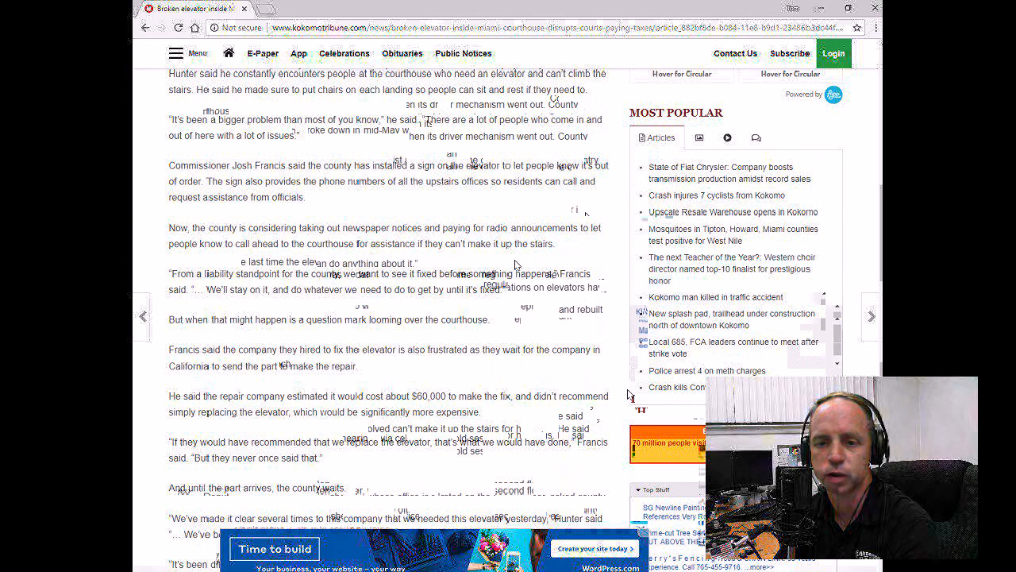
{"action": "scroll", "scroll_direction": "down", "scroll_amount": 3}
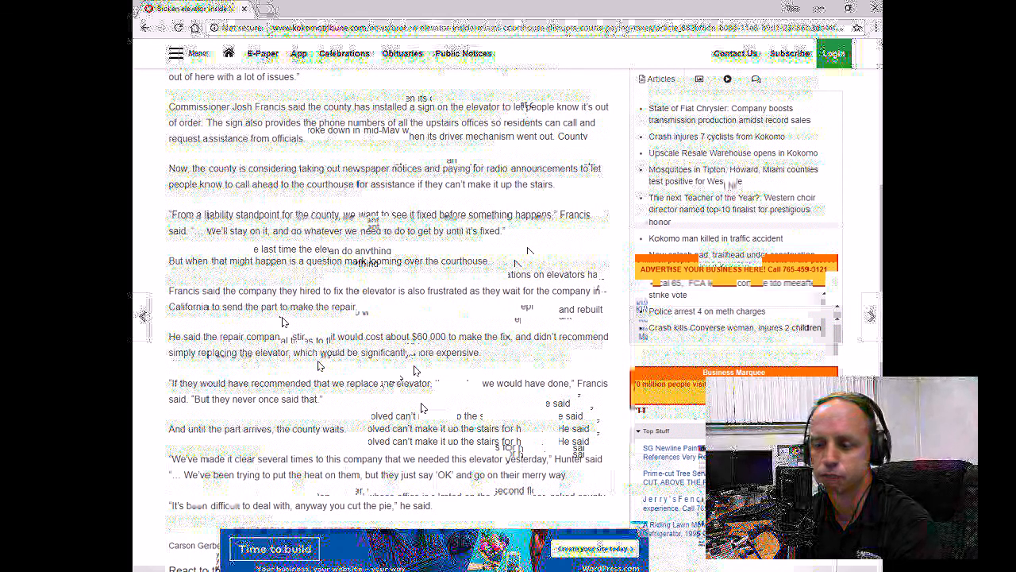
{"action": "scroll", "scroll_direction": "down", "scroll_amount": 3}
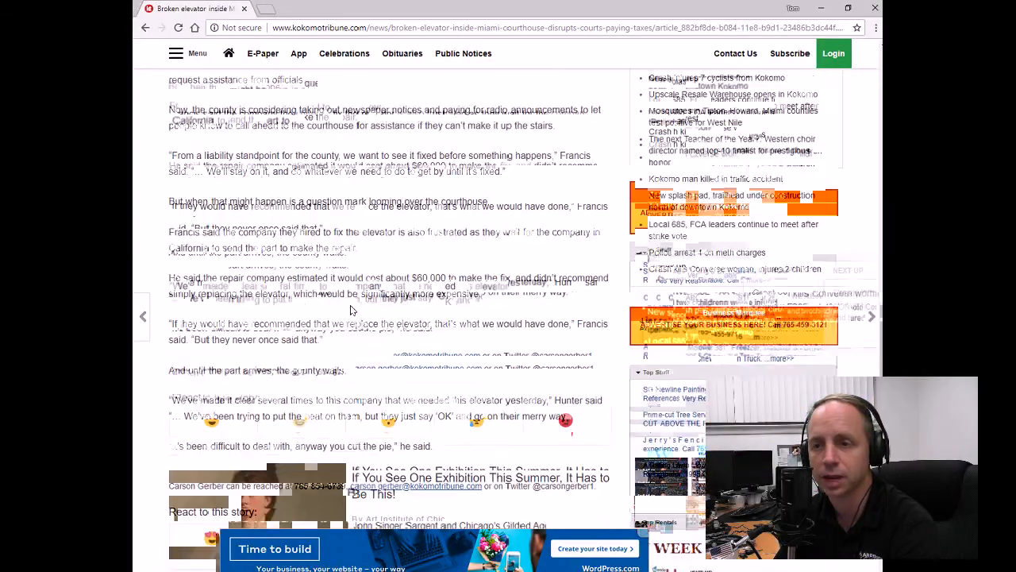
{"action": "scroll", "scroll_direction": "down", "scroll_amount": 3}
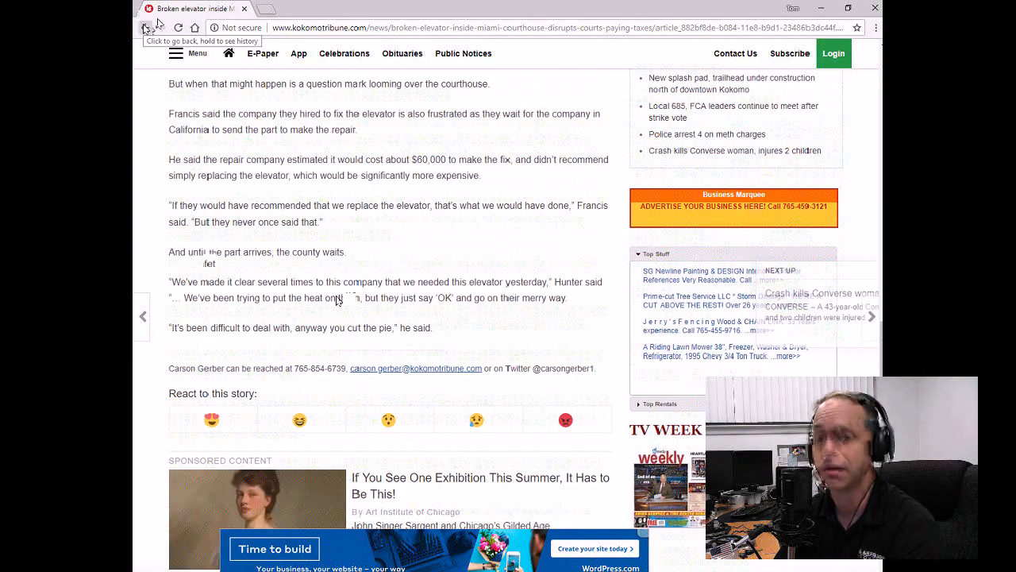